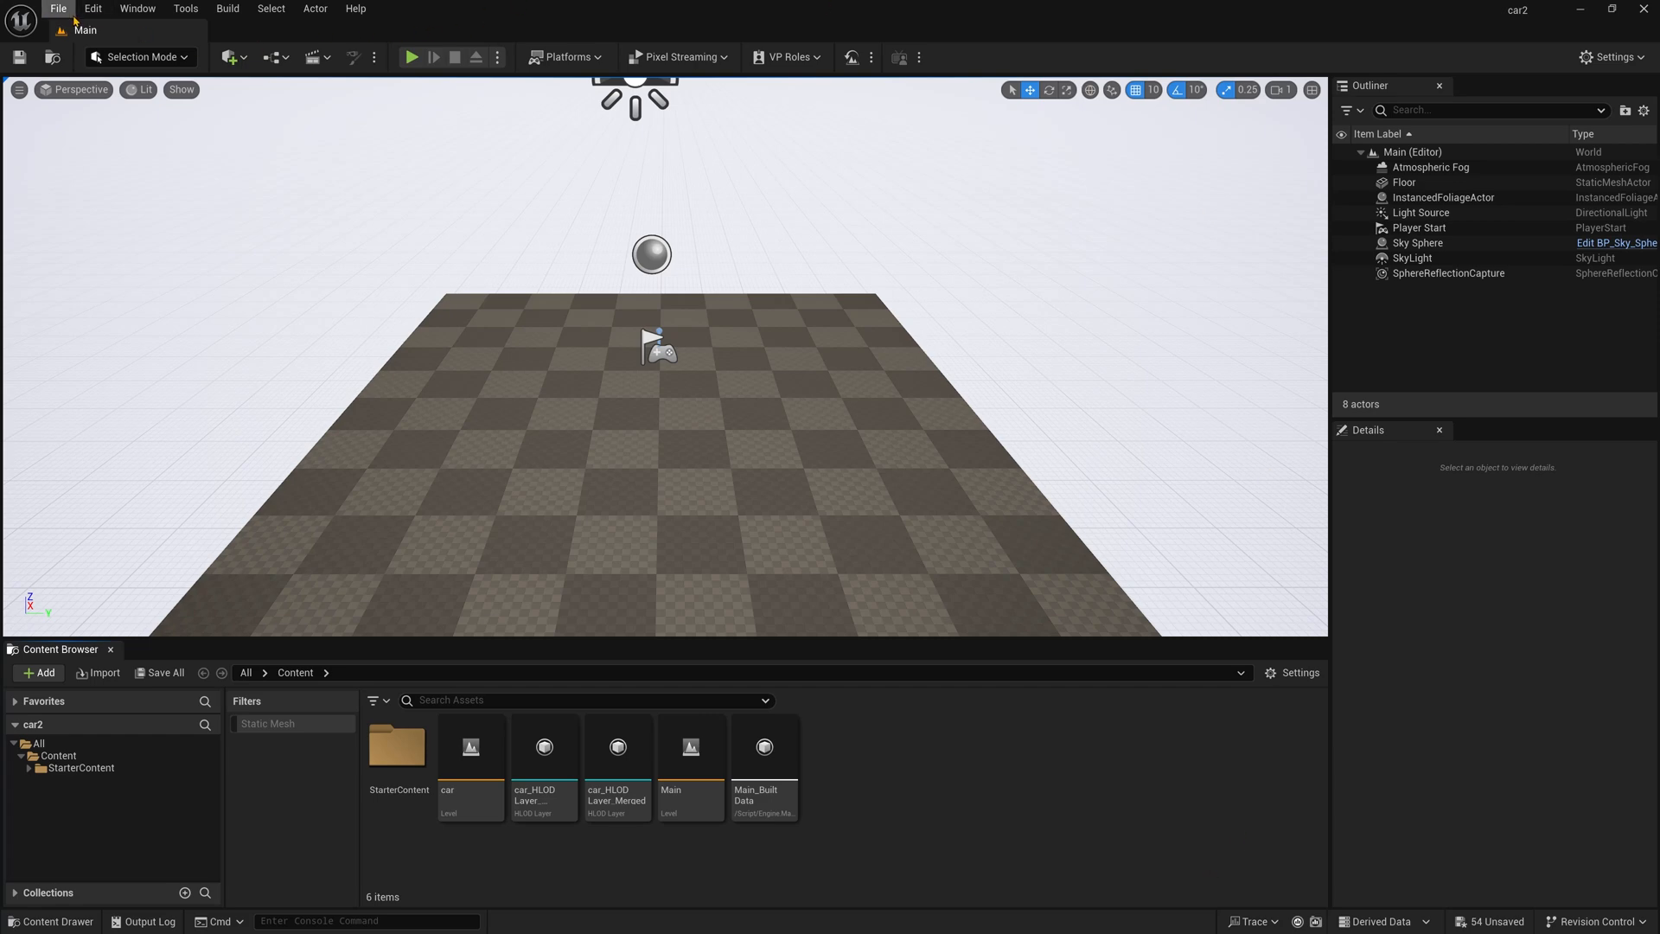
- Create a new level from the Empty Open World template, replacing the Main level
click(58, 9)
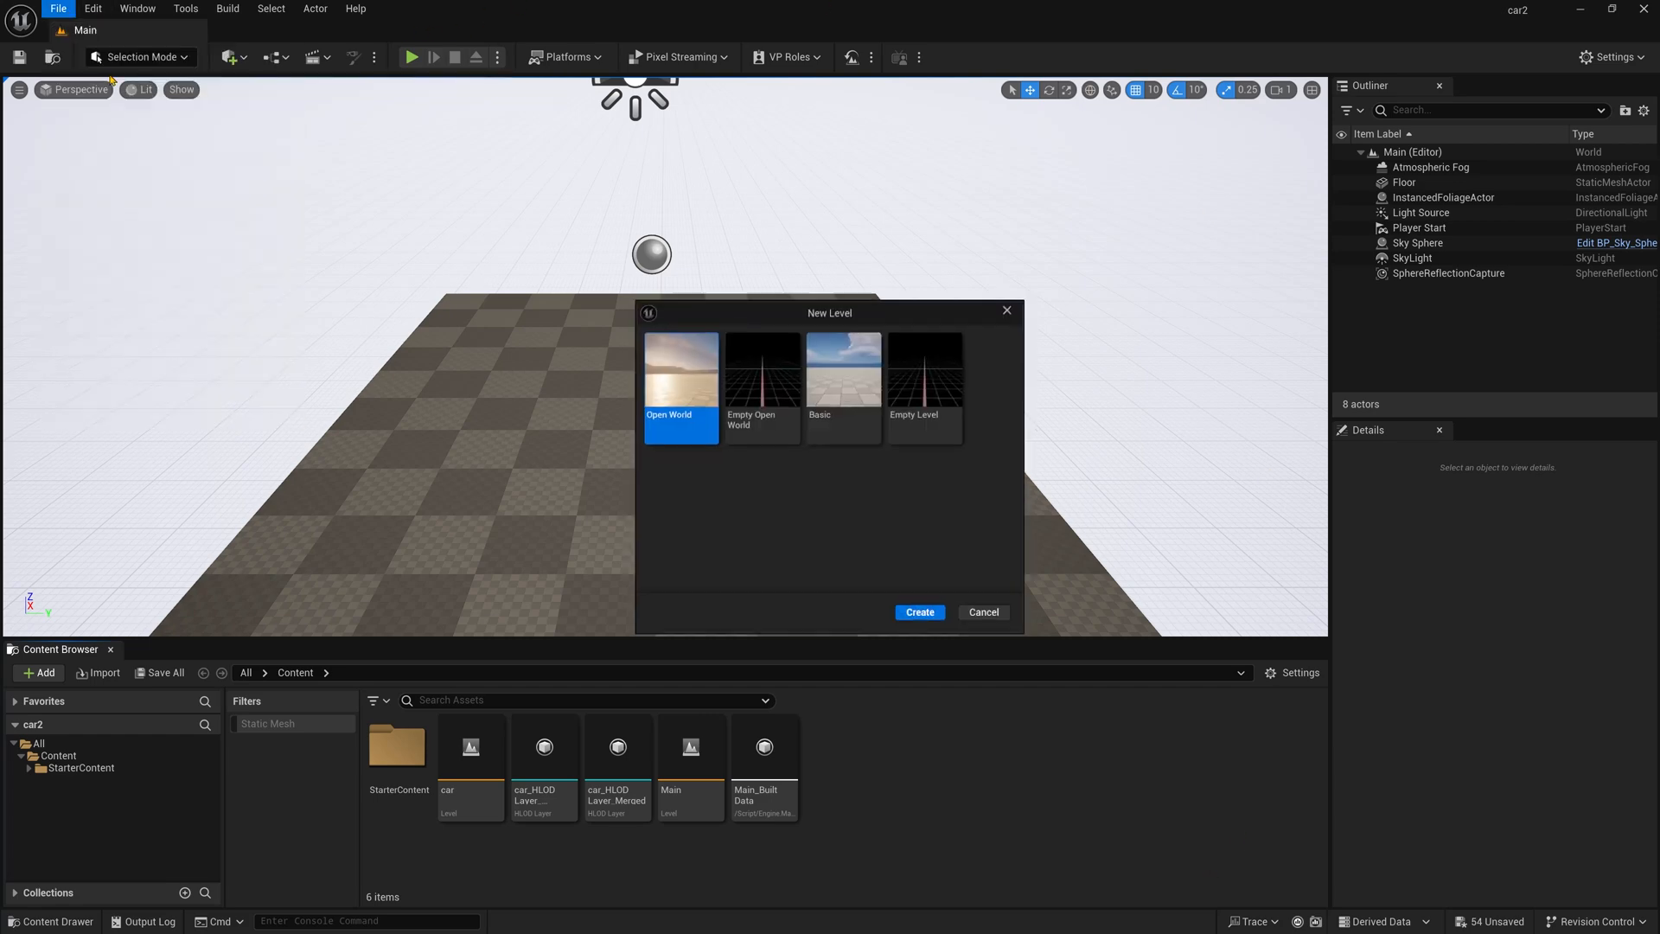
click(759, 367)
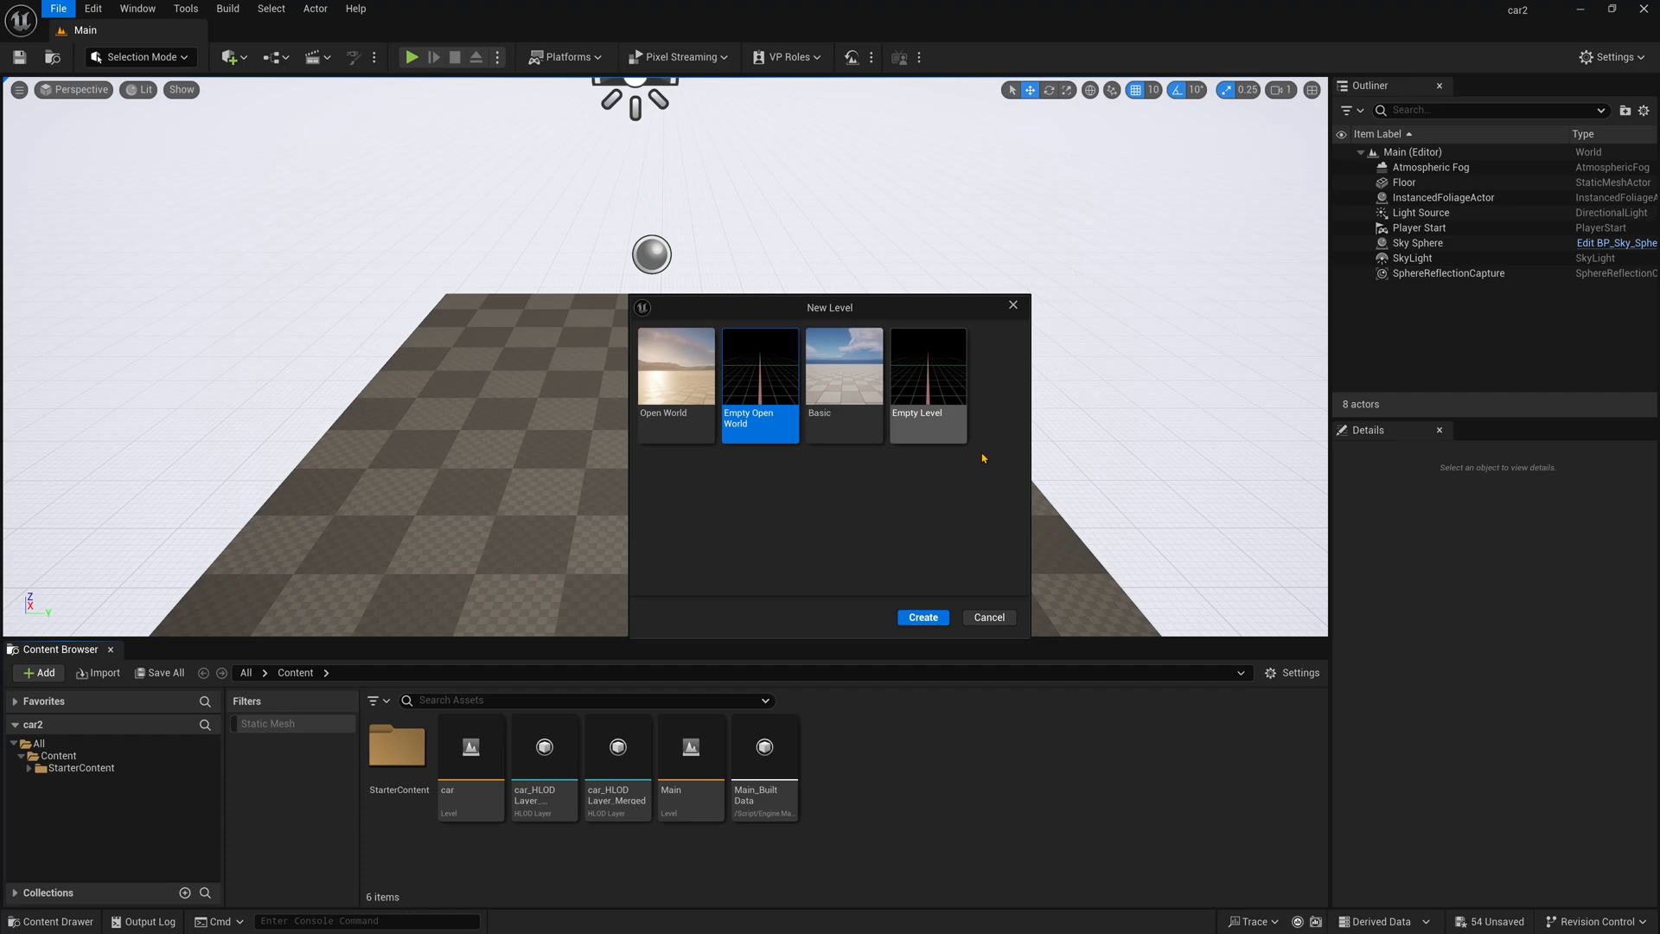
click(920, 618)
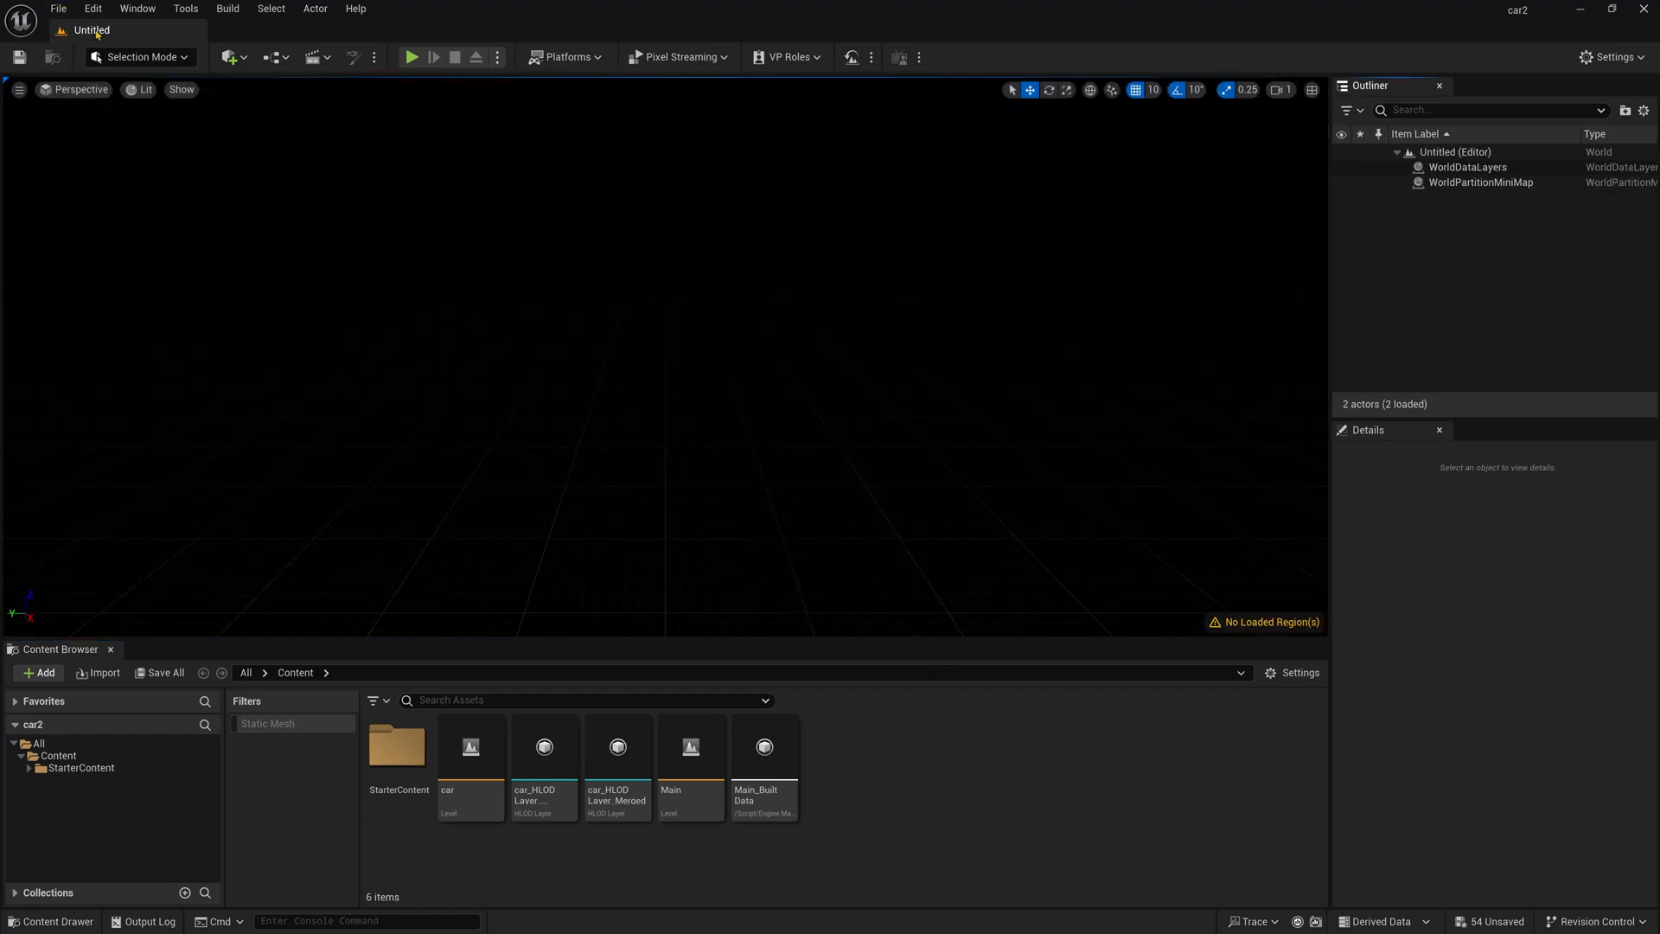
- Add sky, sun, clouds and height fog via the Environment Light Mixer with Volumetric Fog enabled
click(137, 9)
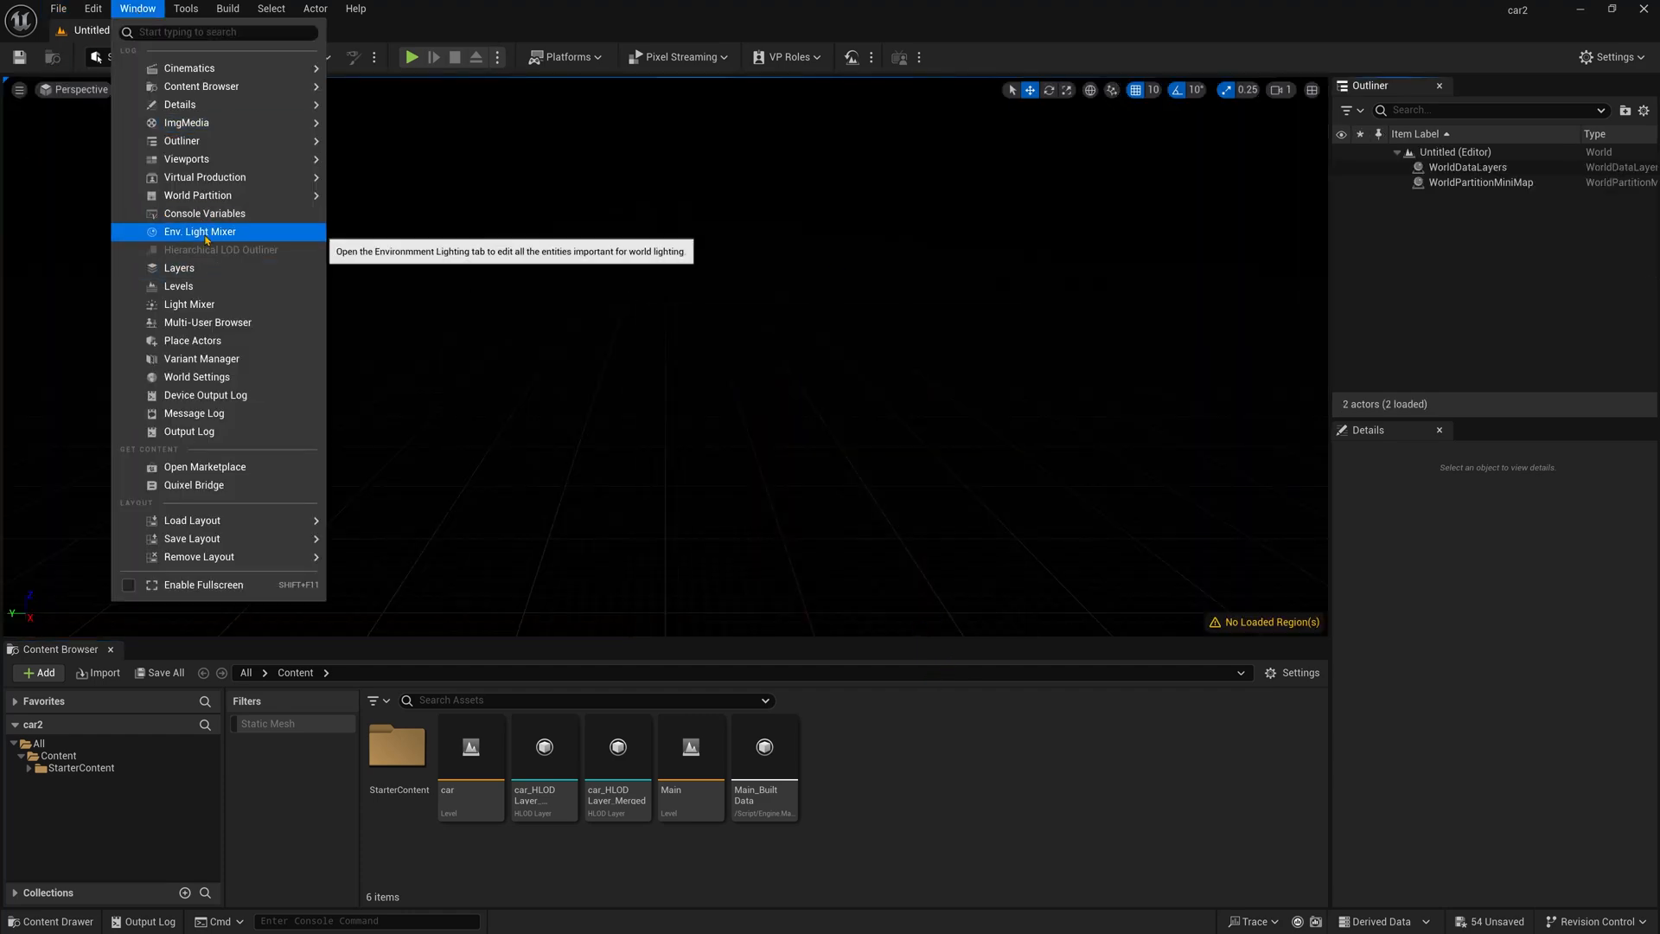
click(200, 230)
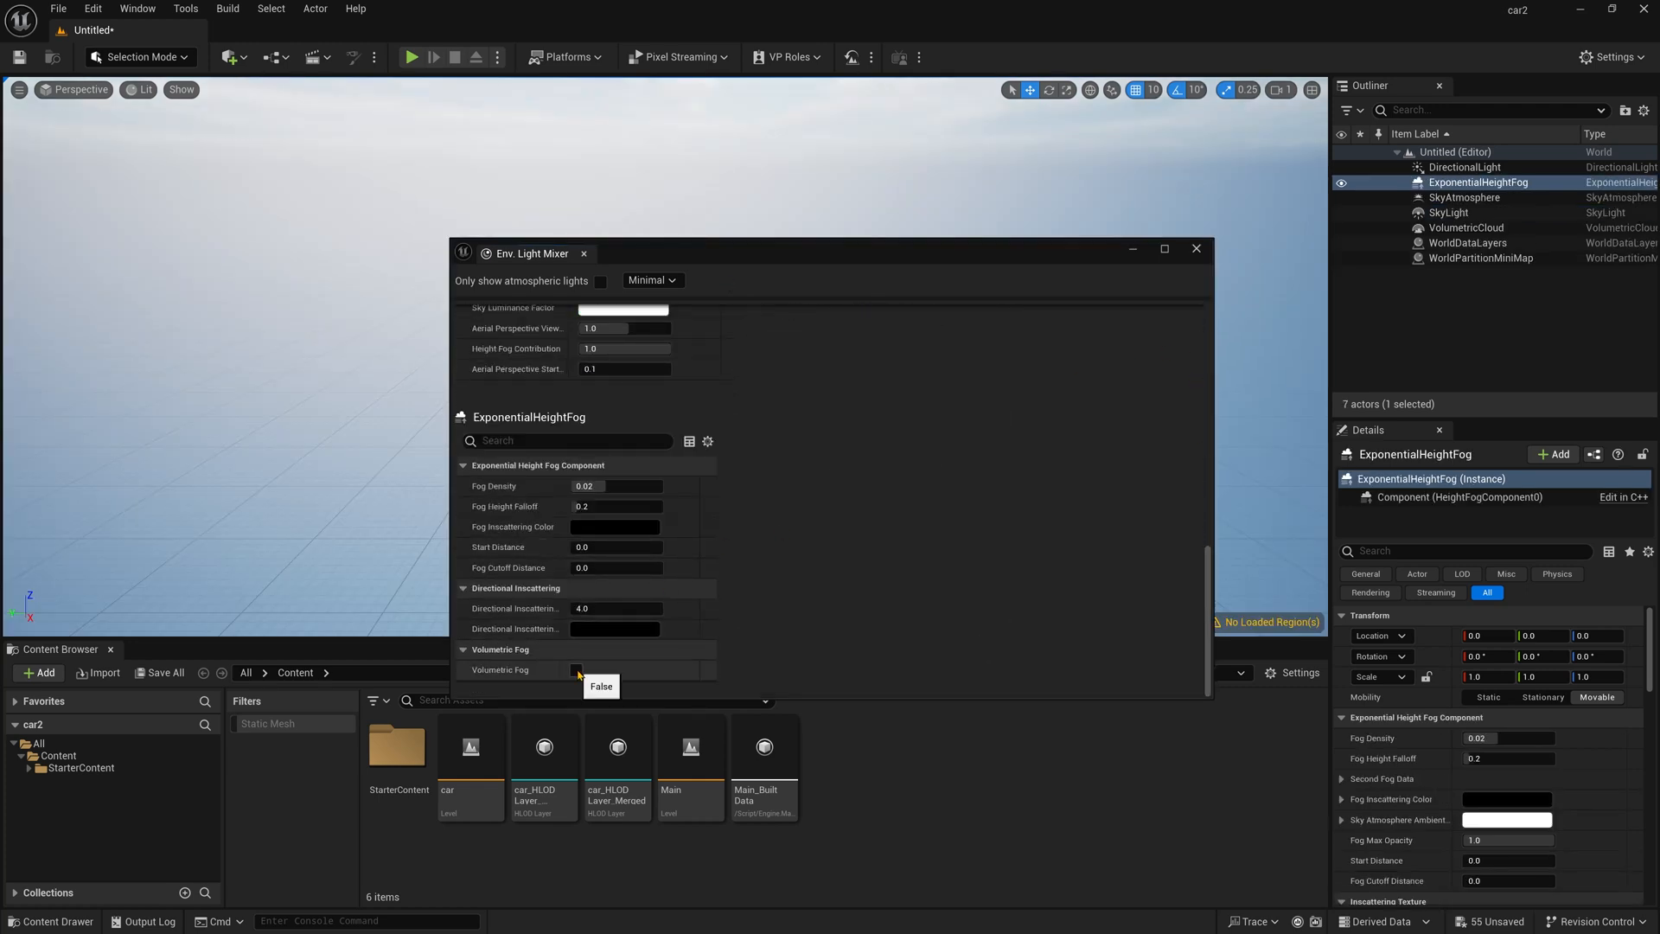
click(578, 669)
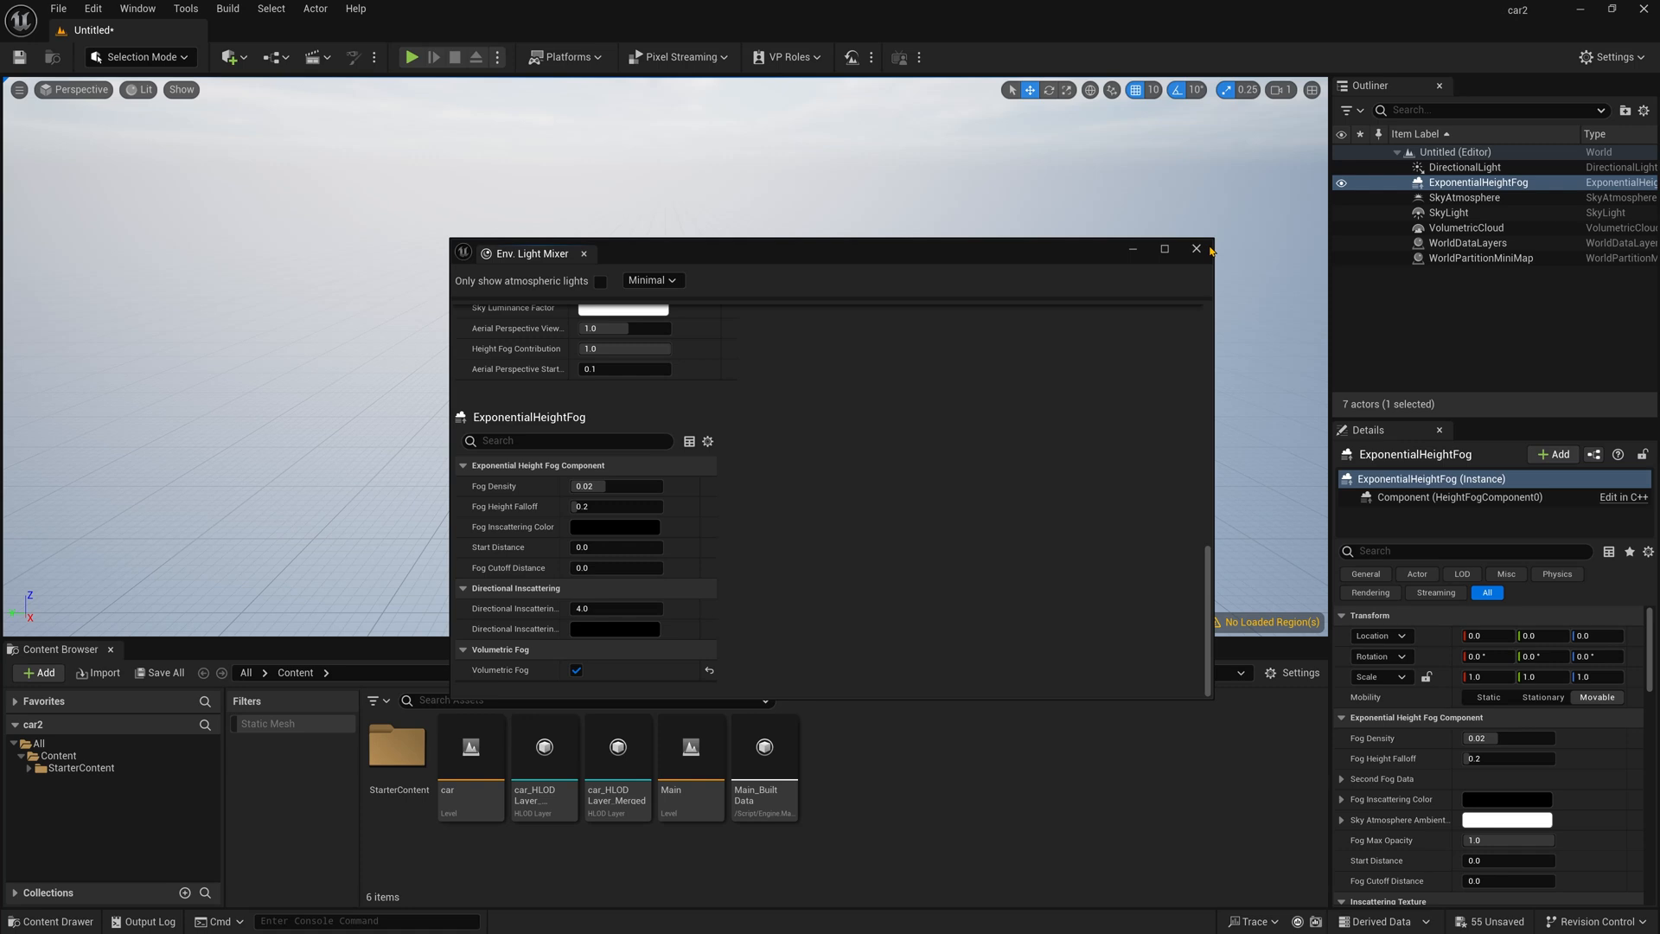
click(1196, 249)
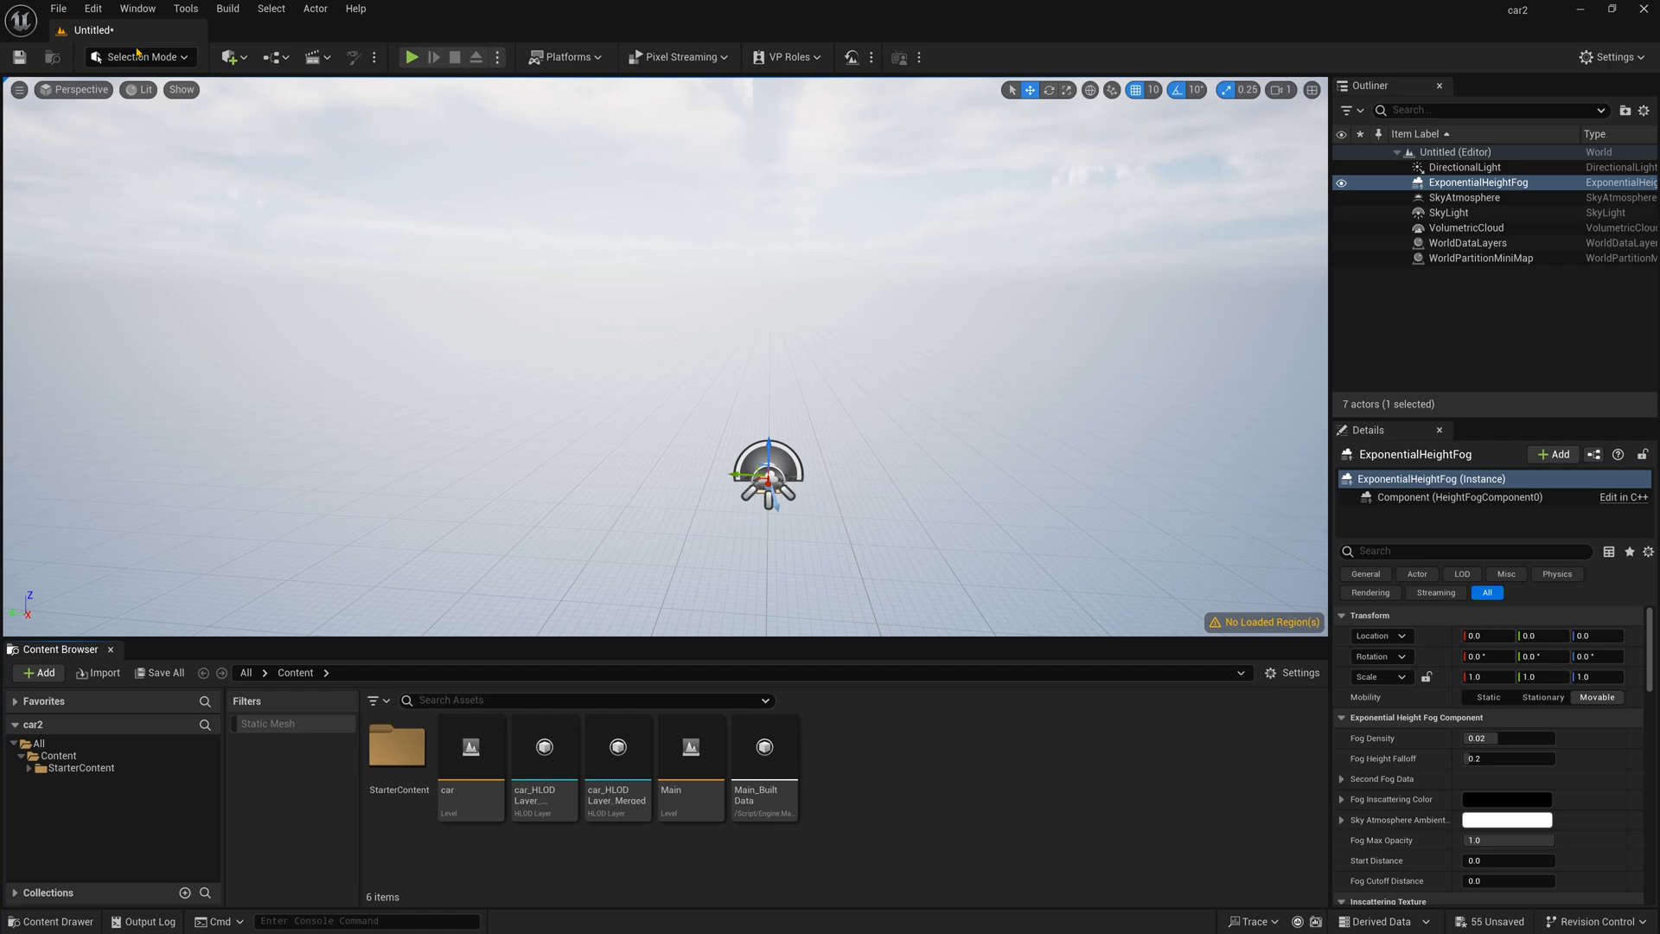
- Create a default landscape in Landscape Mode and return to Selection Mode
click(138, 57)
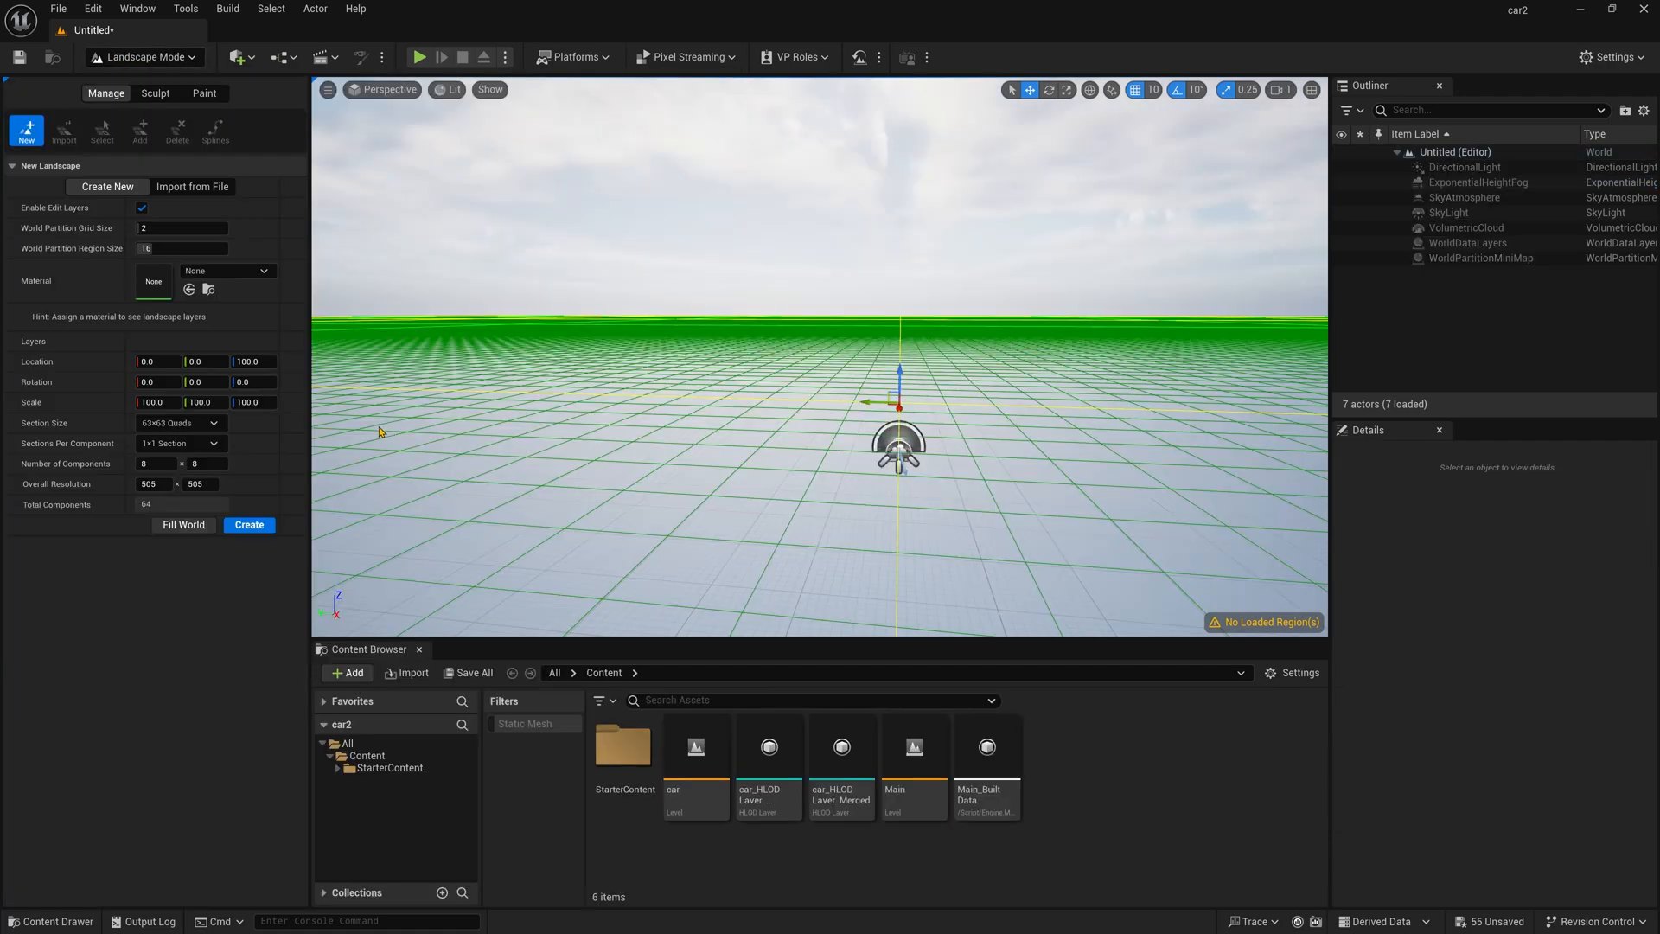
mouse_move(817, 458)
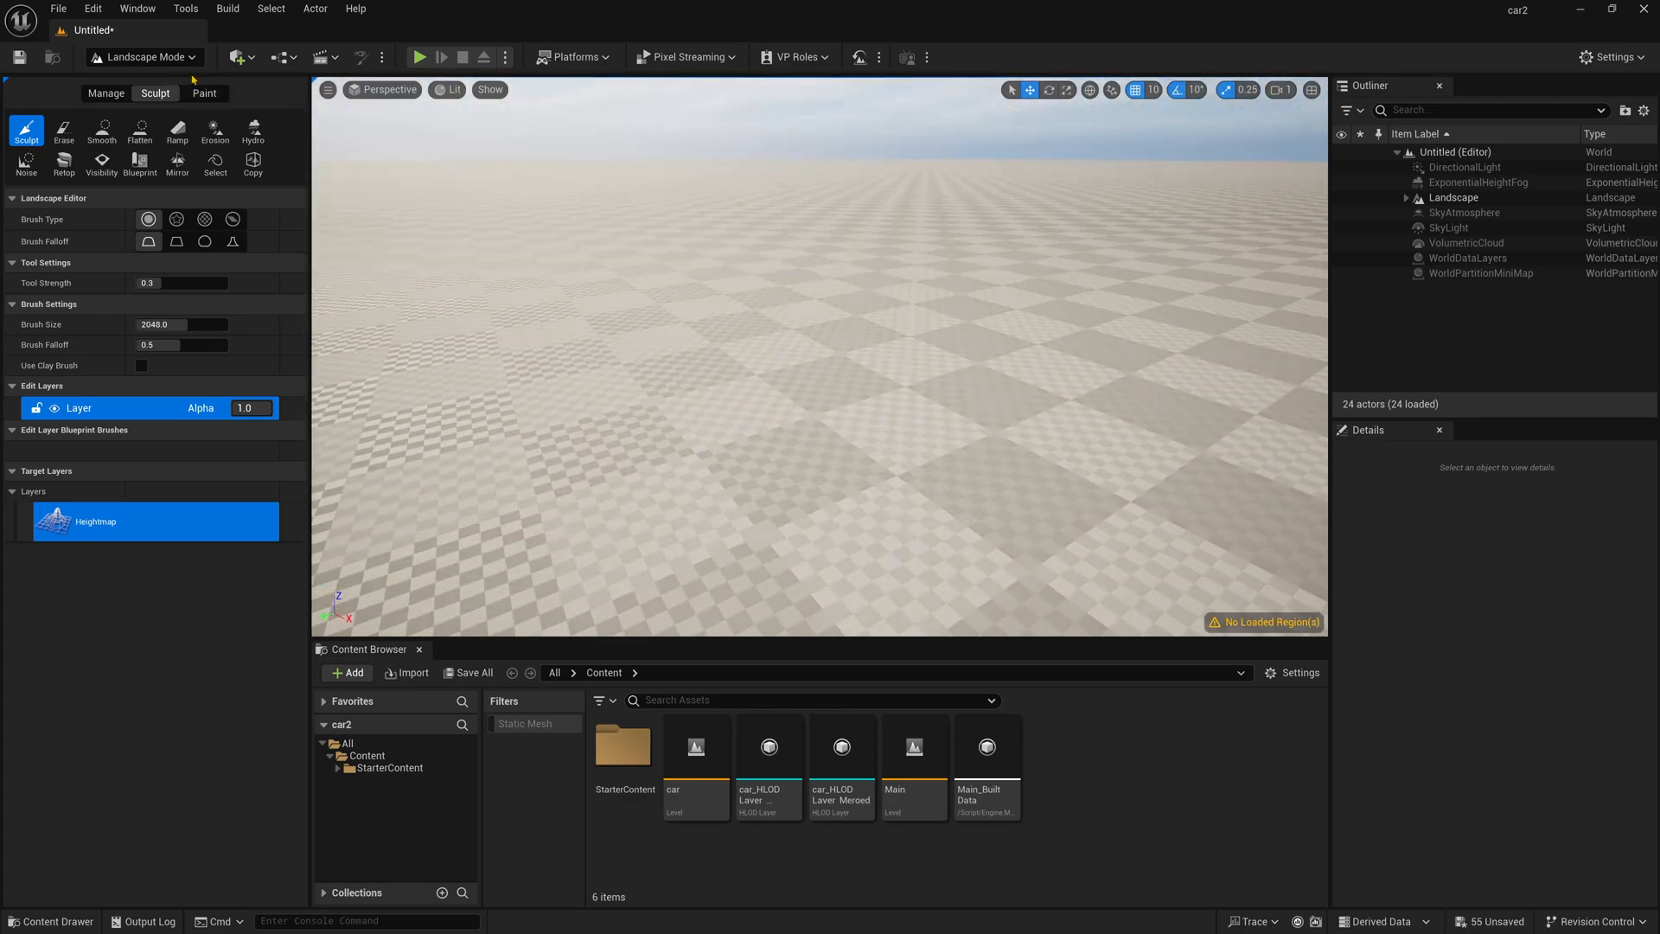
click(140, 57)
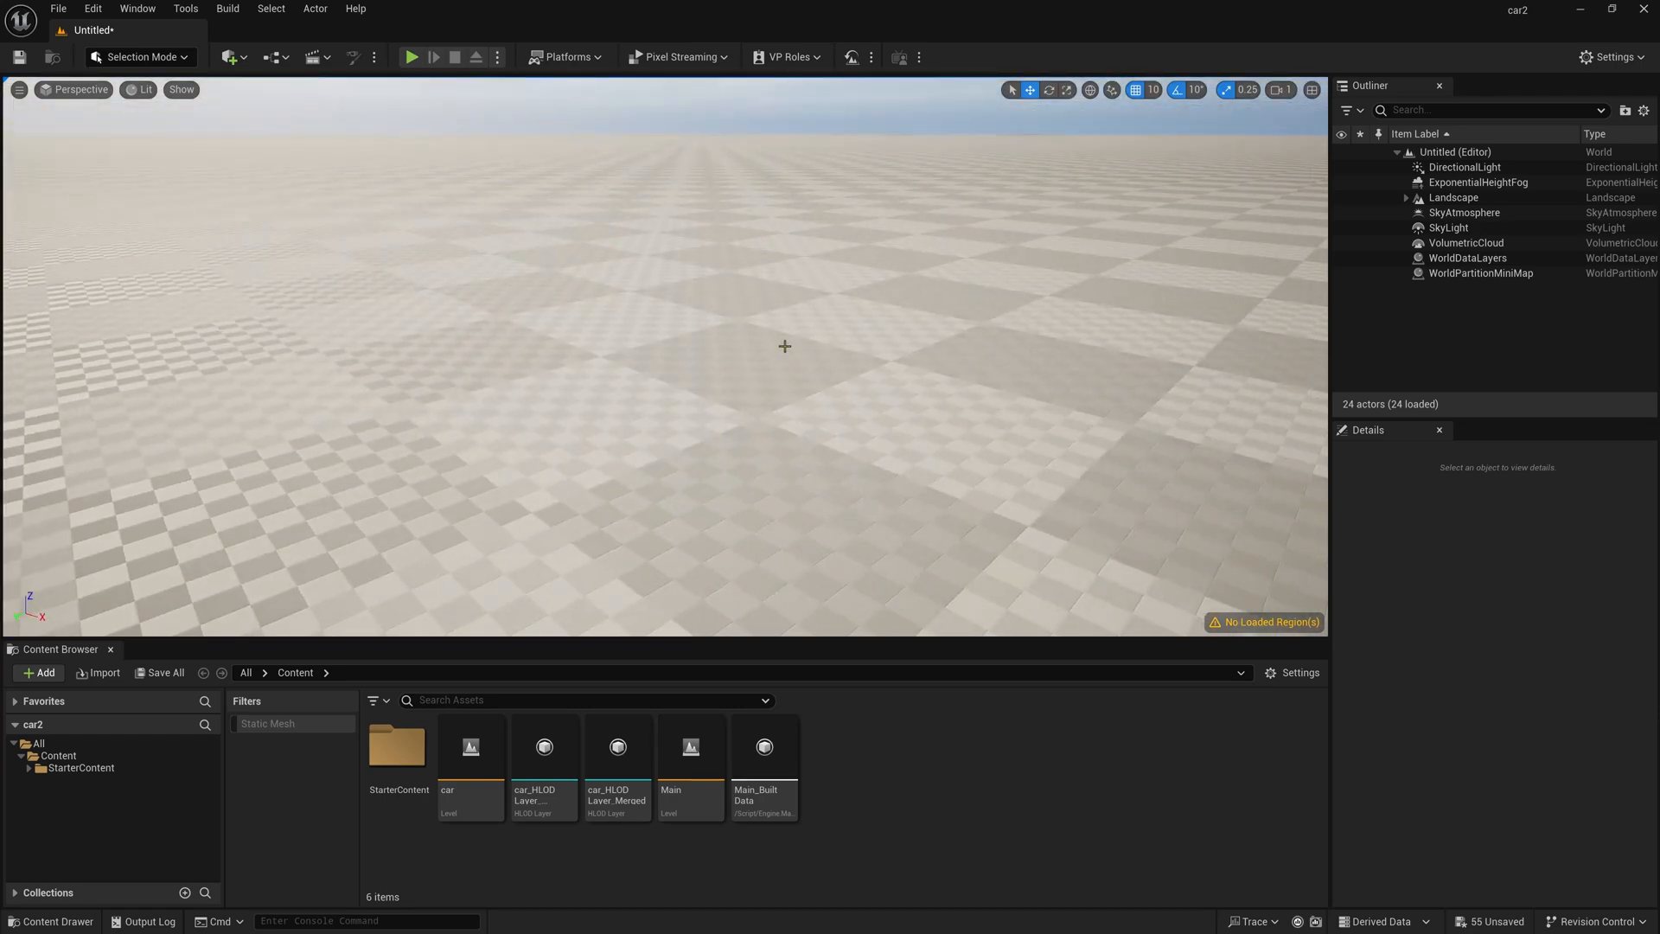
- Add the Fresh Windswept Snow surface from Bridge's local Megascans snow surfaces to the project
click(226, 57)
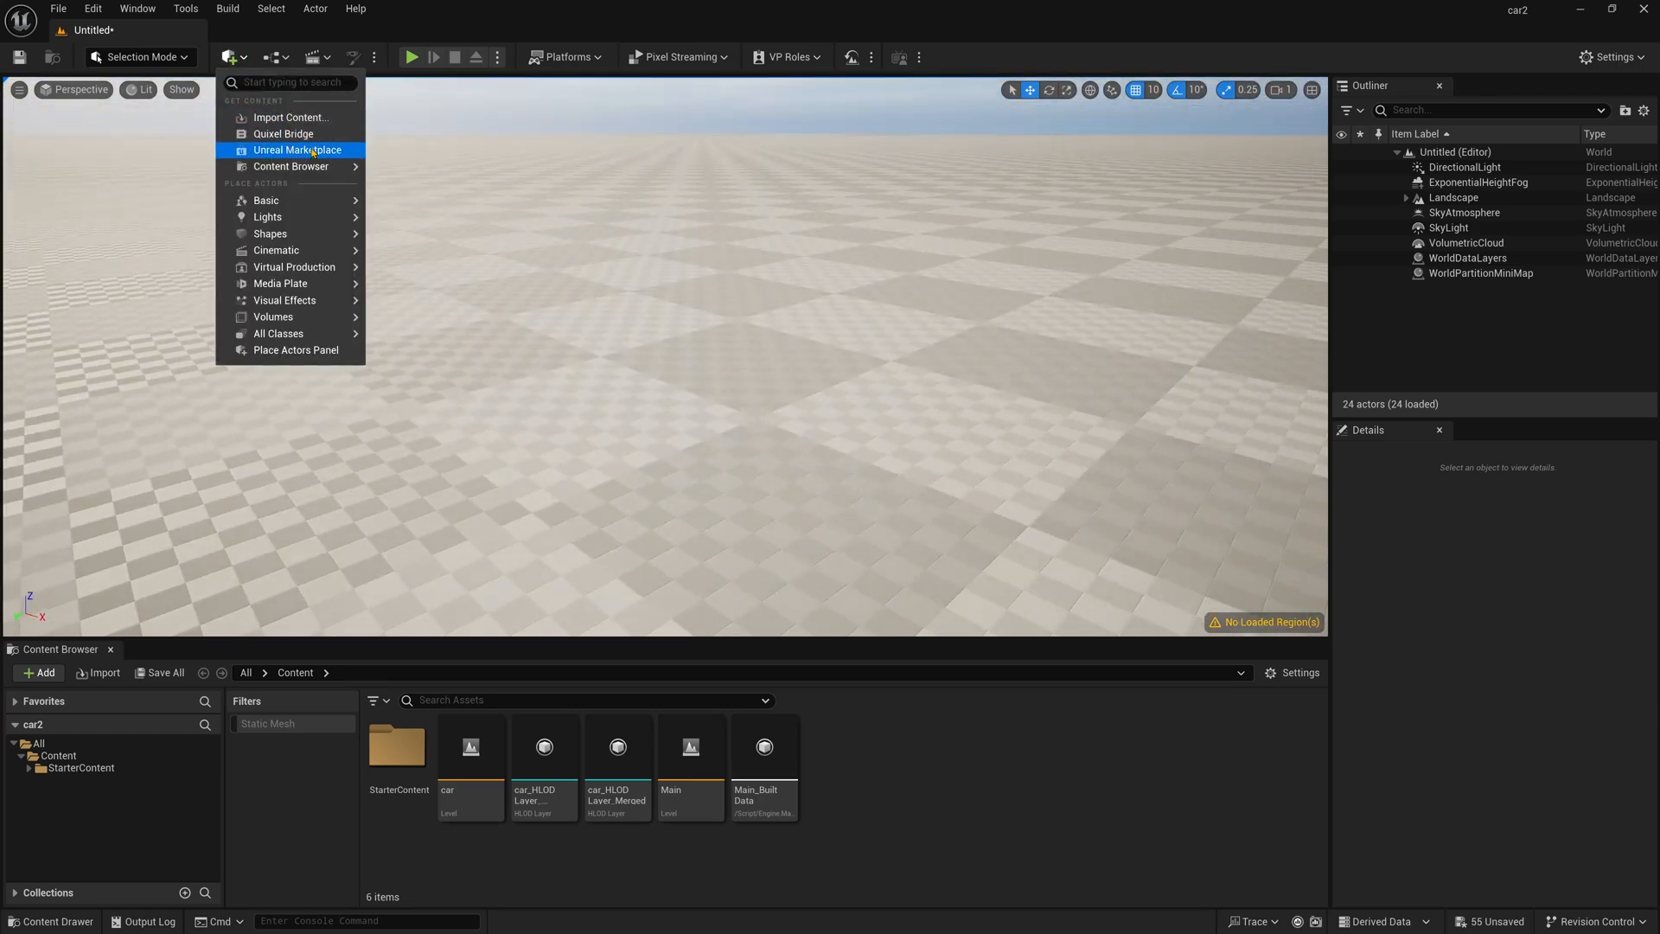
click(282, 133)
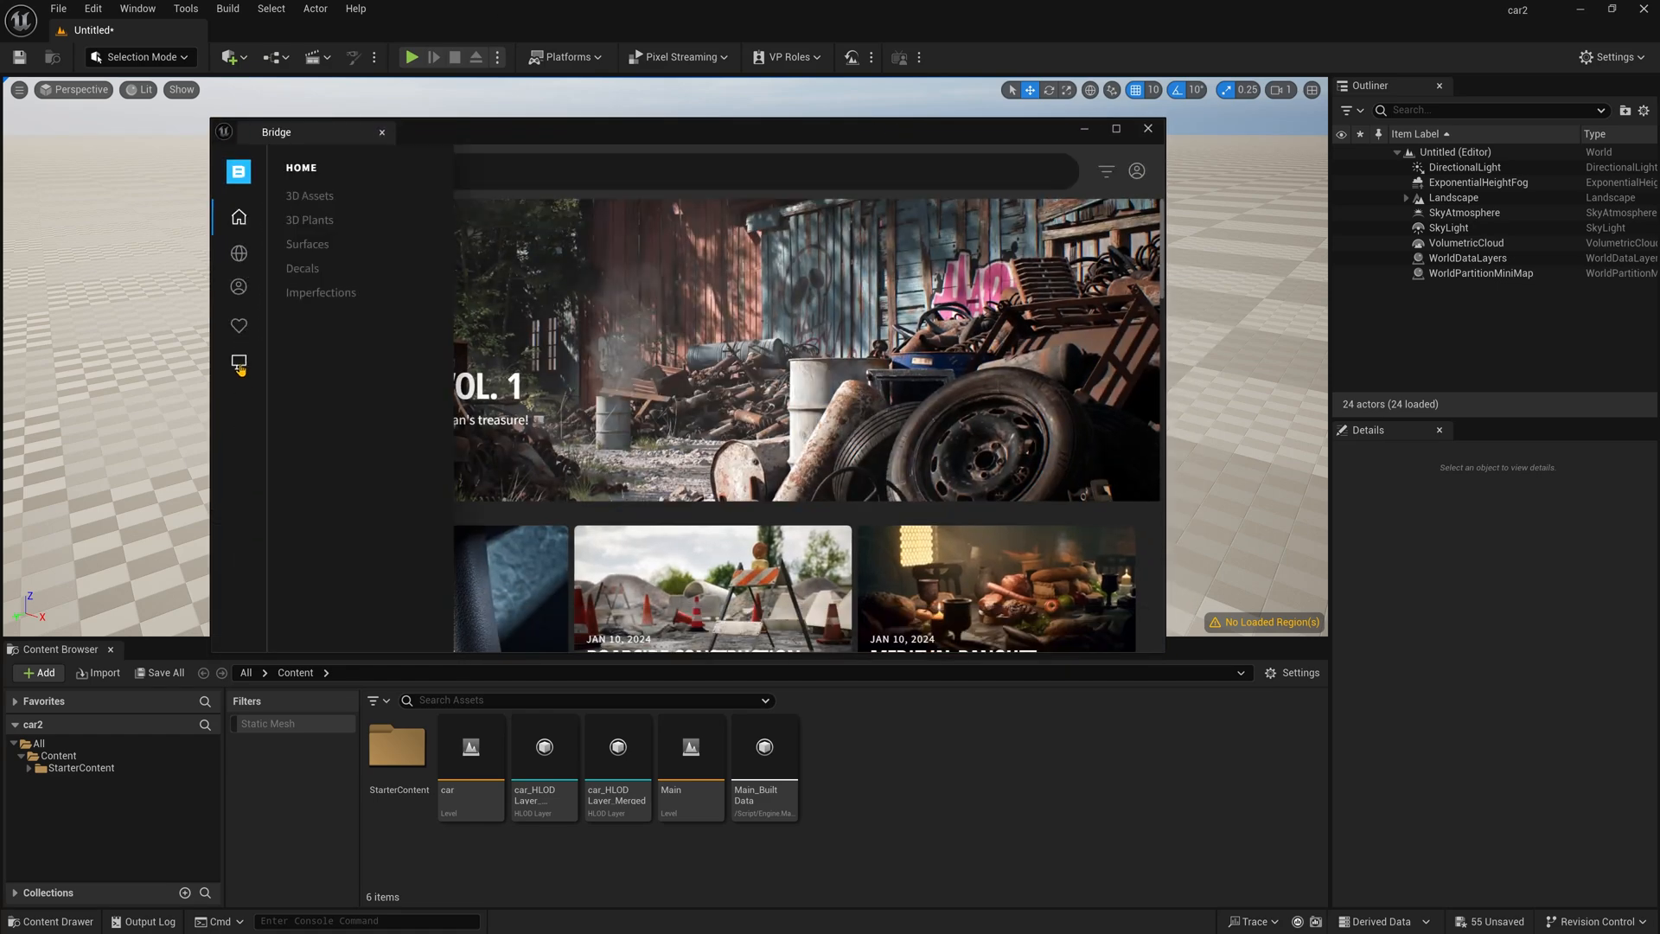
click(239, 362)
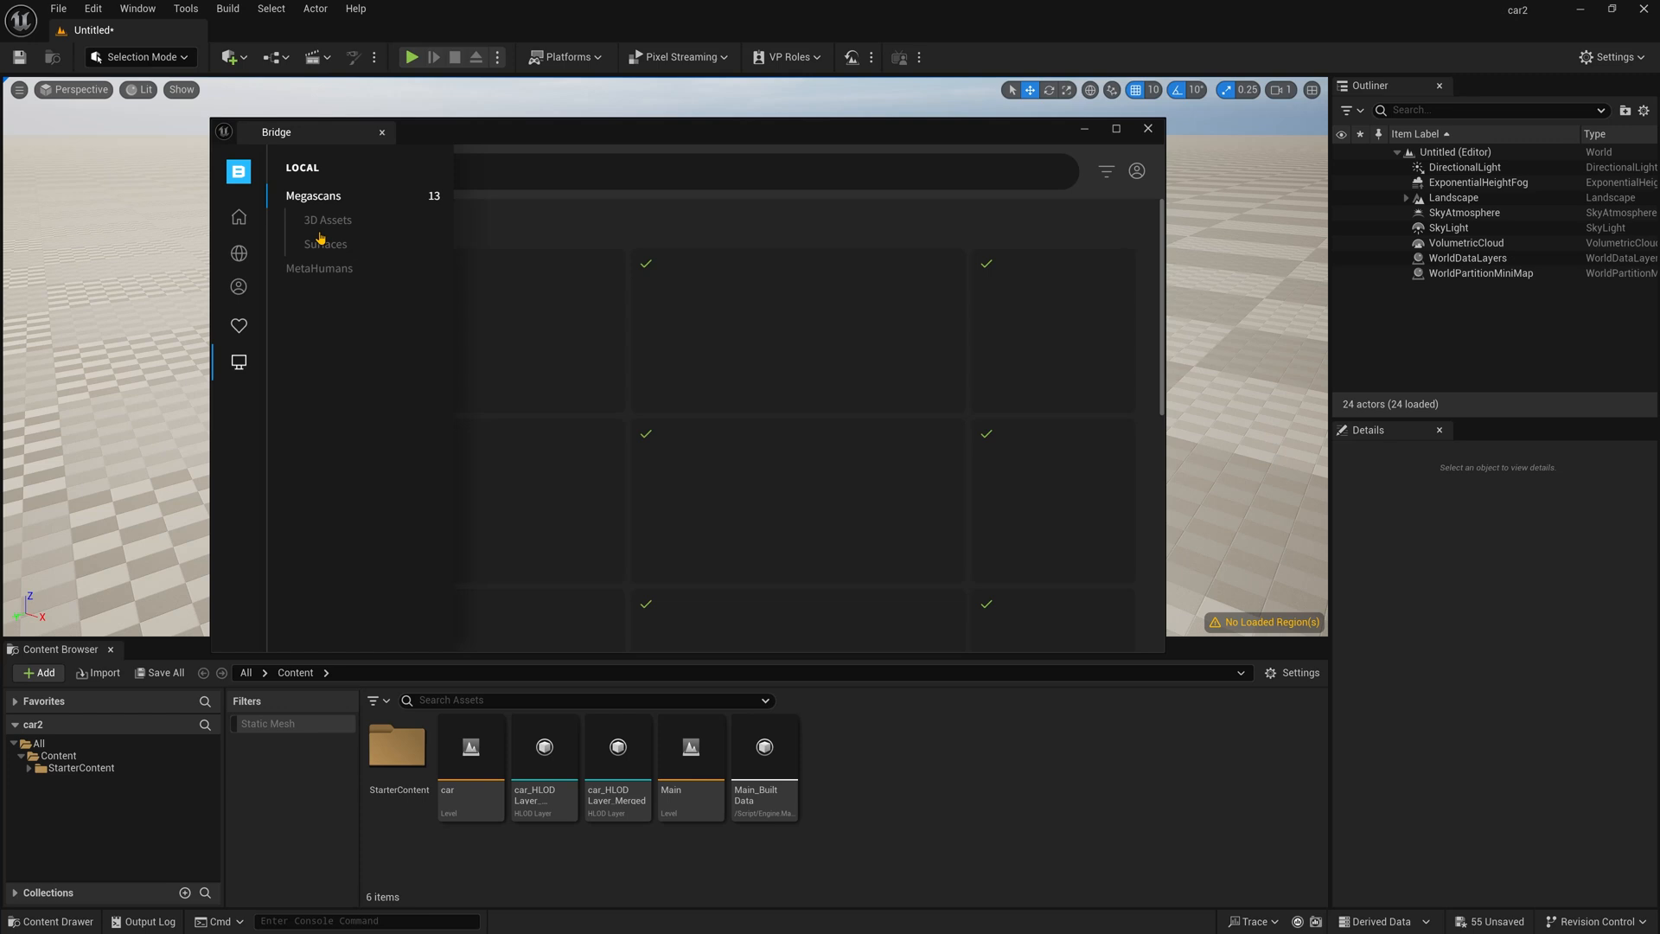
click(325, 244)
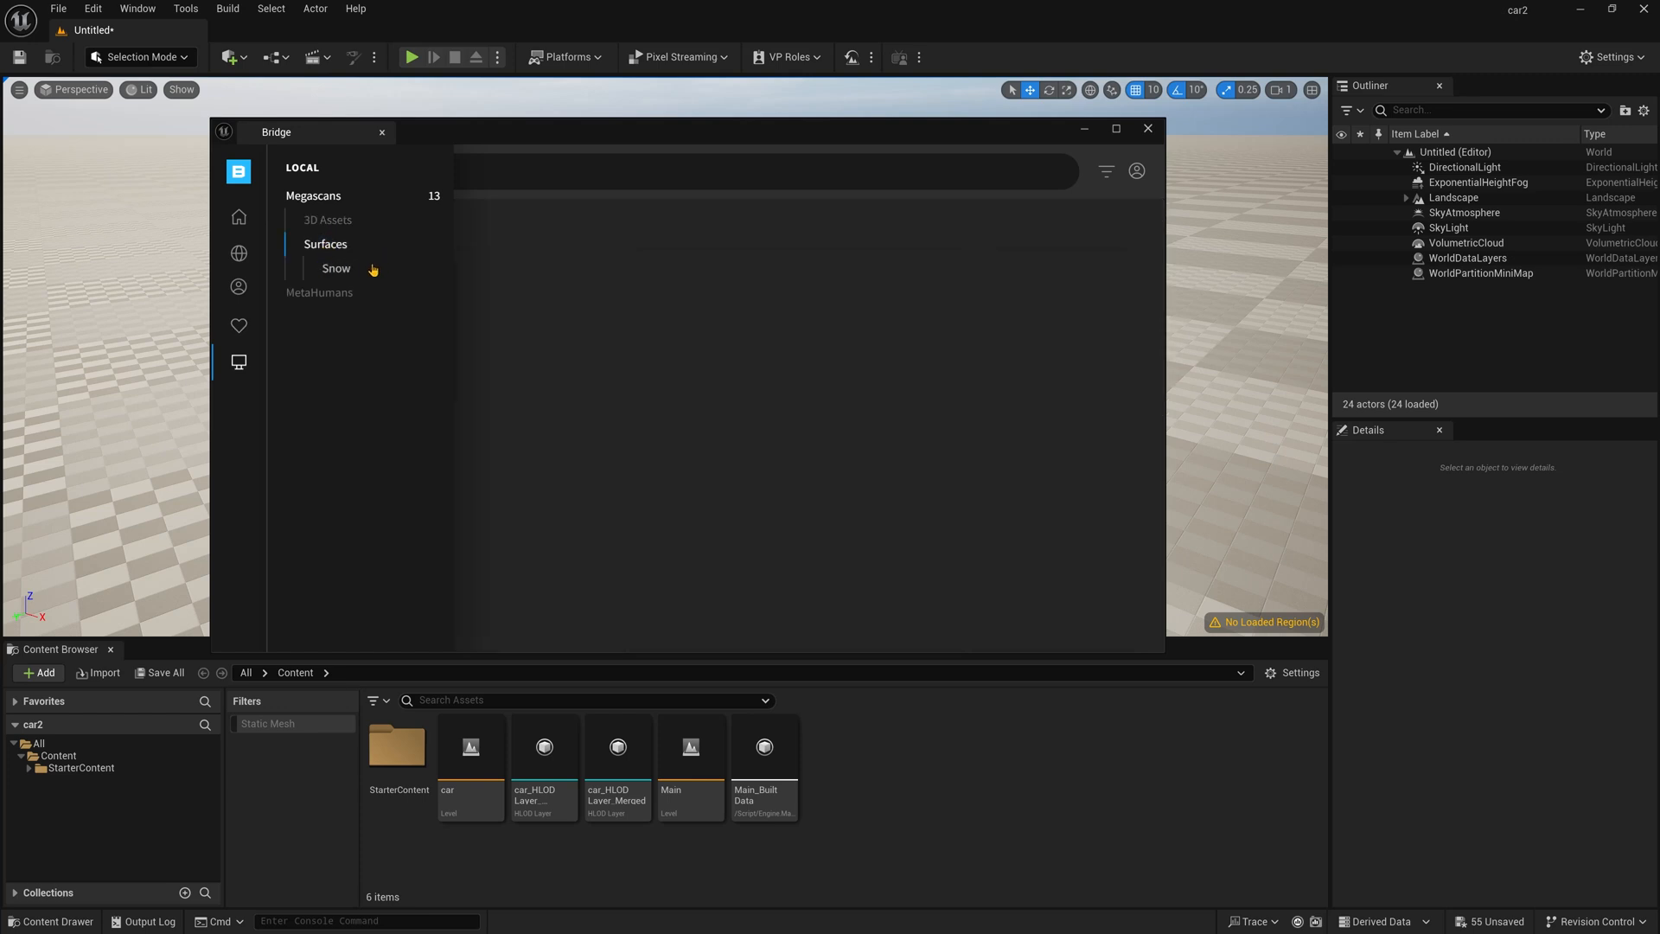
click(335, 268)
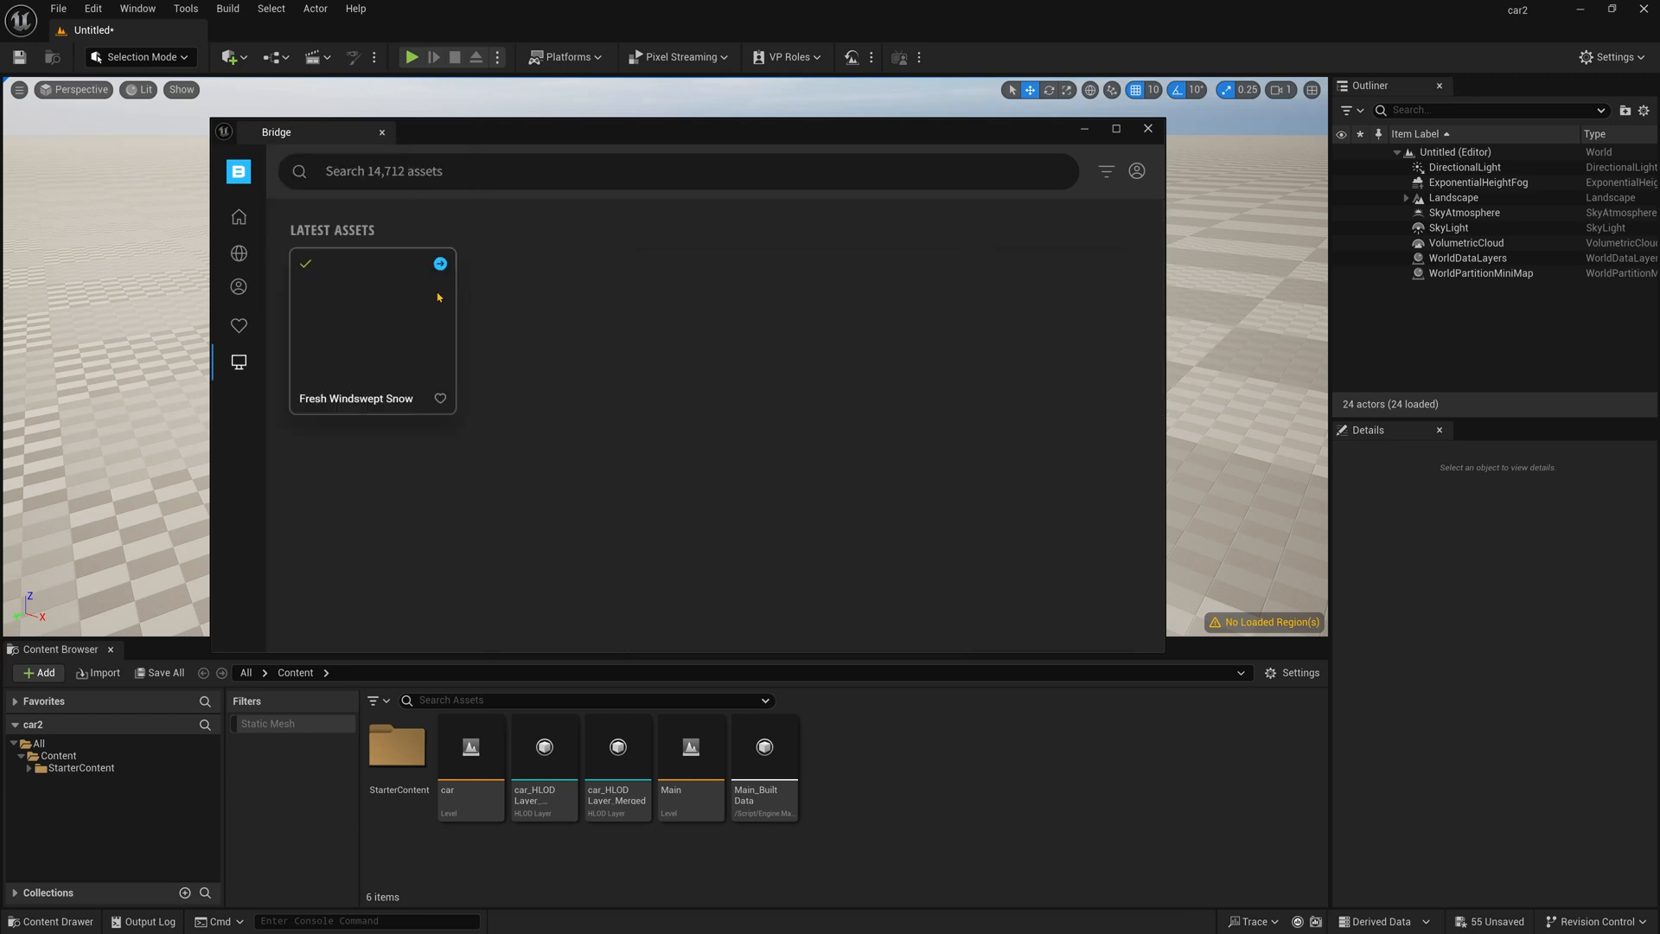
click(372, 328)
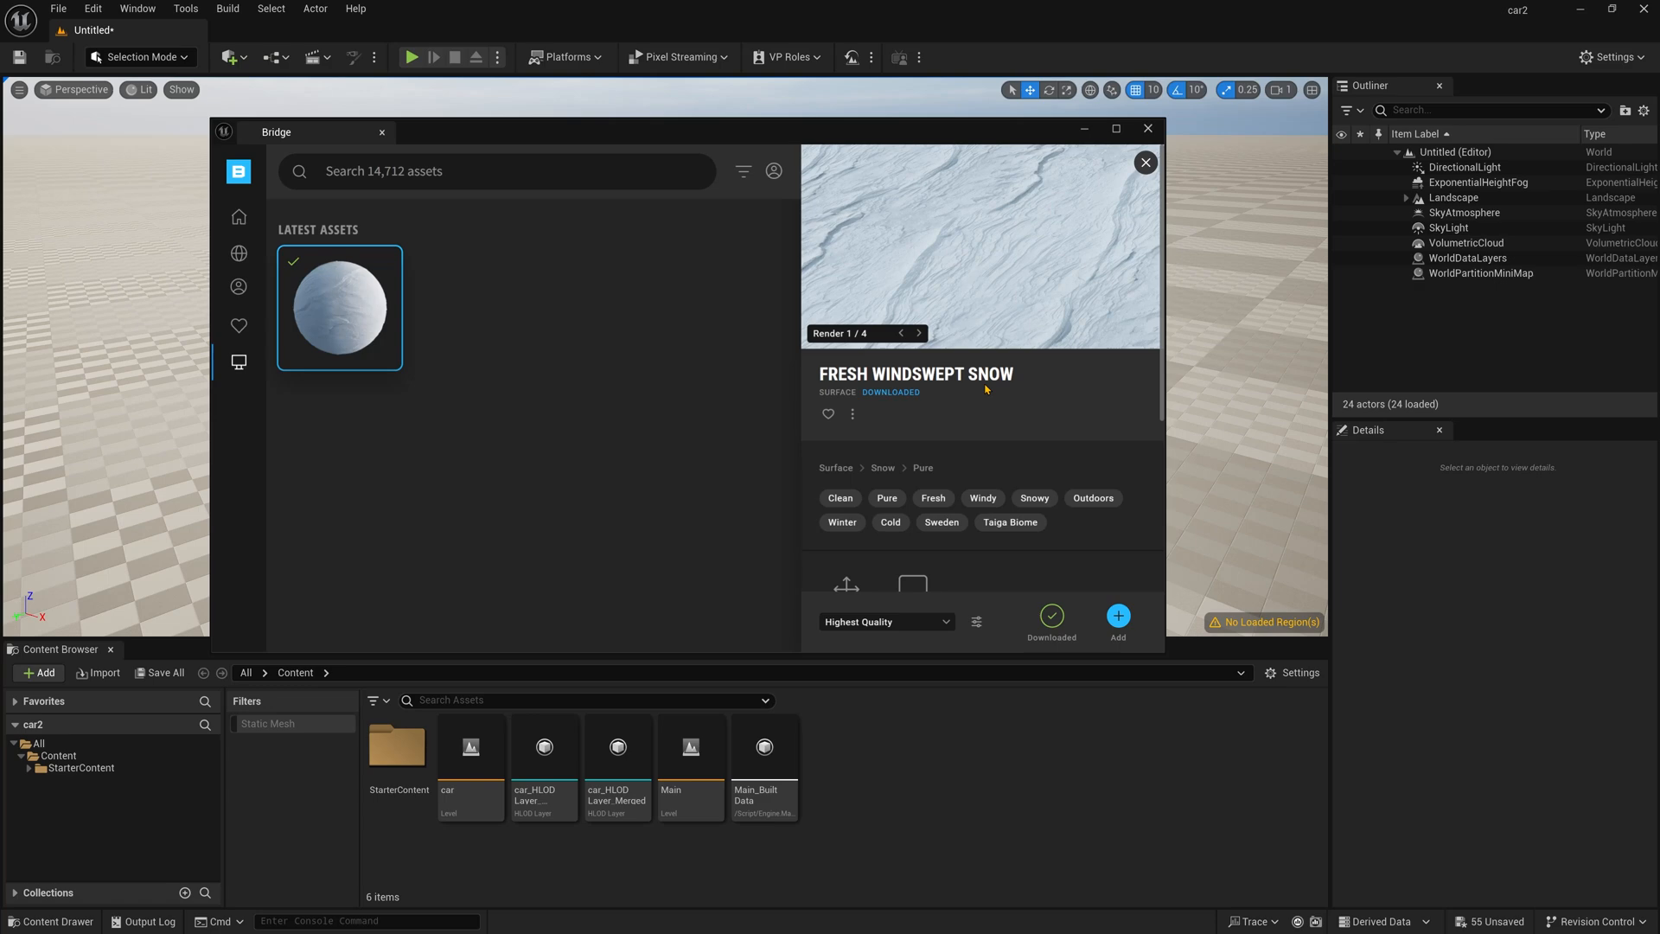
mouse_move(1071, 625)
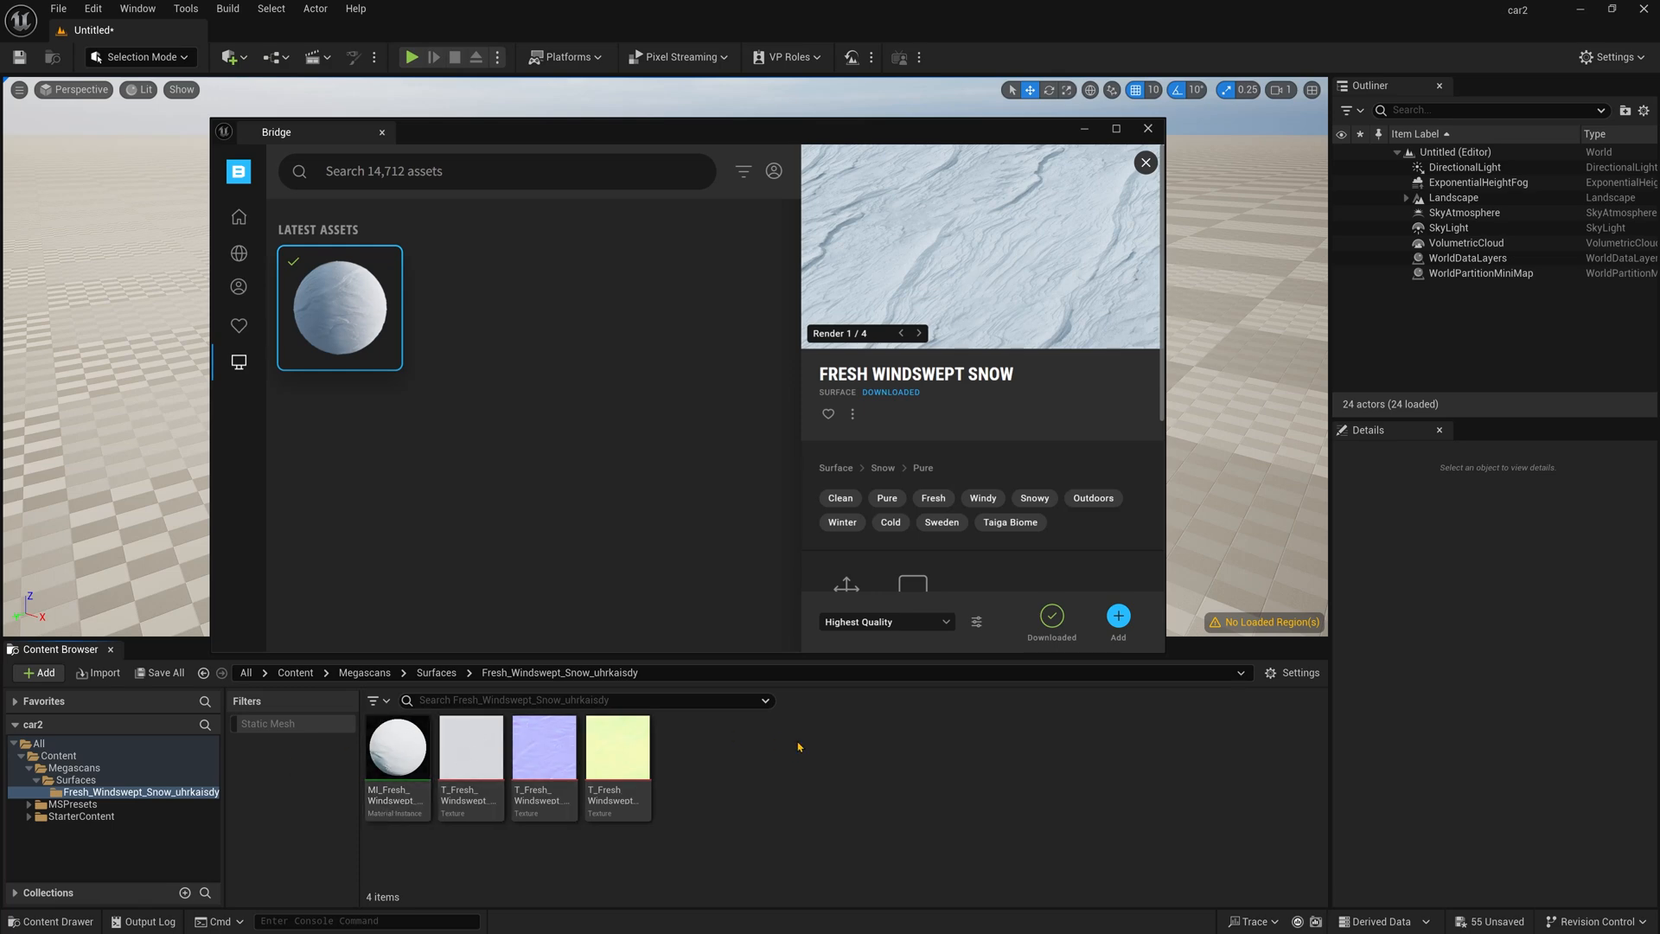
click(1145, 128)
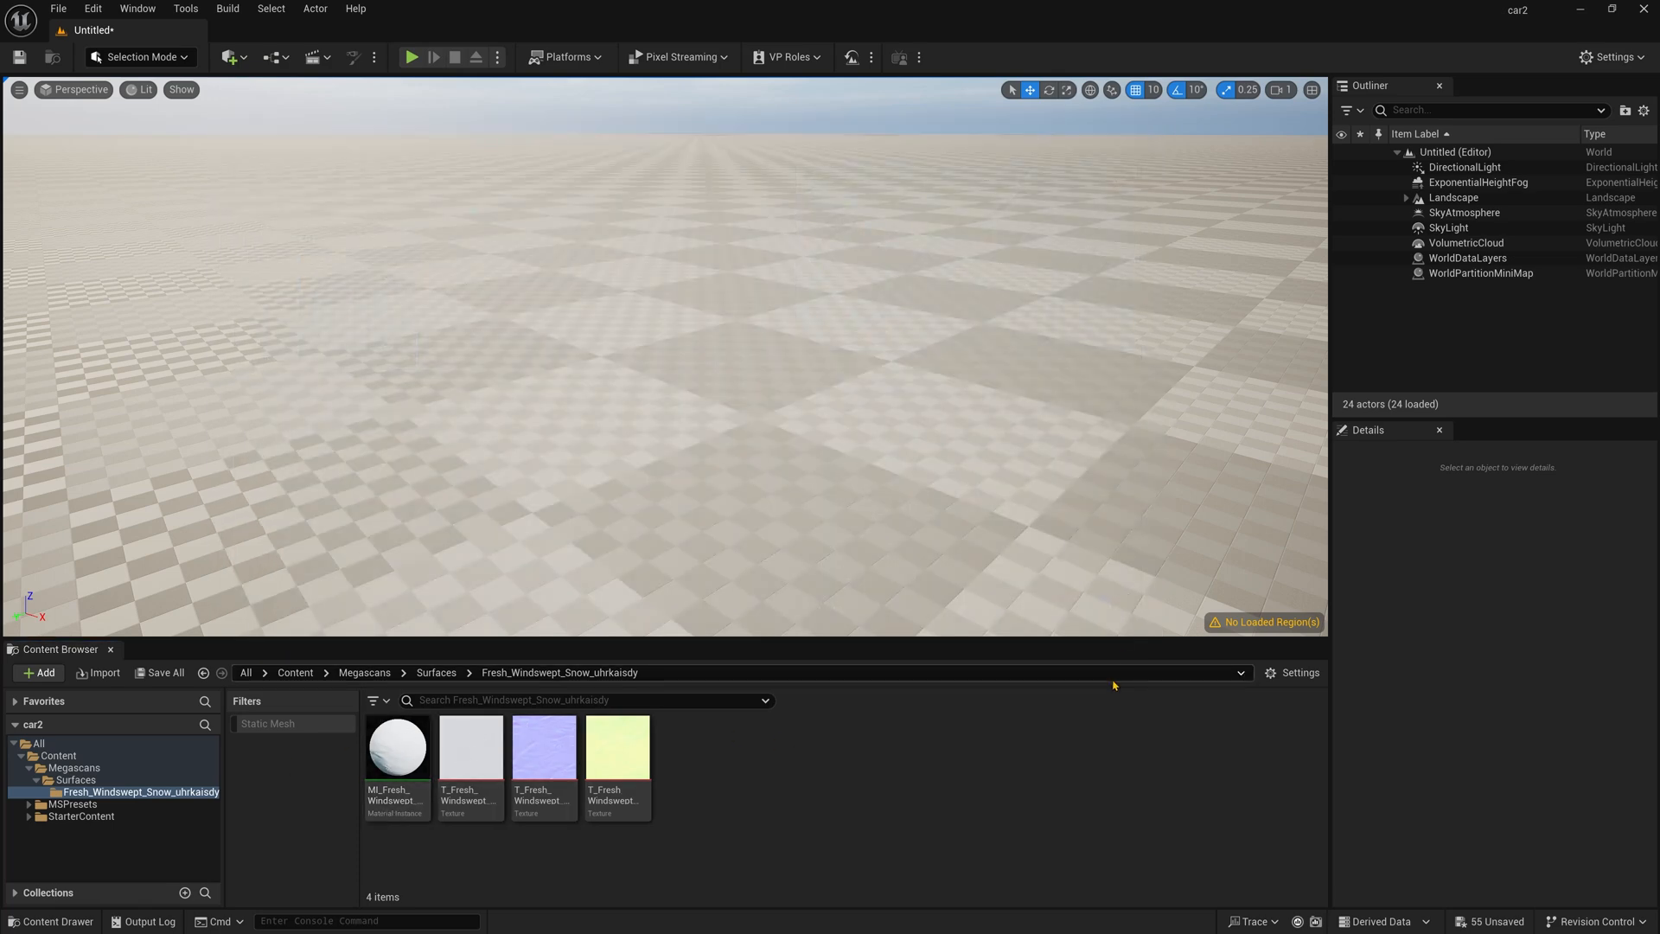
- Assign MI_Fresh_Windswept_Snow as the Landscape's material so the ground is snowy
click(1454, 197)
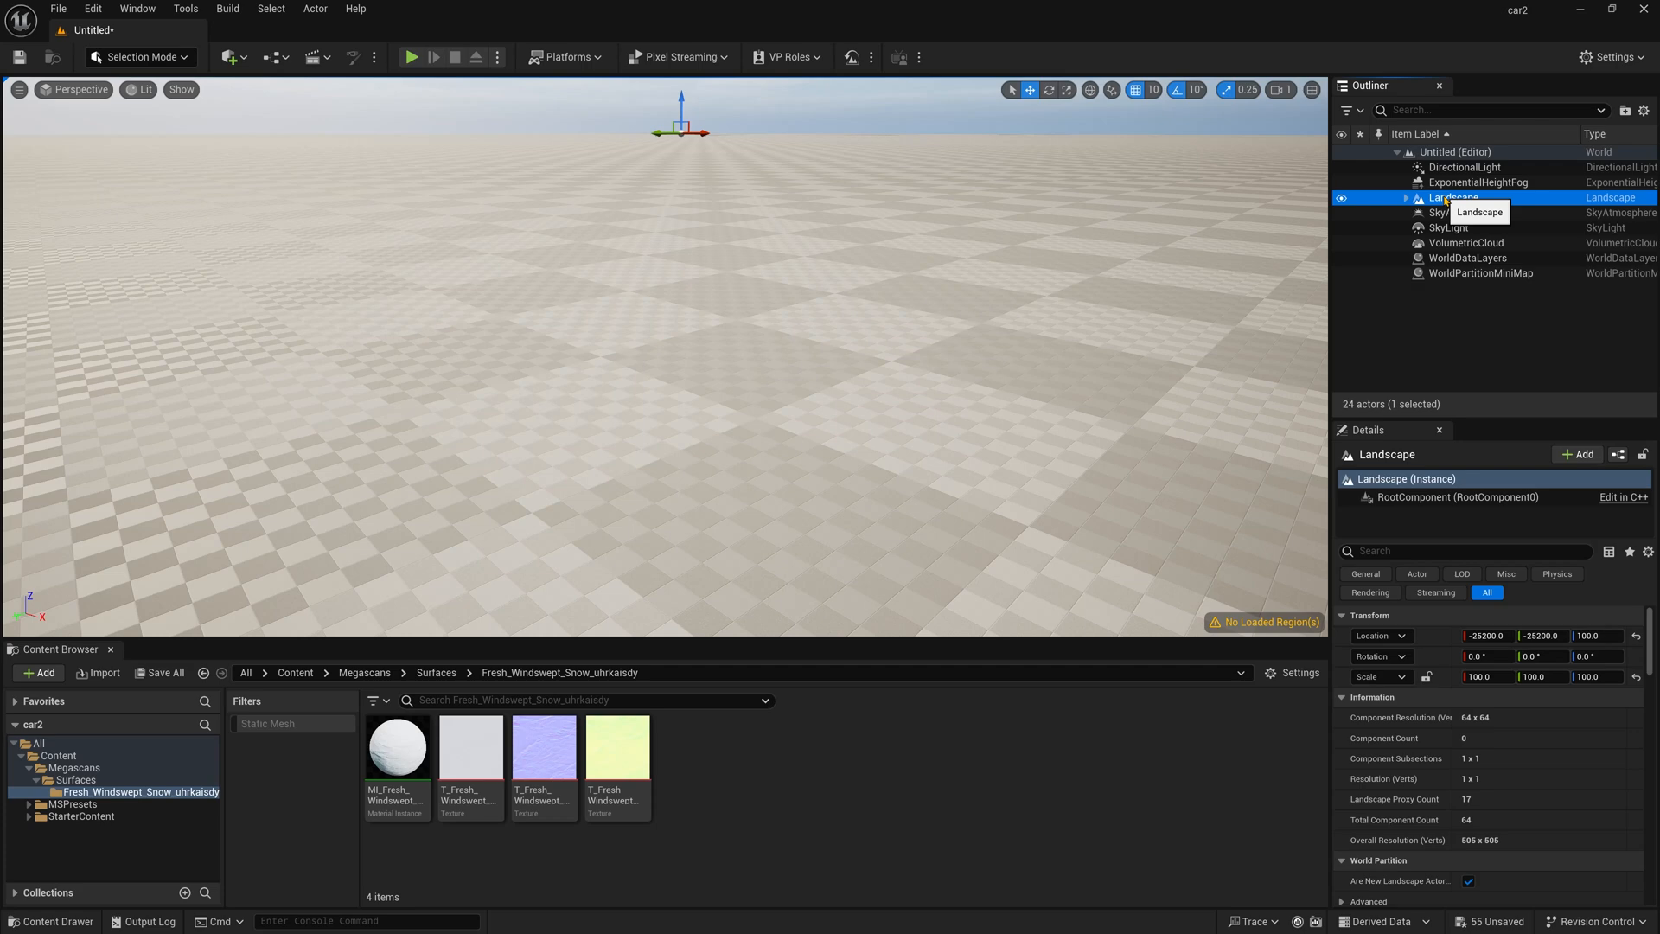
scroll(down, 3)
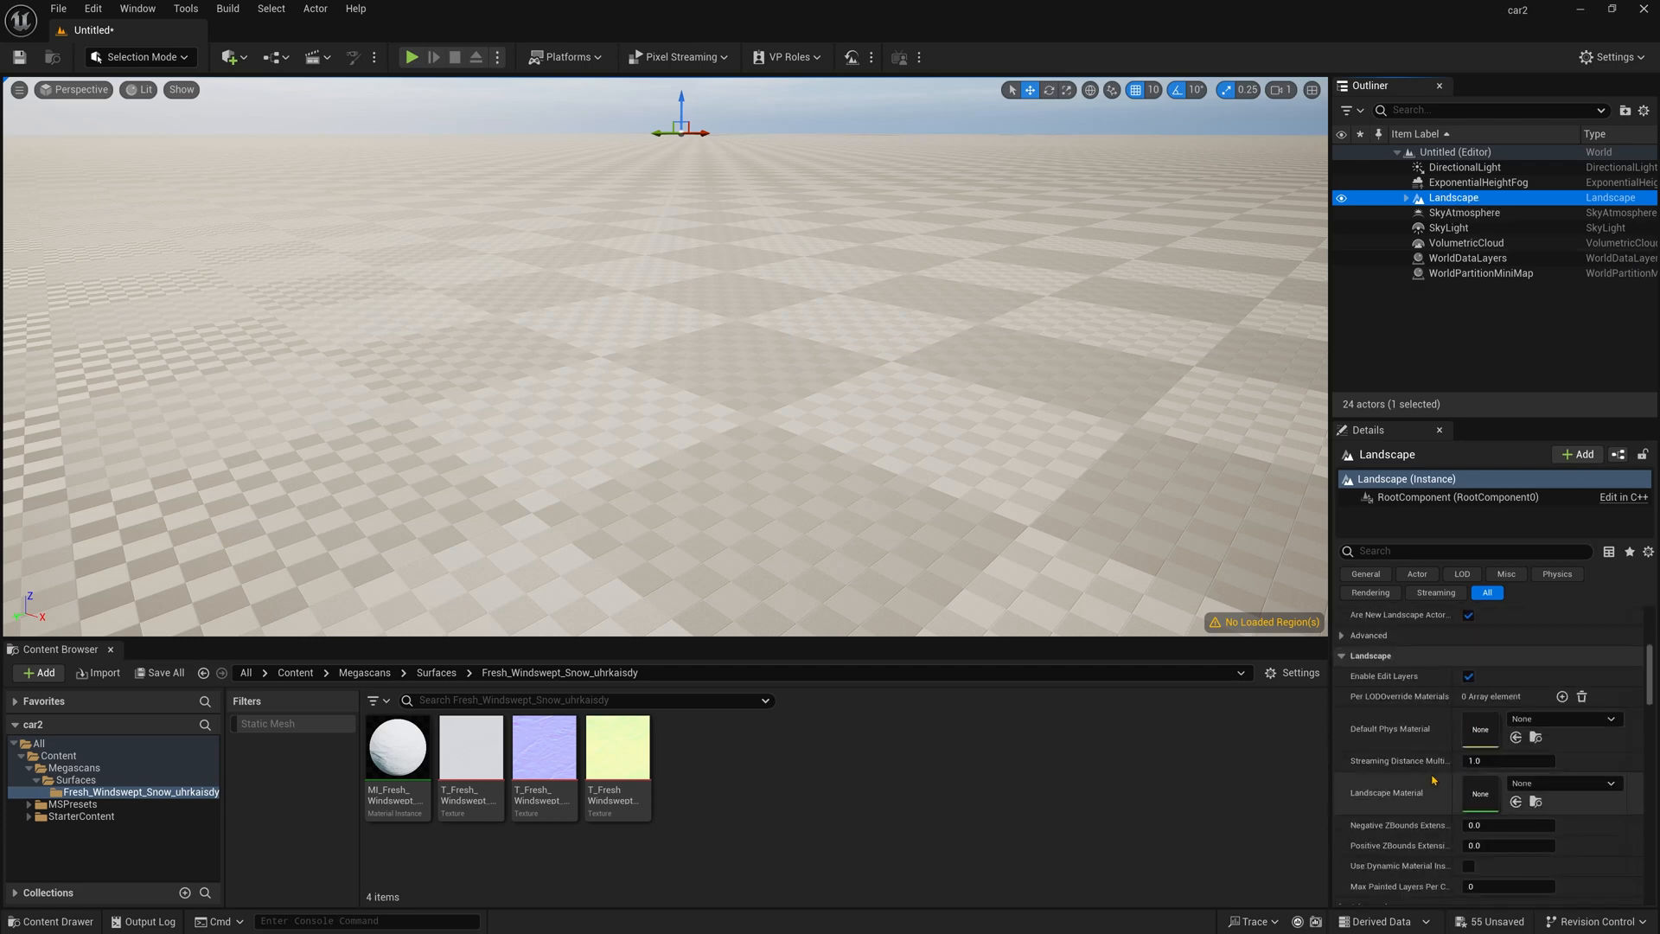
click(398, 747)
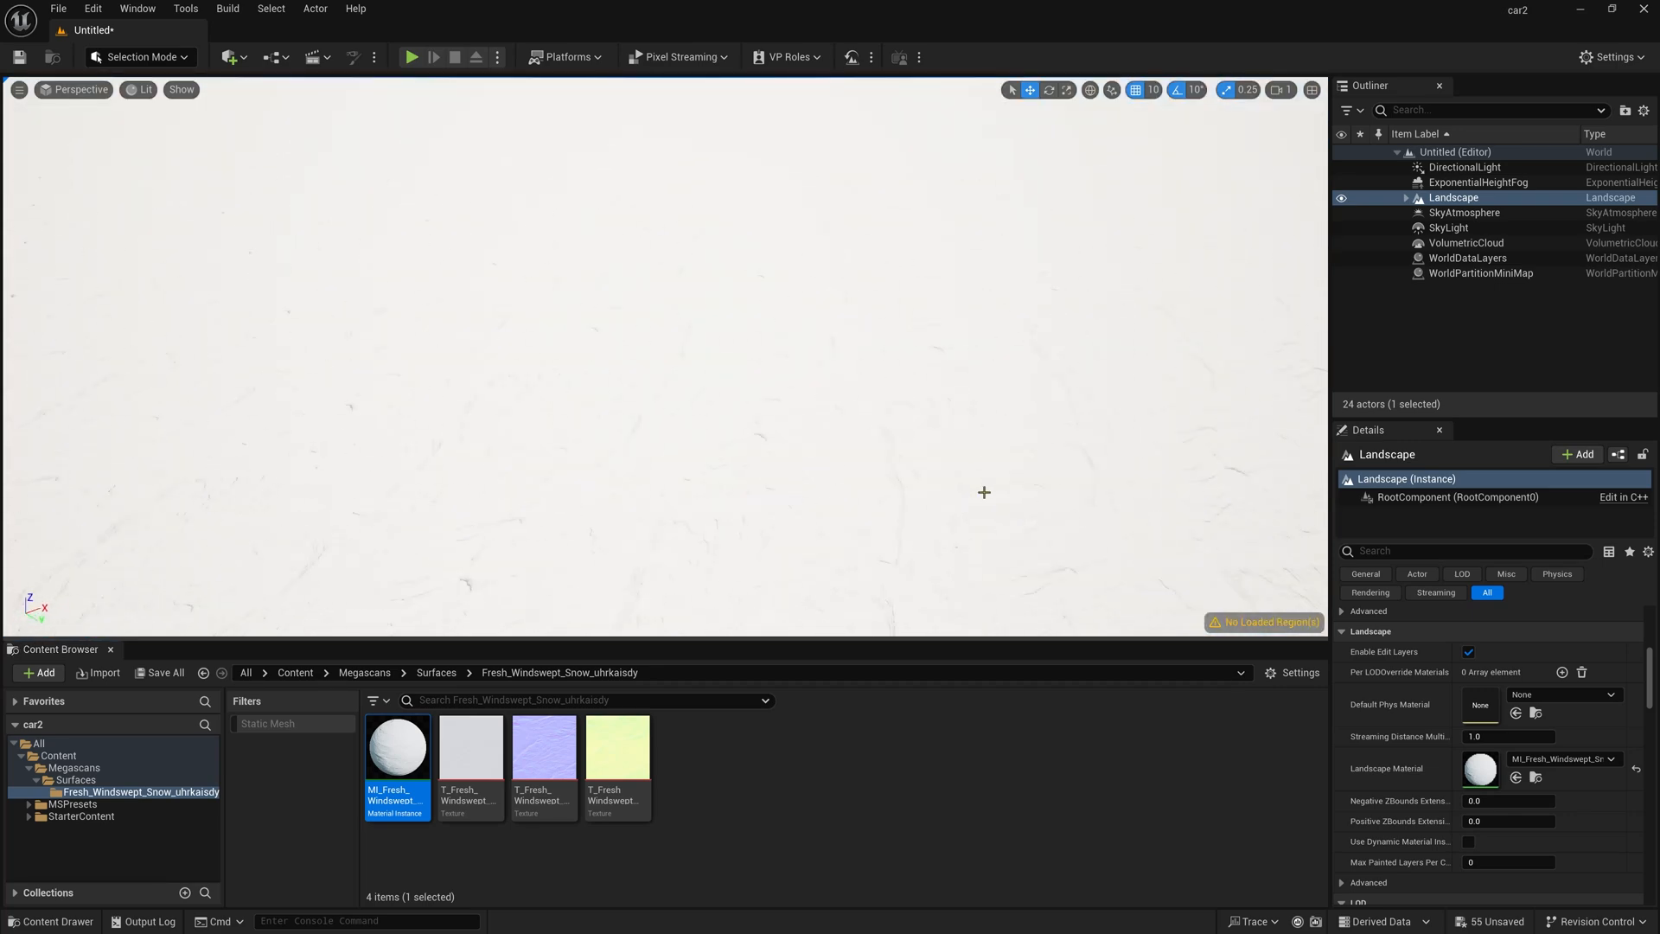
mouse_move(322, 83)
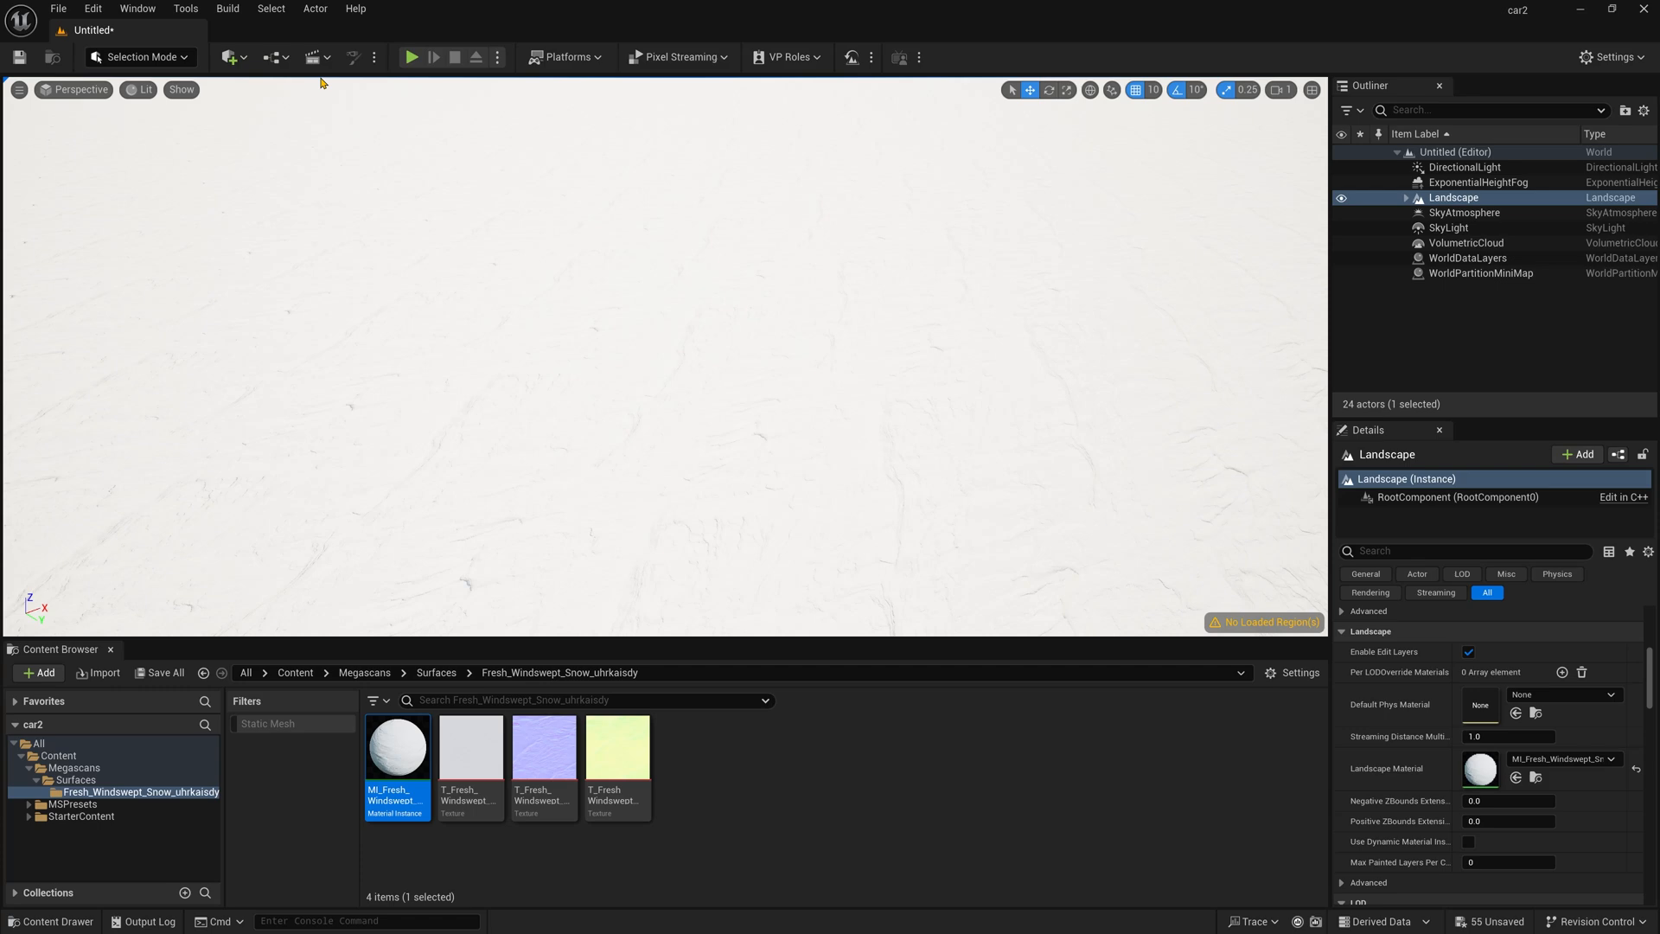
- Add a Post Process Volume with Lumen global illumination and a fixed, infinite-extent exposure override
click(228, 57)
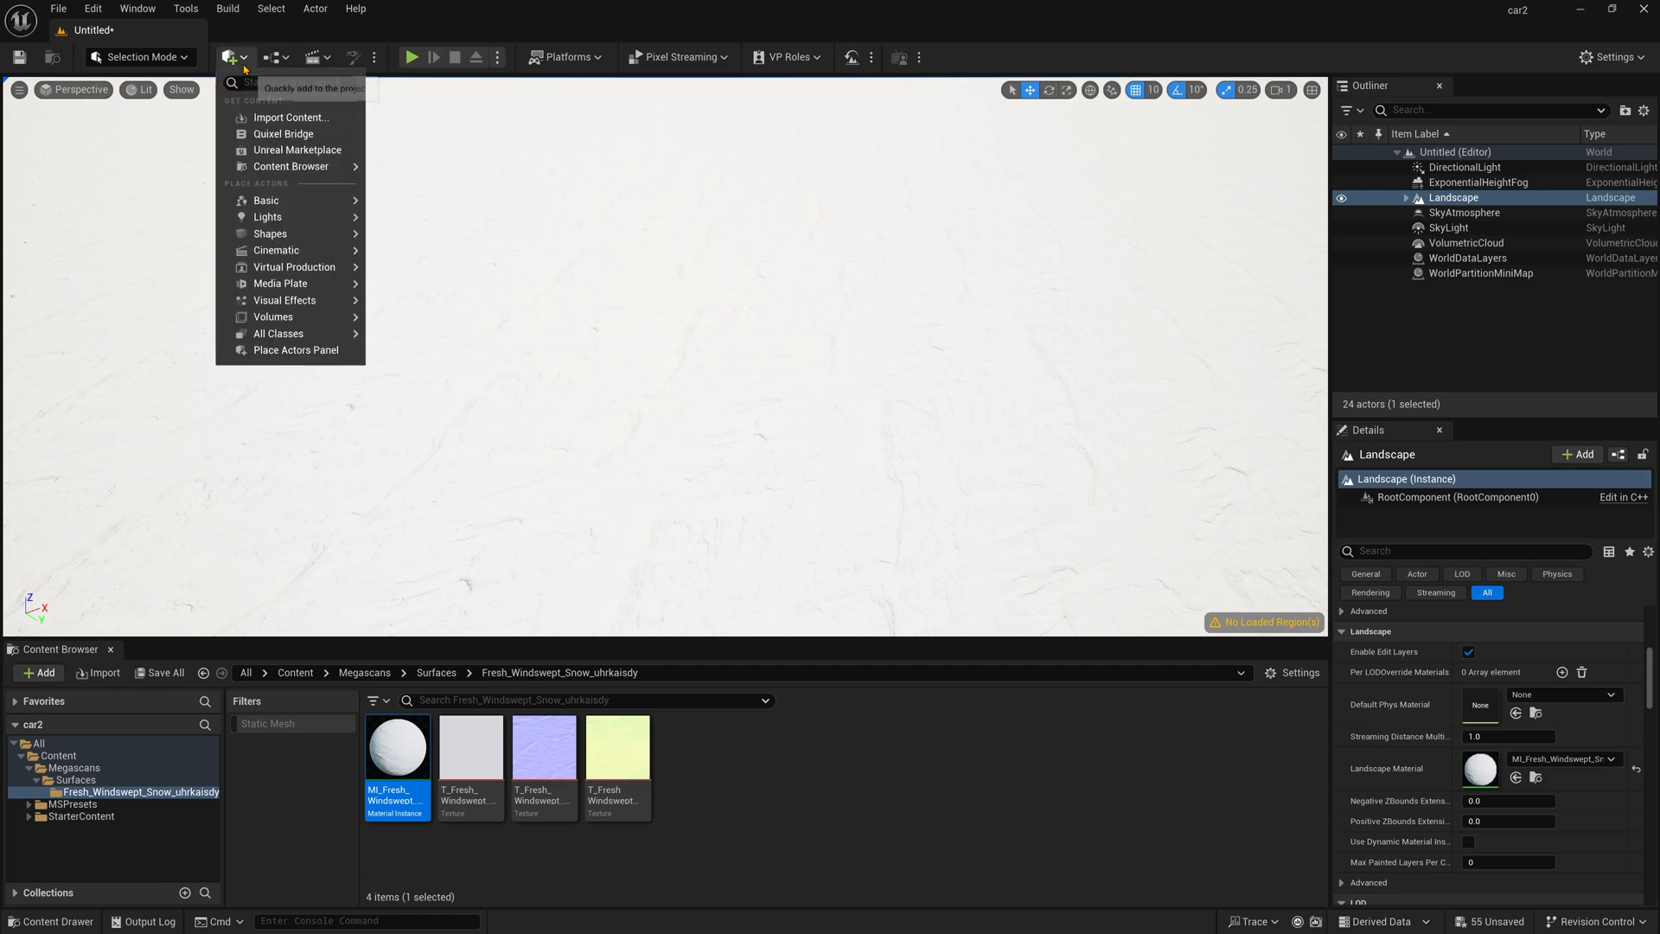
mouse_move(285, 300)
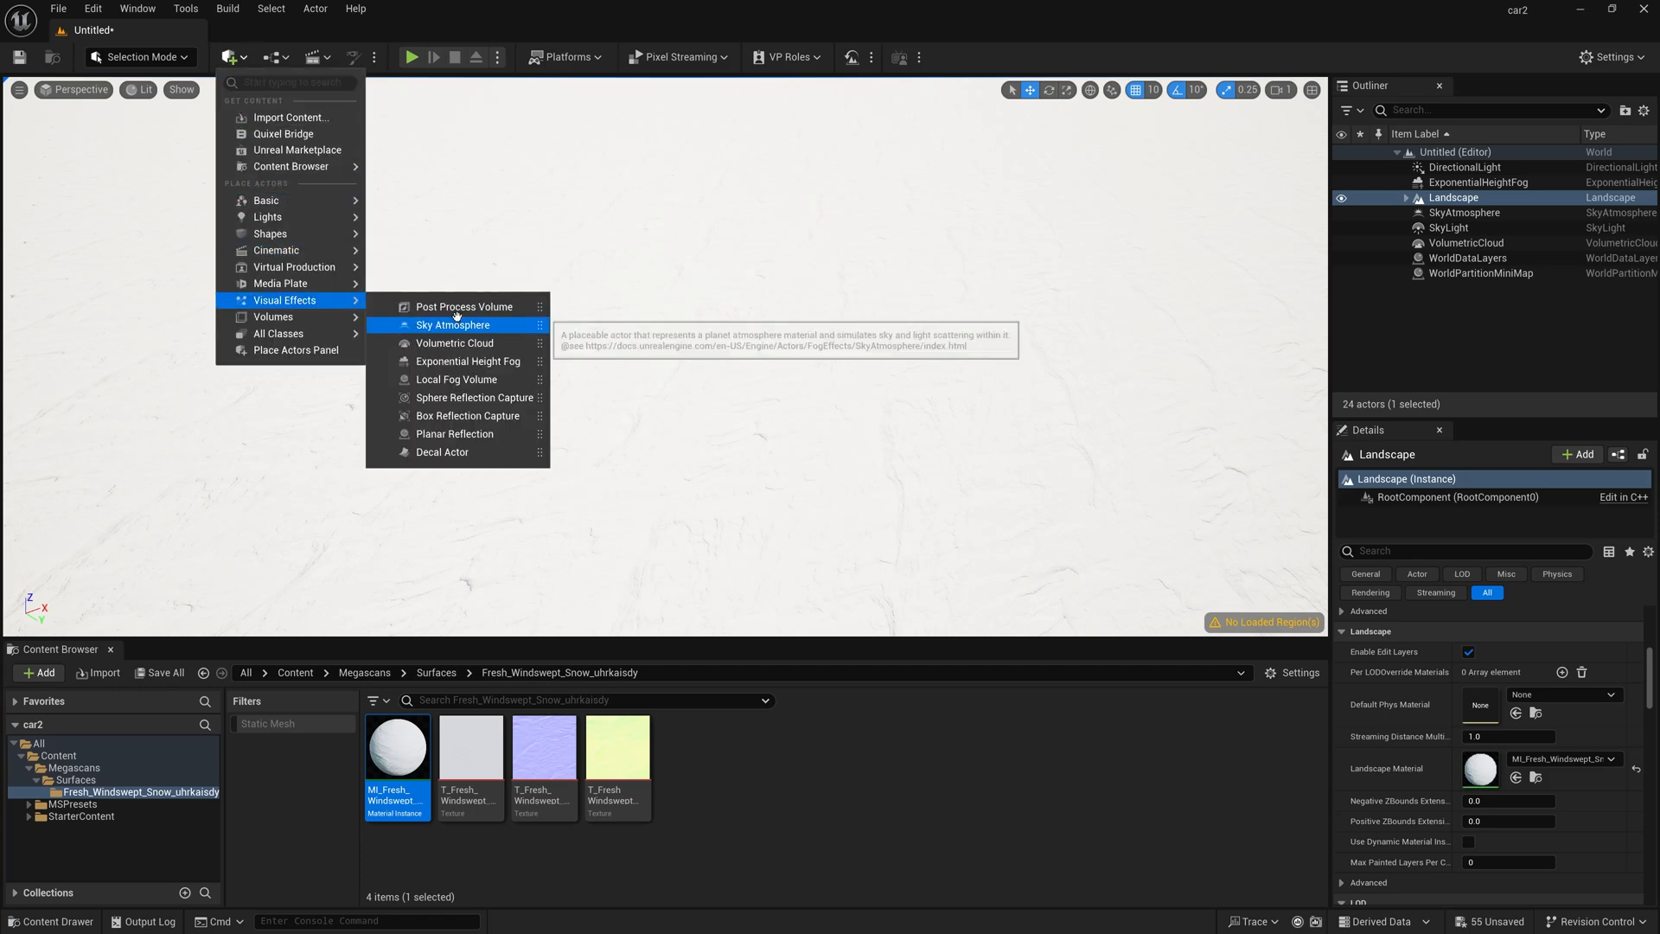
click(464, 308)
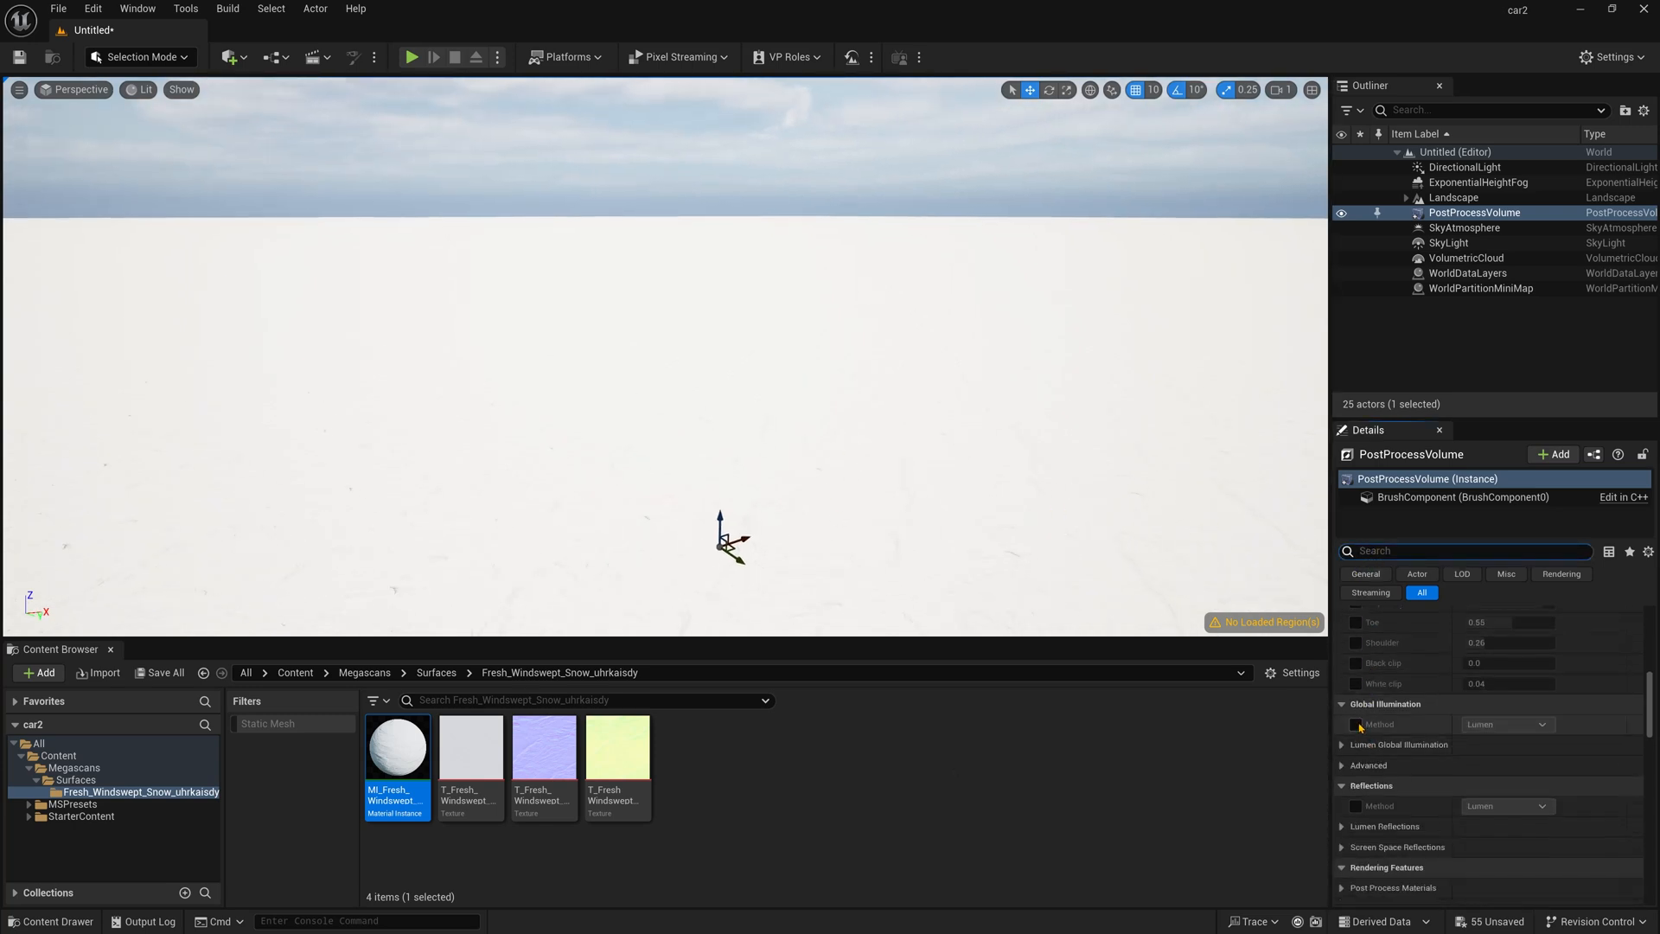
click(1356, 724)
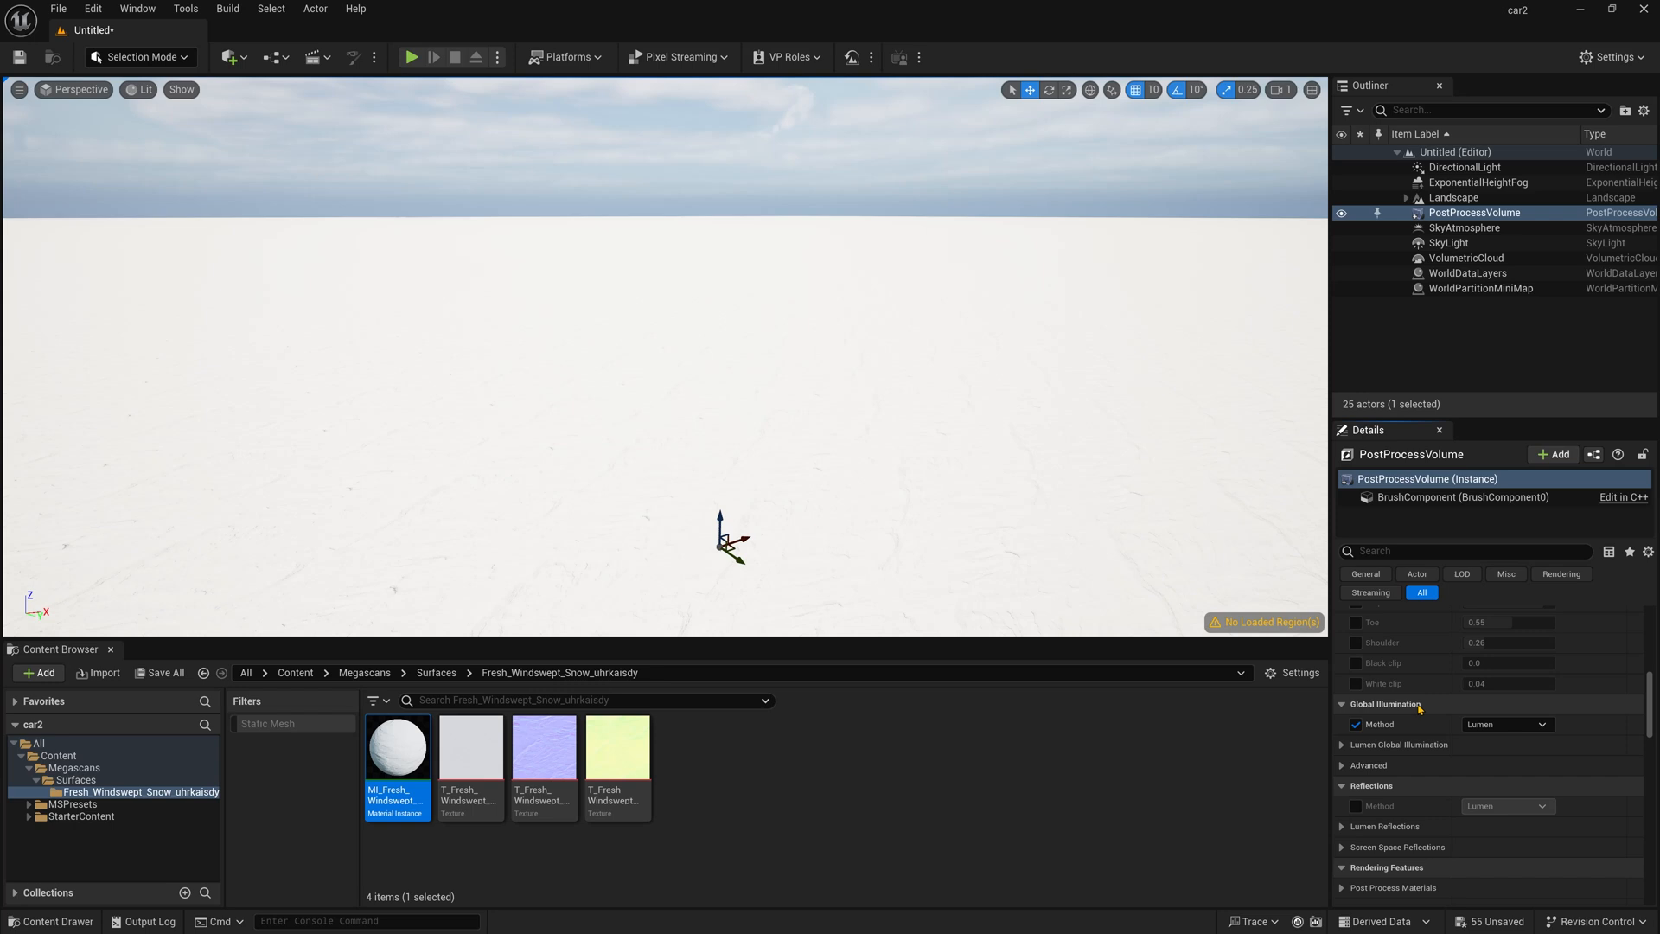
text(expos)
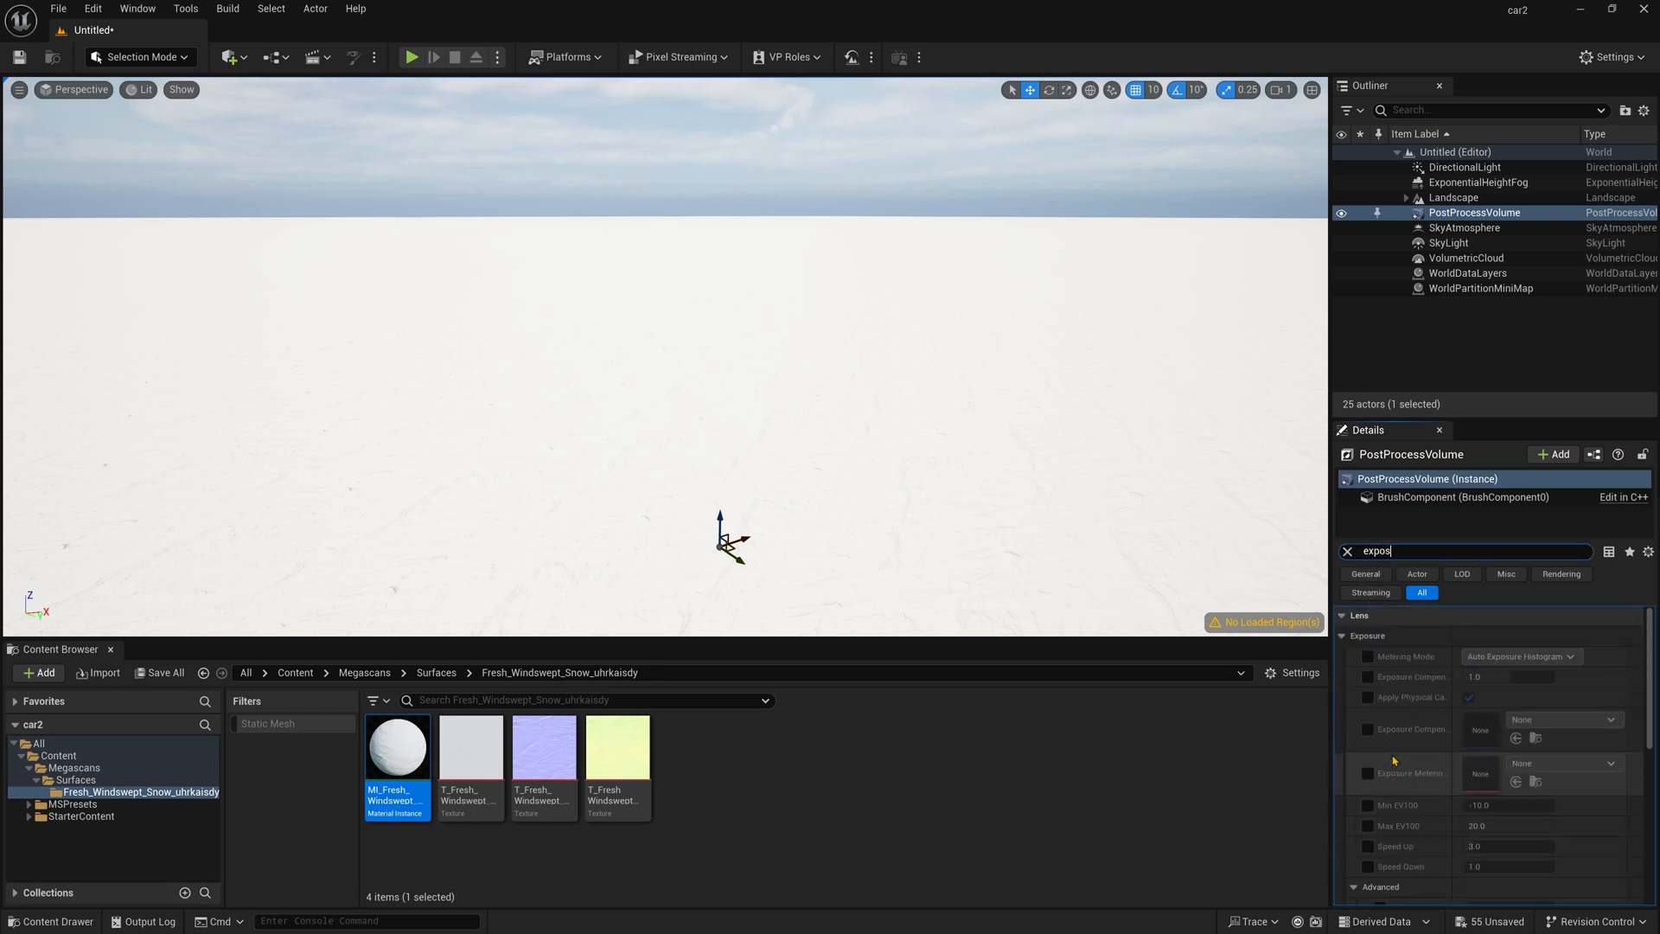
click(1366, 655)
text(1)
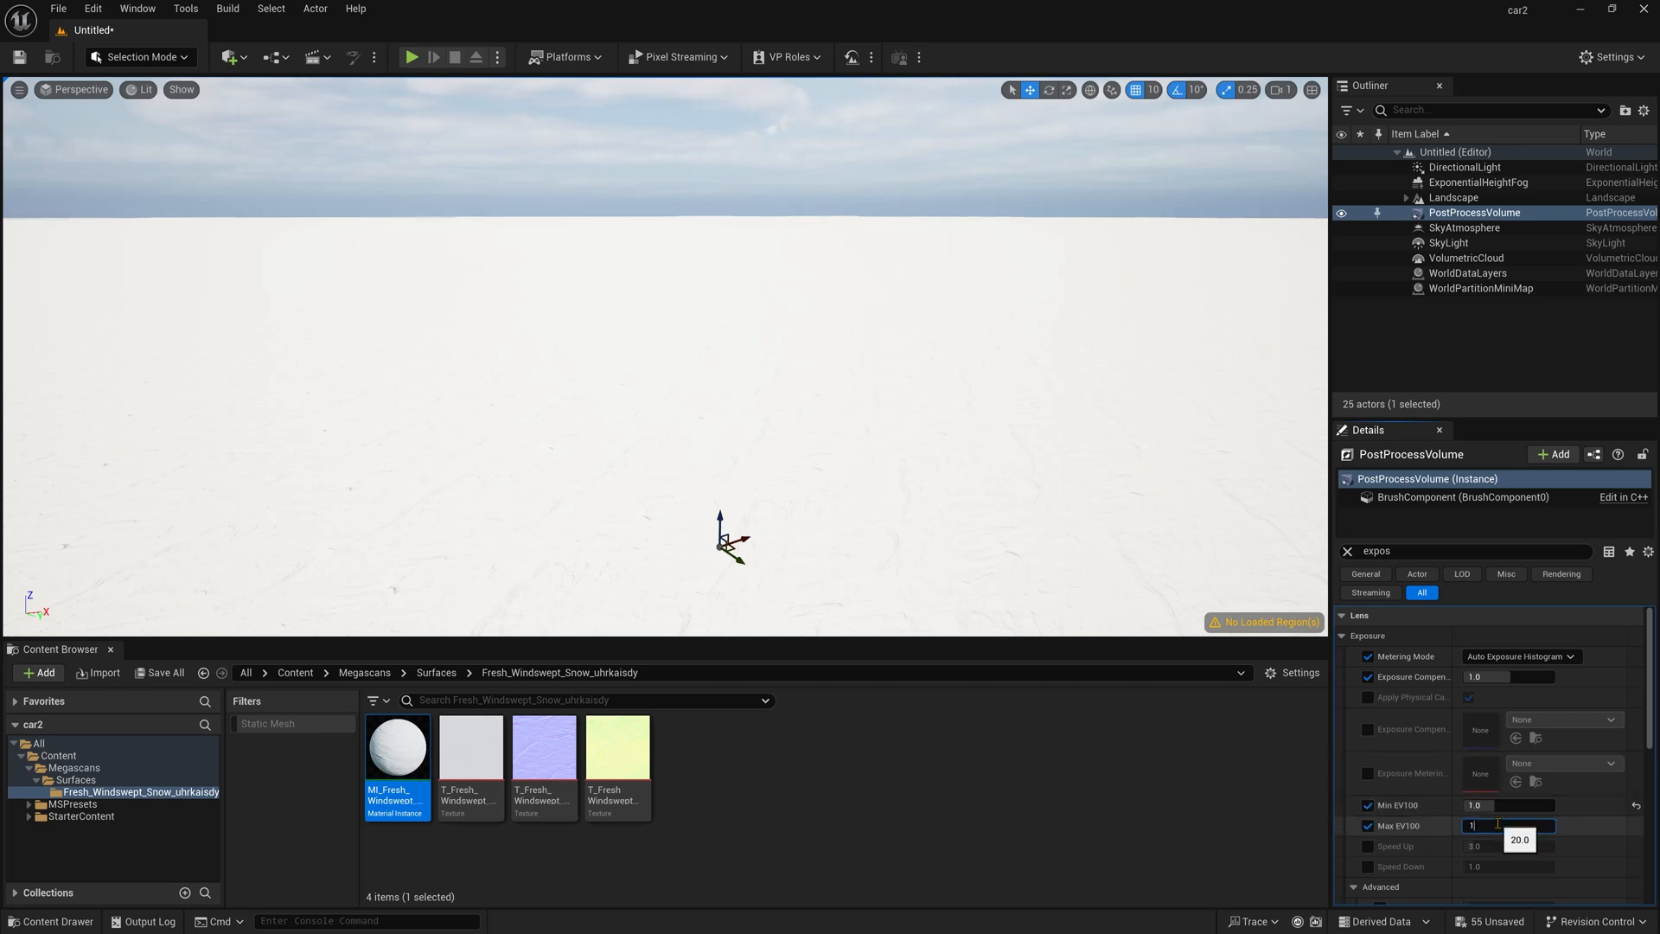
text(inf)
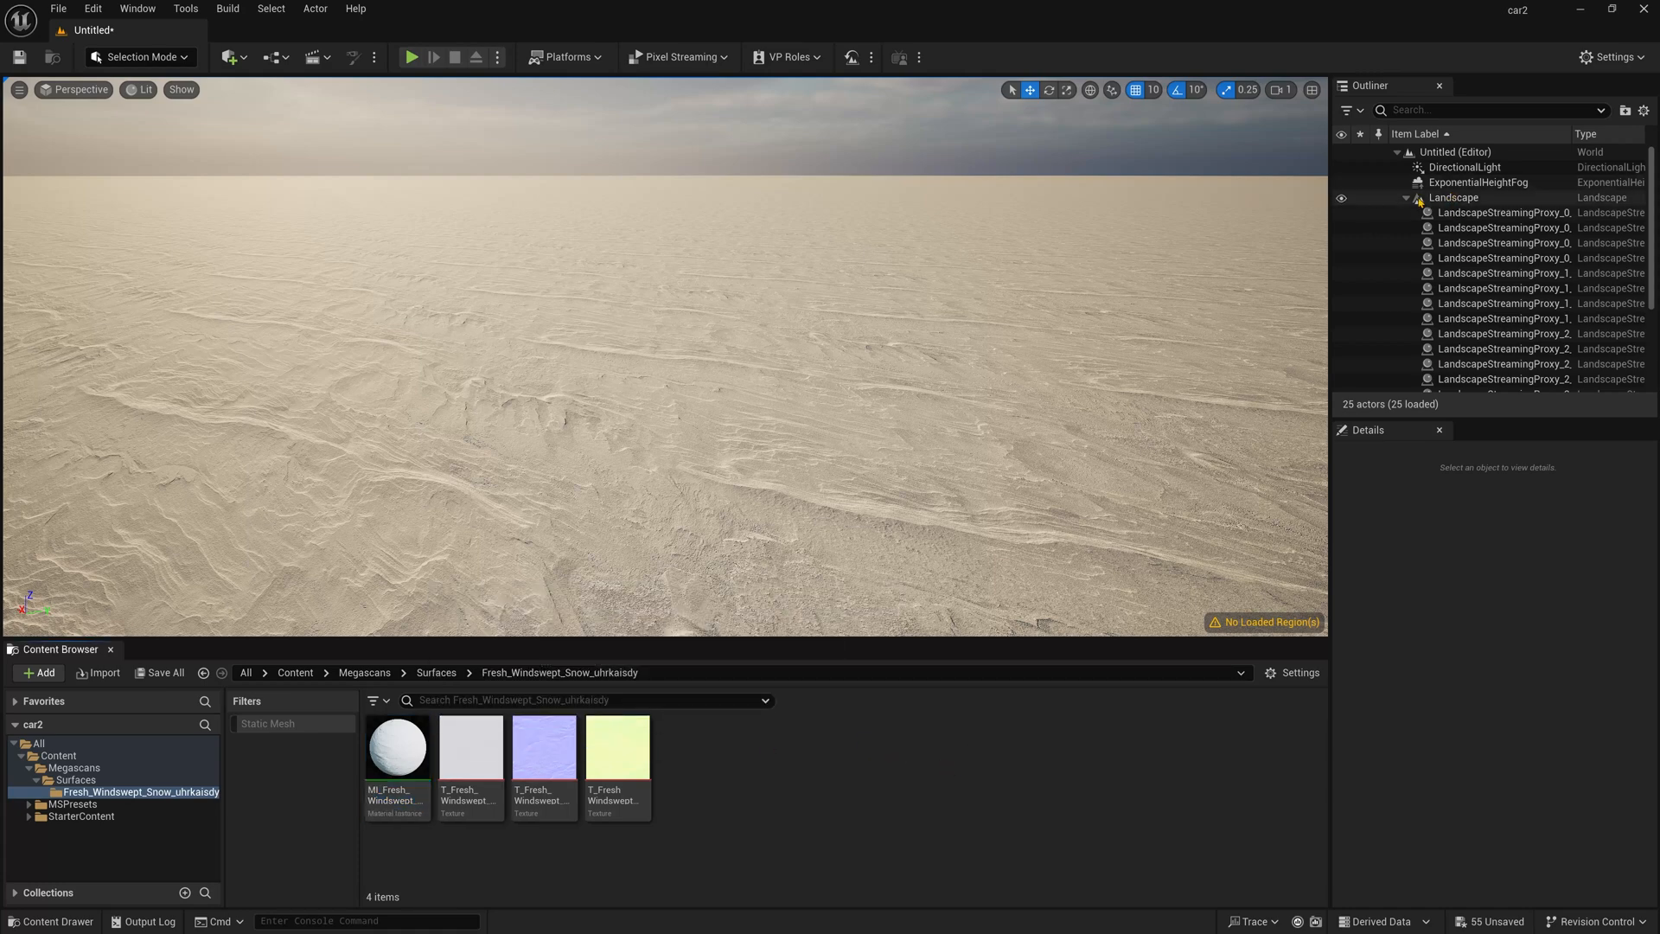
- Set the snow material instance's Tiling X and Tiling Y to 0.1
click(398, 747)
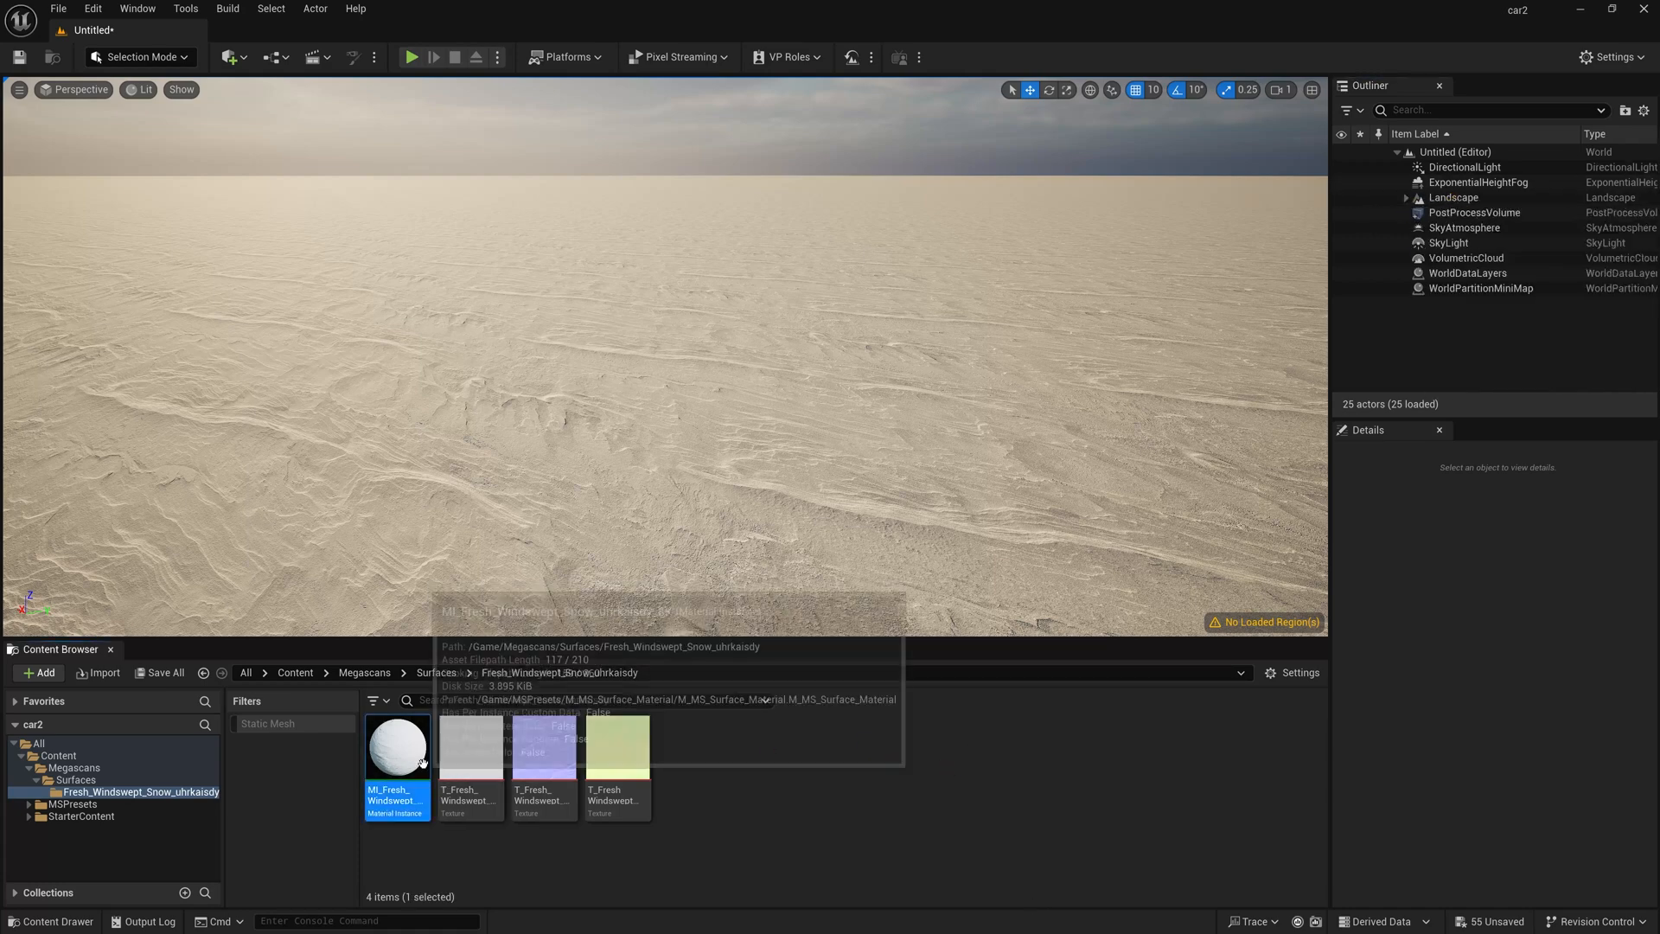
double_click(398, 744)
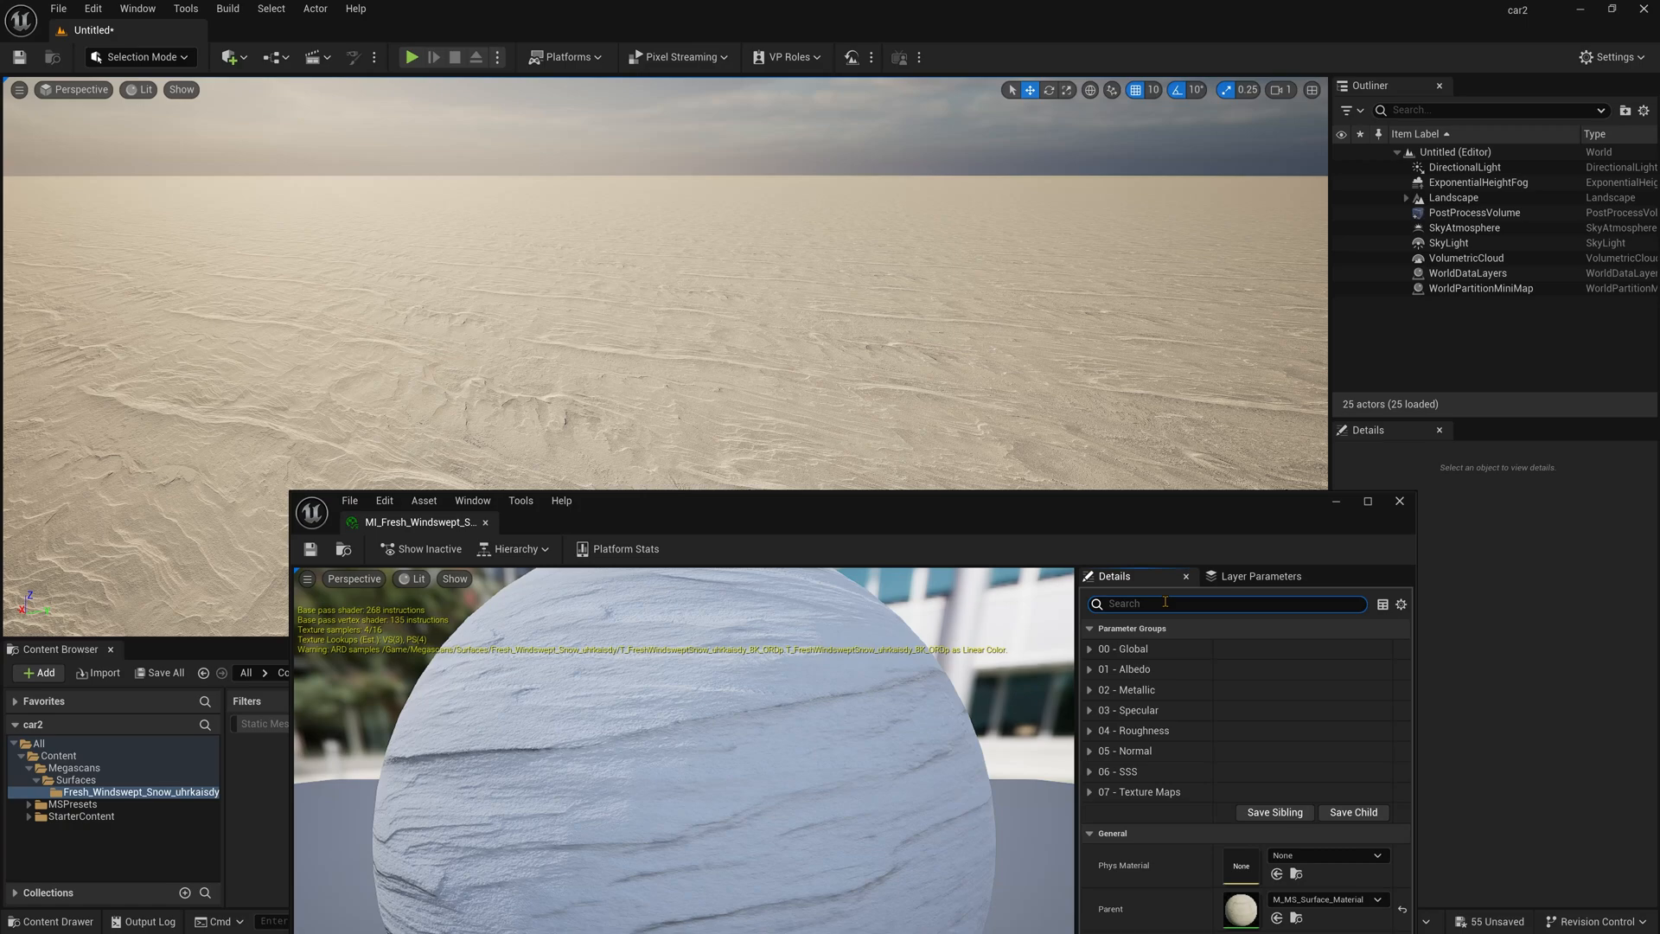
text(til)
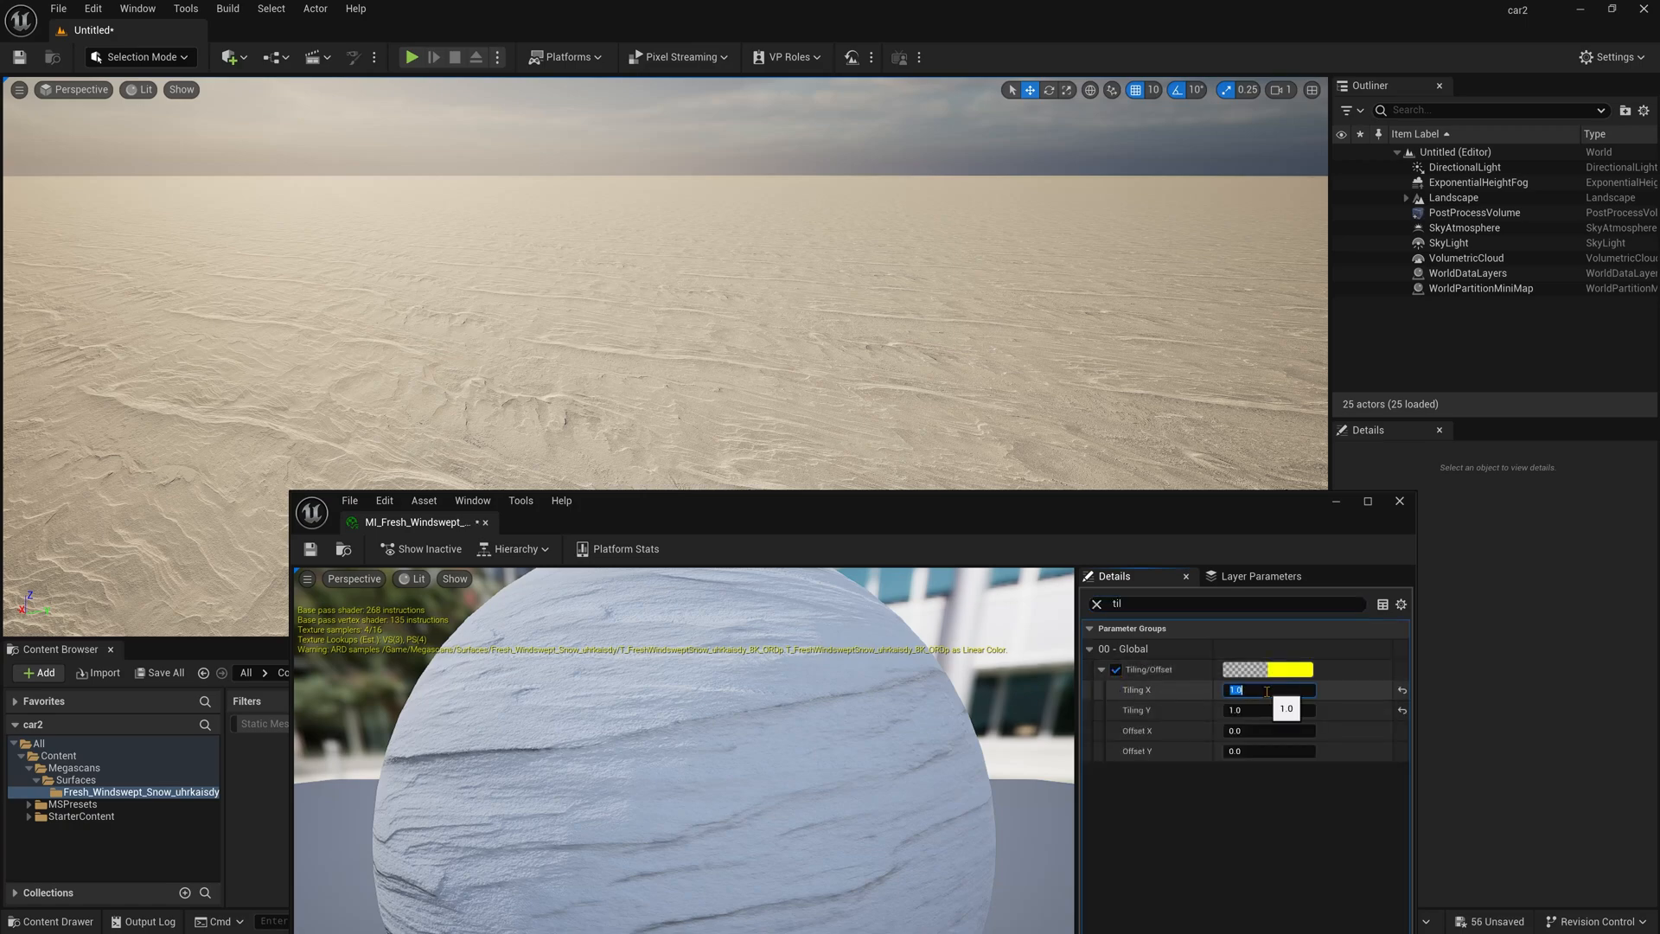
text(0.1)
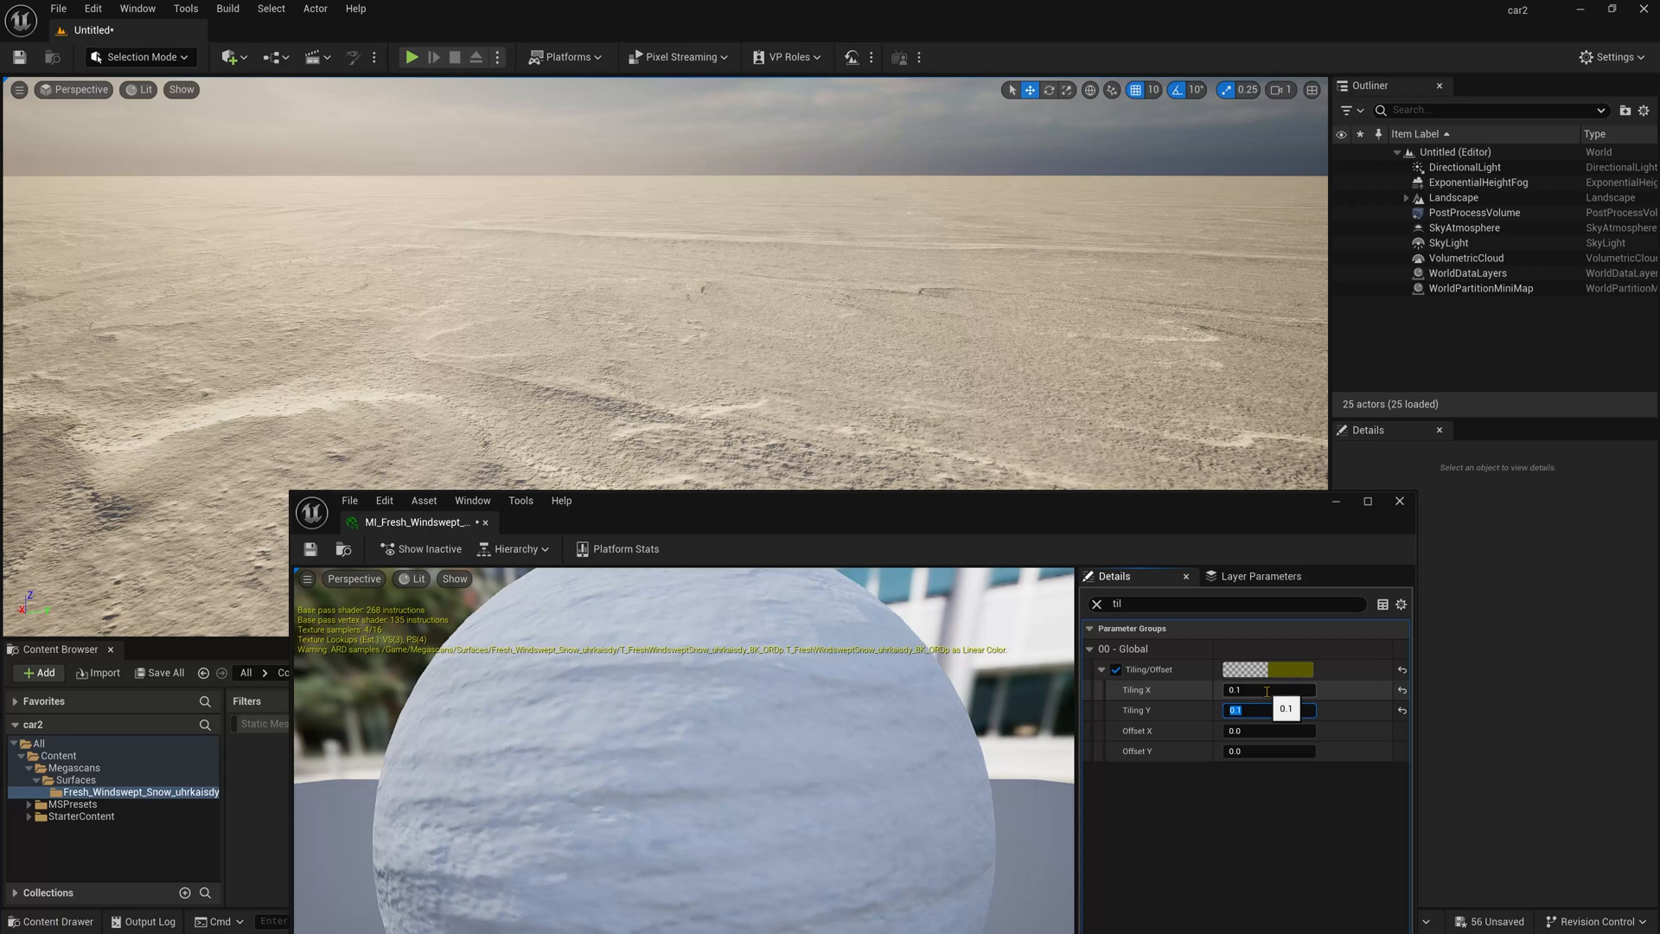
click(311, 548)
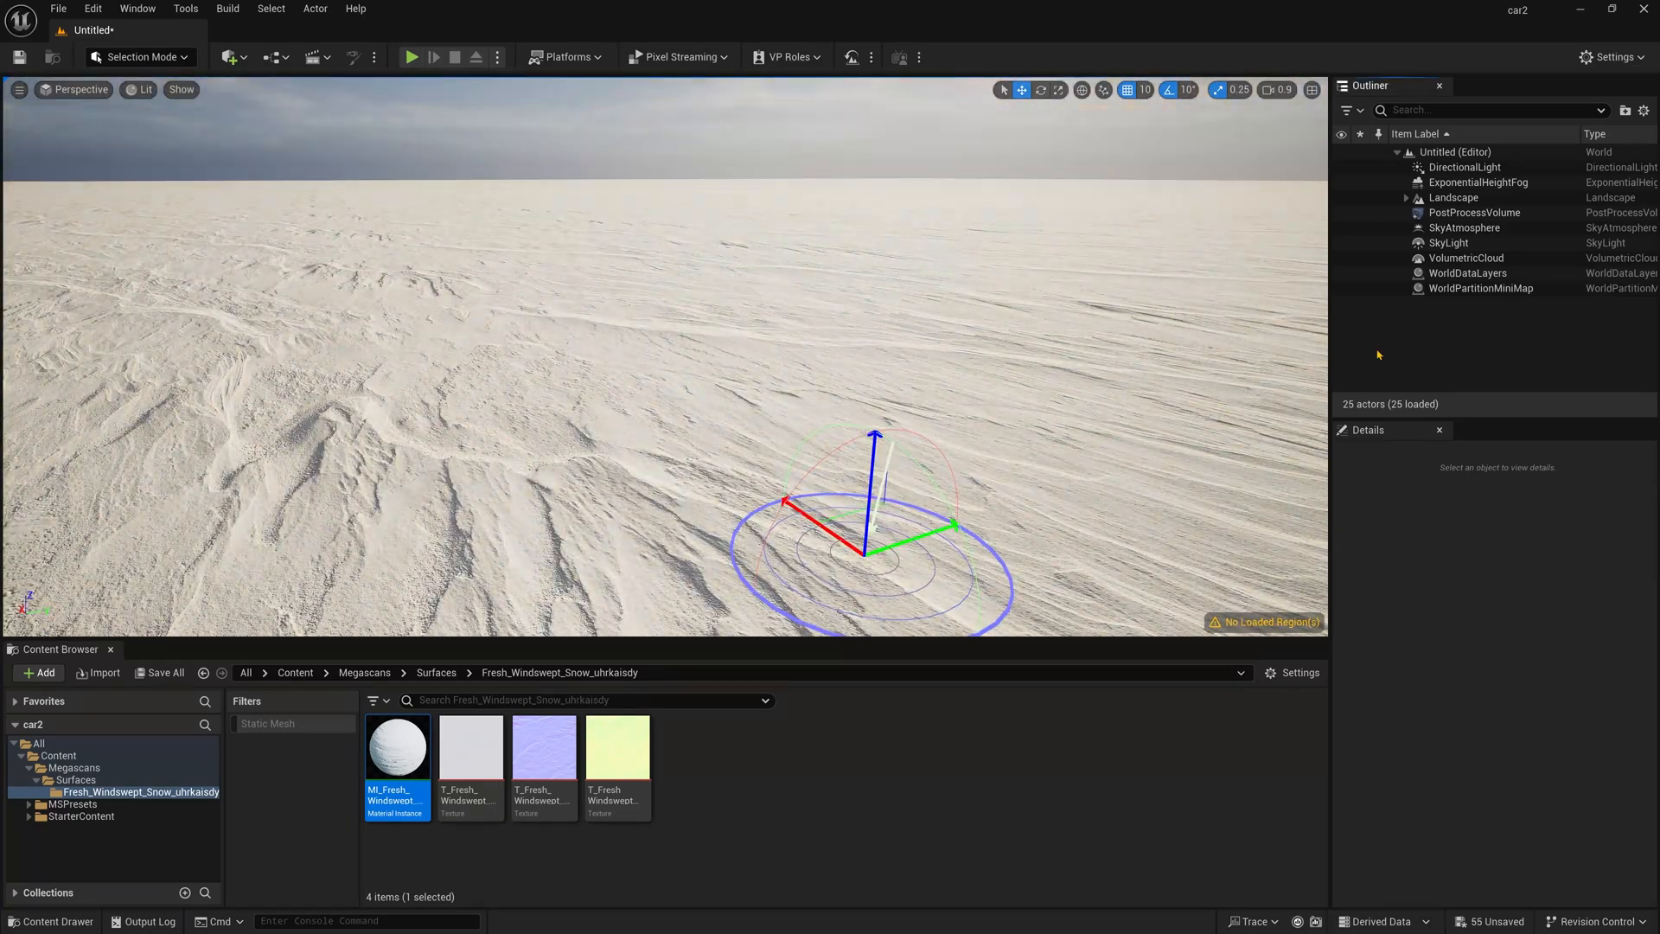
- Set the DirectionalLight's intensity to 5.0 lux to dim the sun
click(1464, 166)
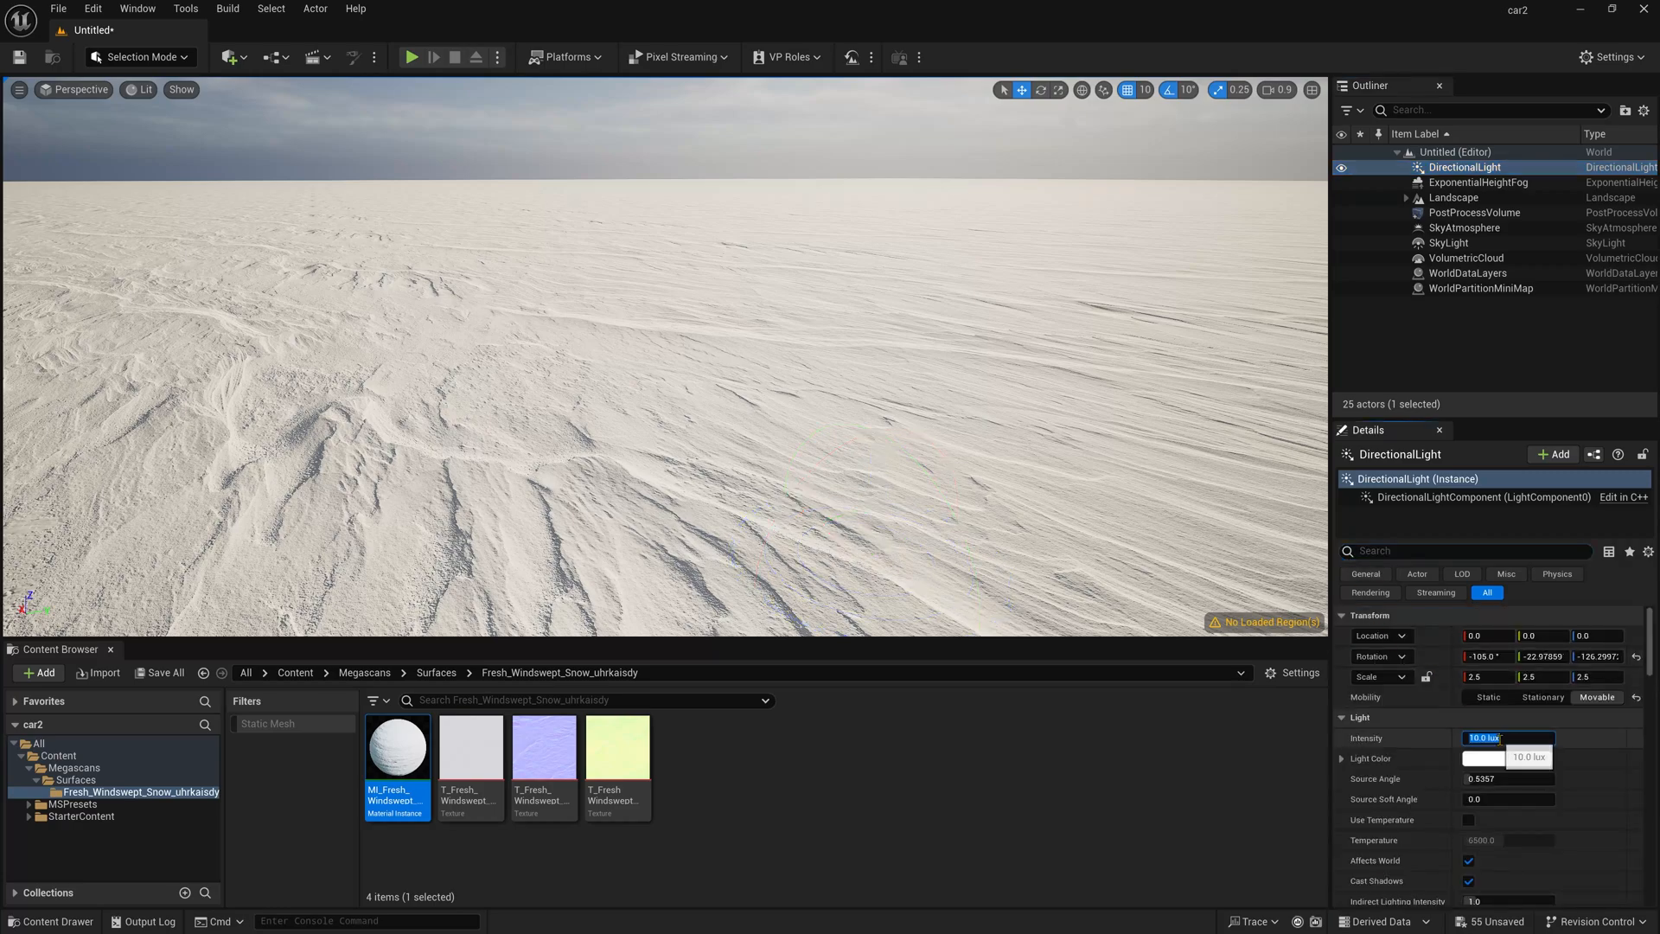
text(5.0)
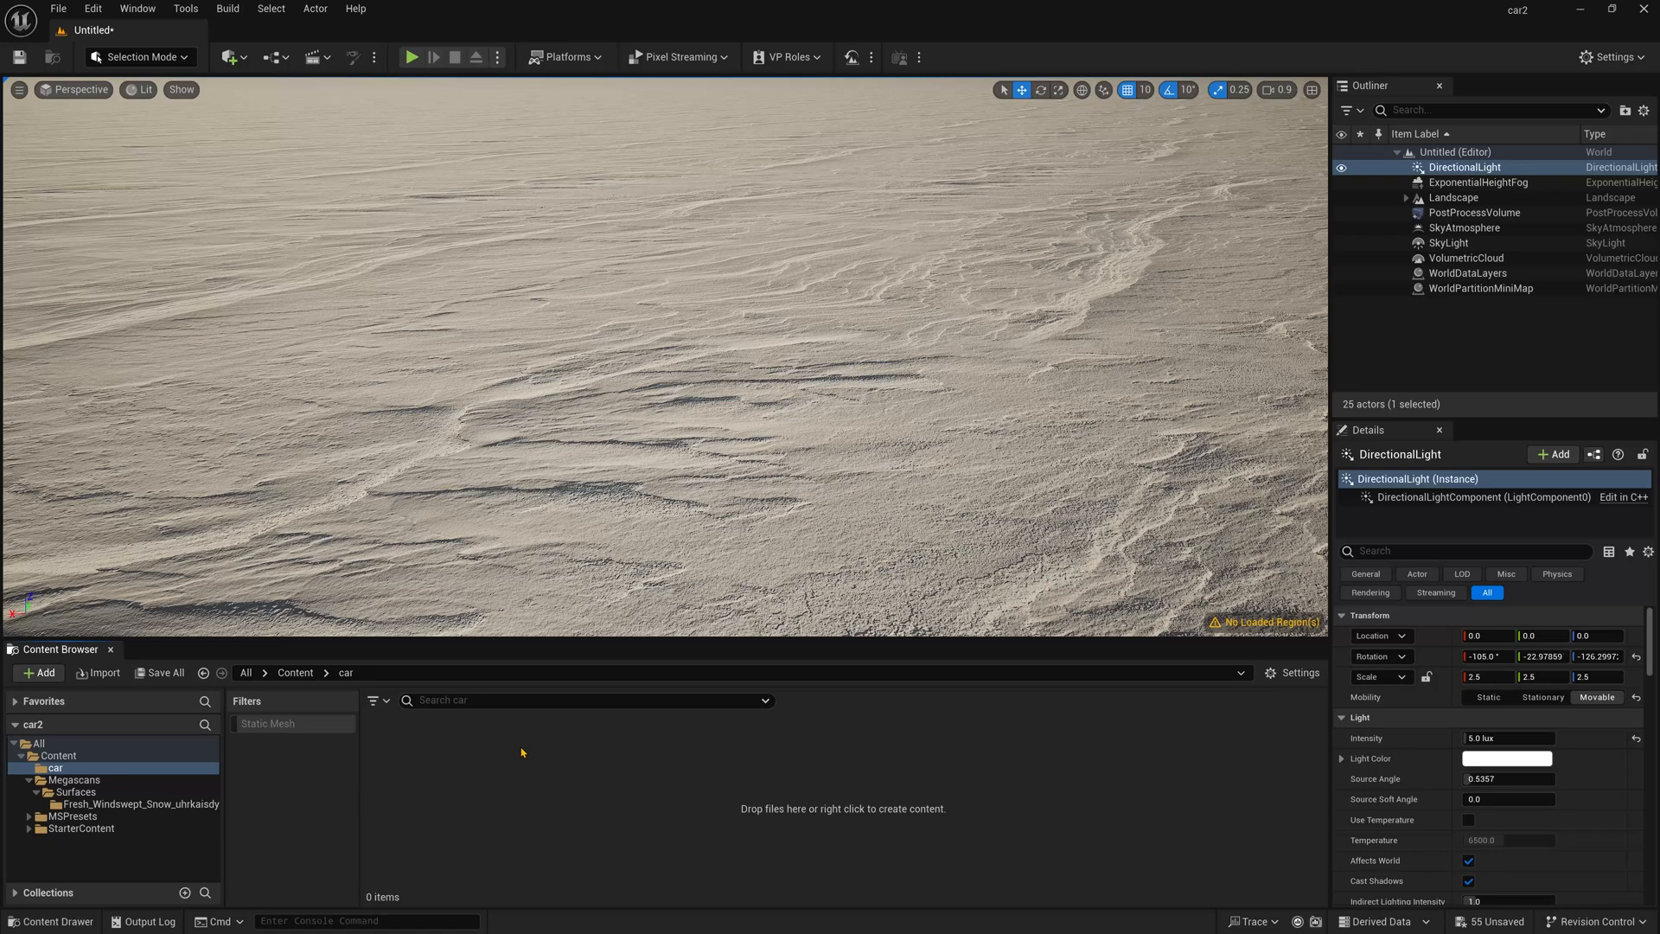
mouse_move(97, 673)
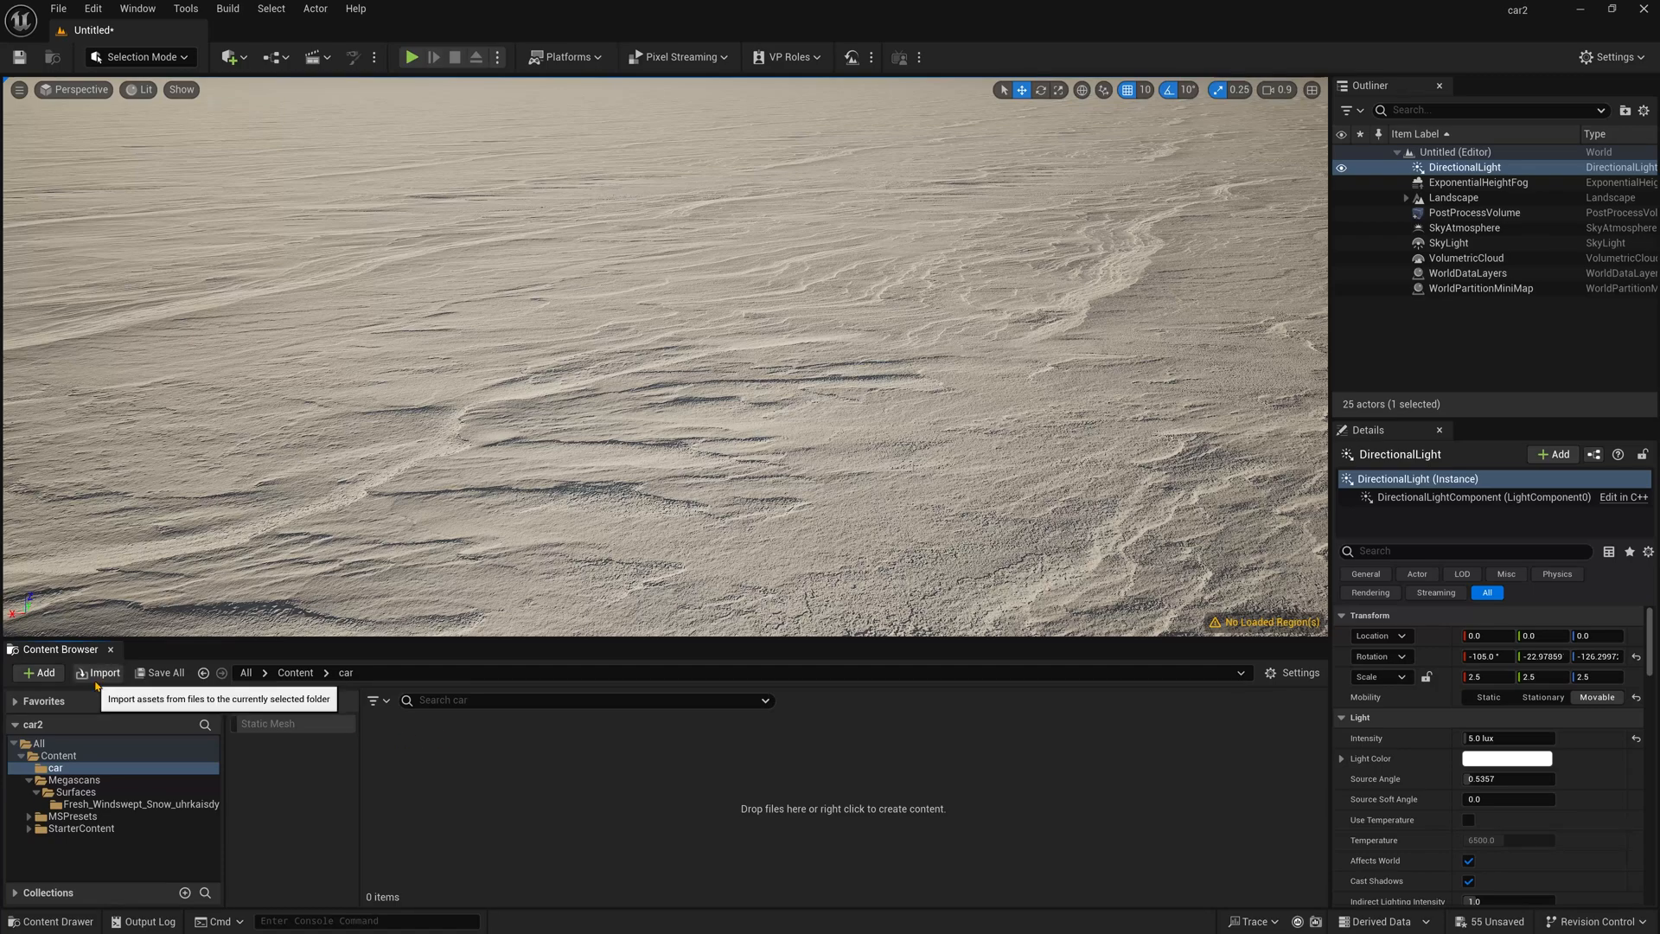
- Import the Lamborghini with meshes combined and place it on the snowy landscape
click(97, 673)
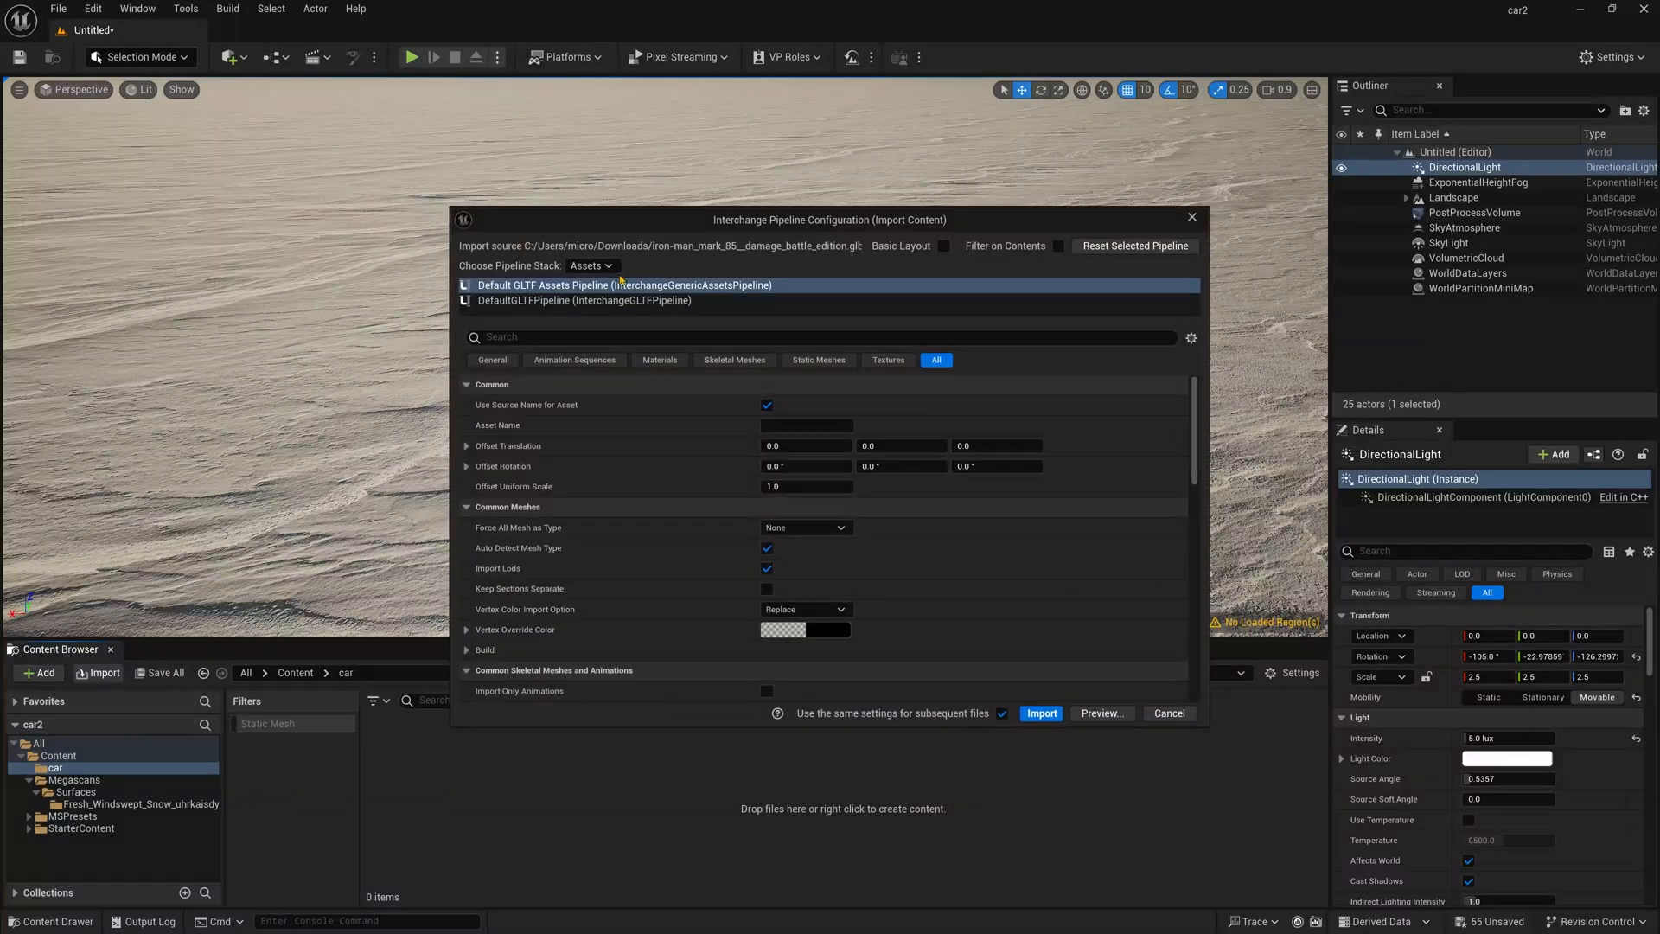
click(826, 337)
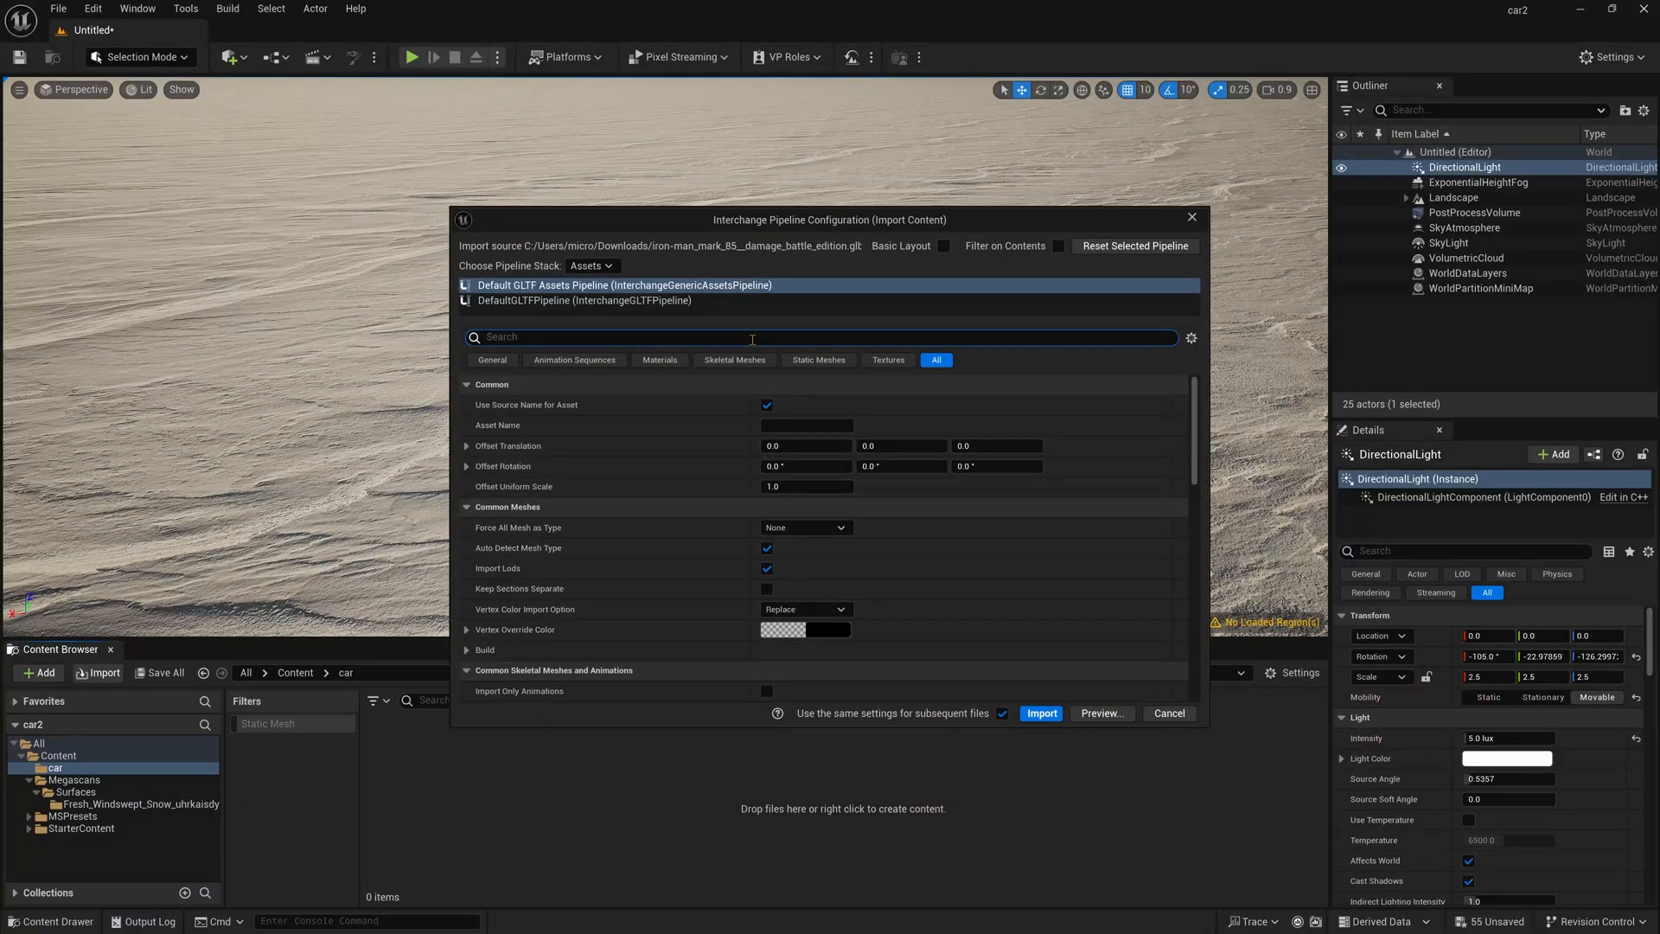
text(combin)
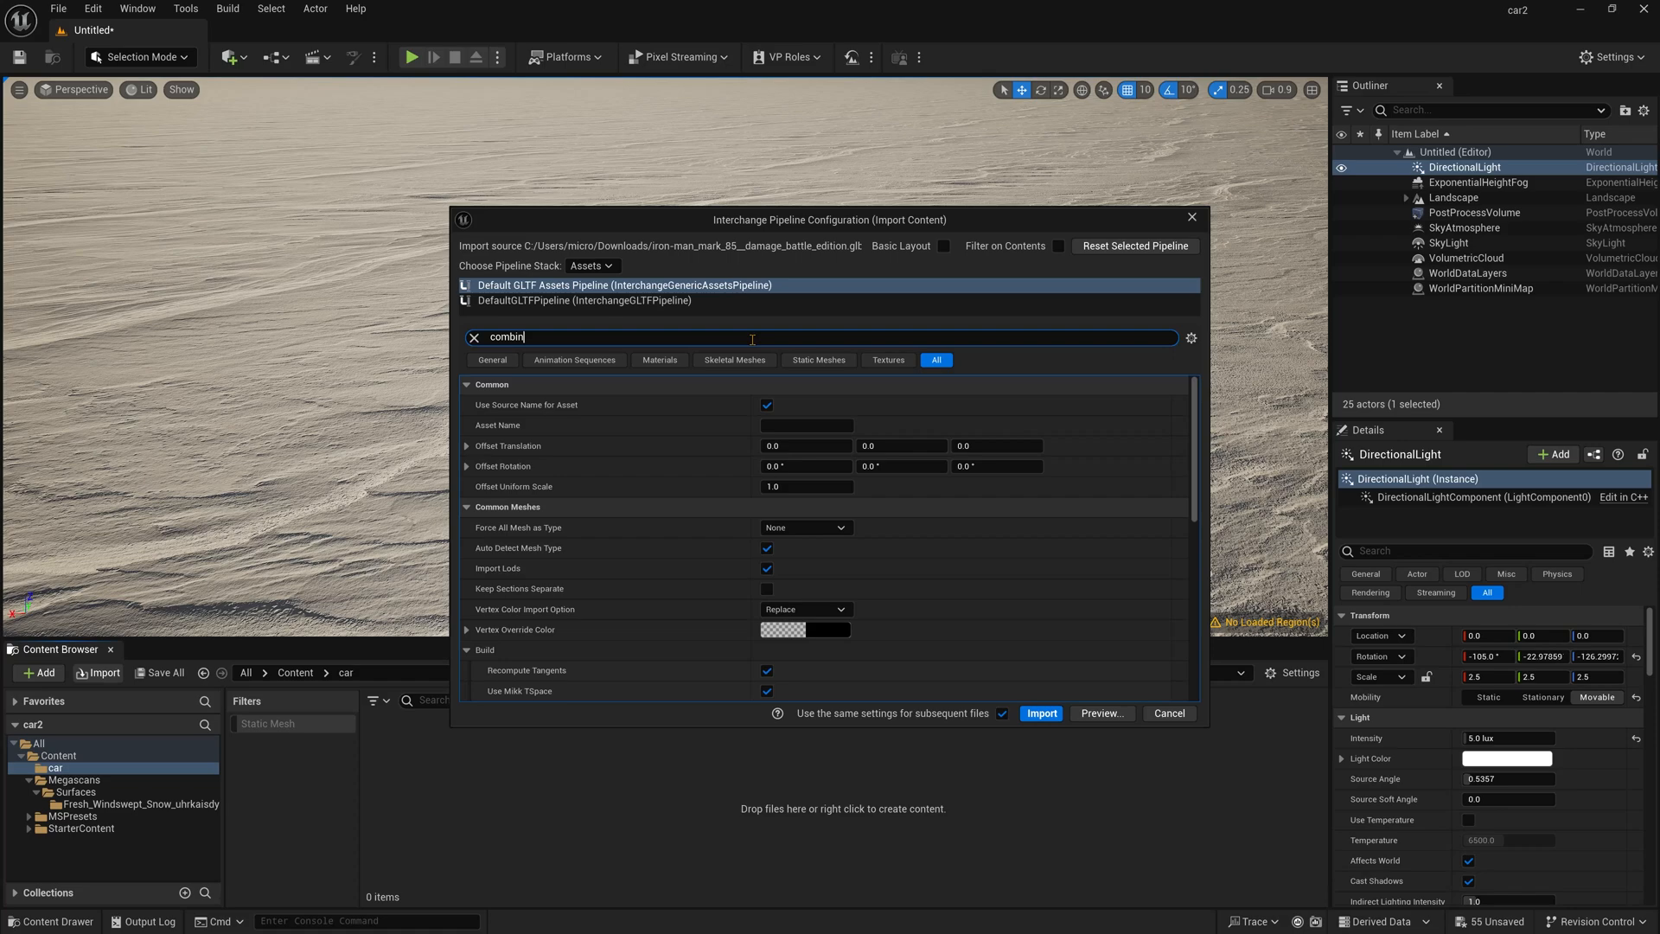
text(e)
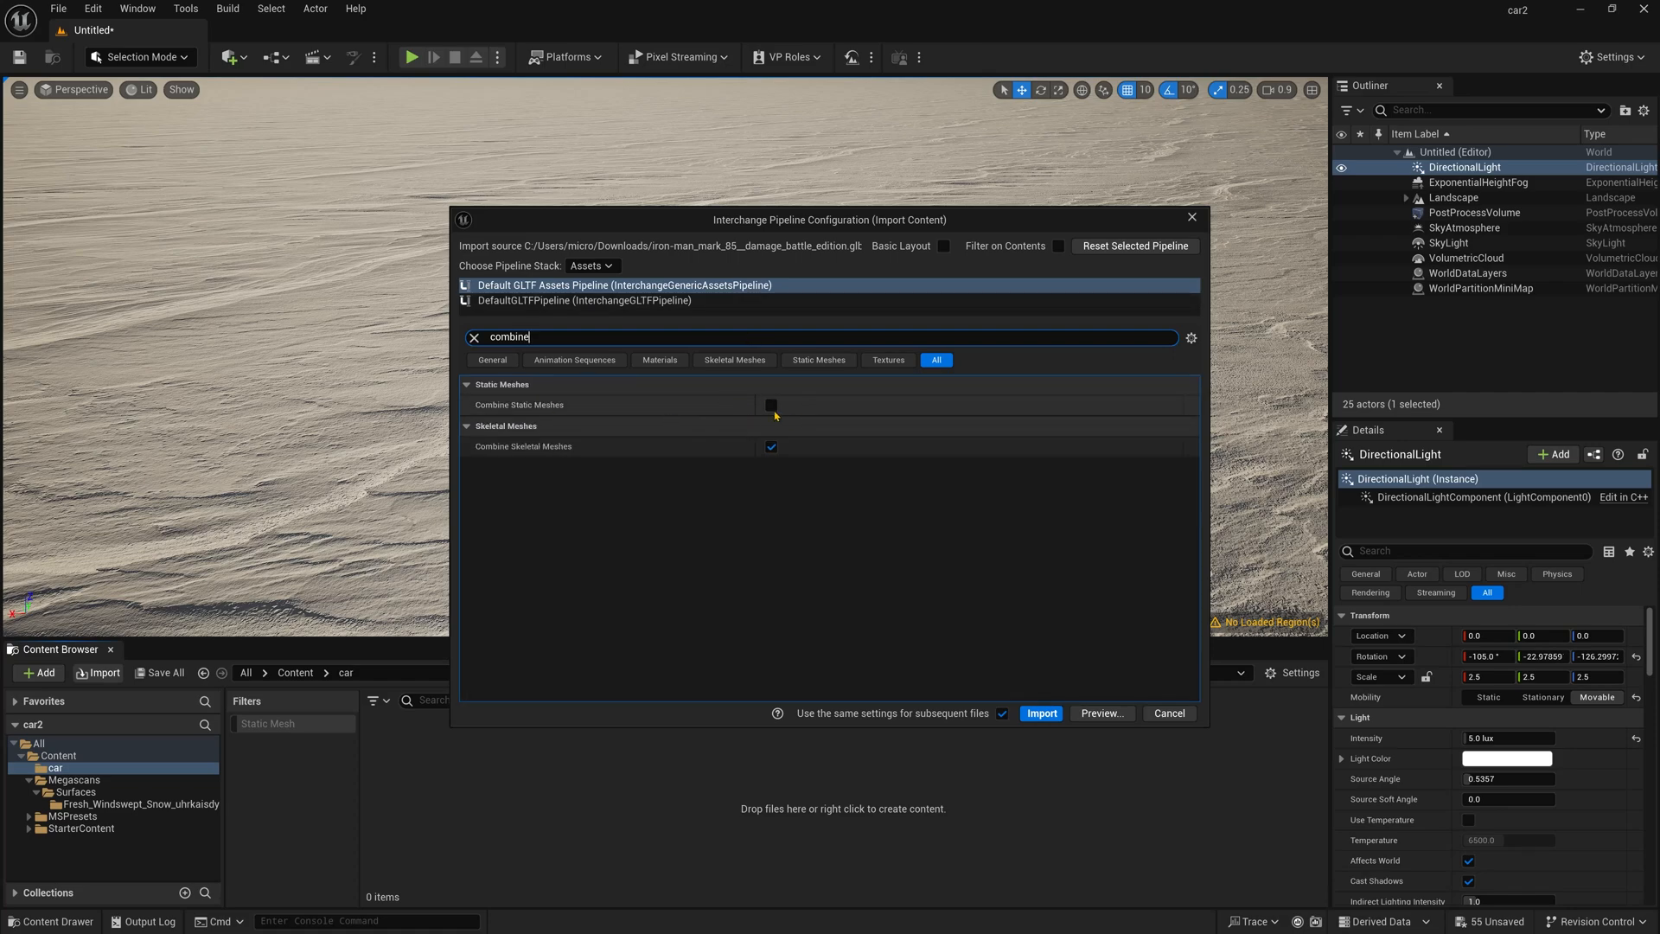
click(1041, 712)
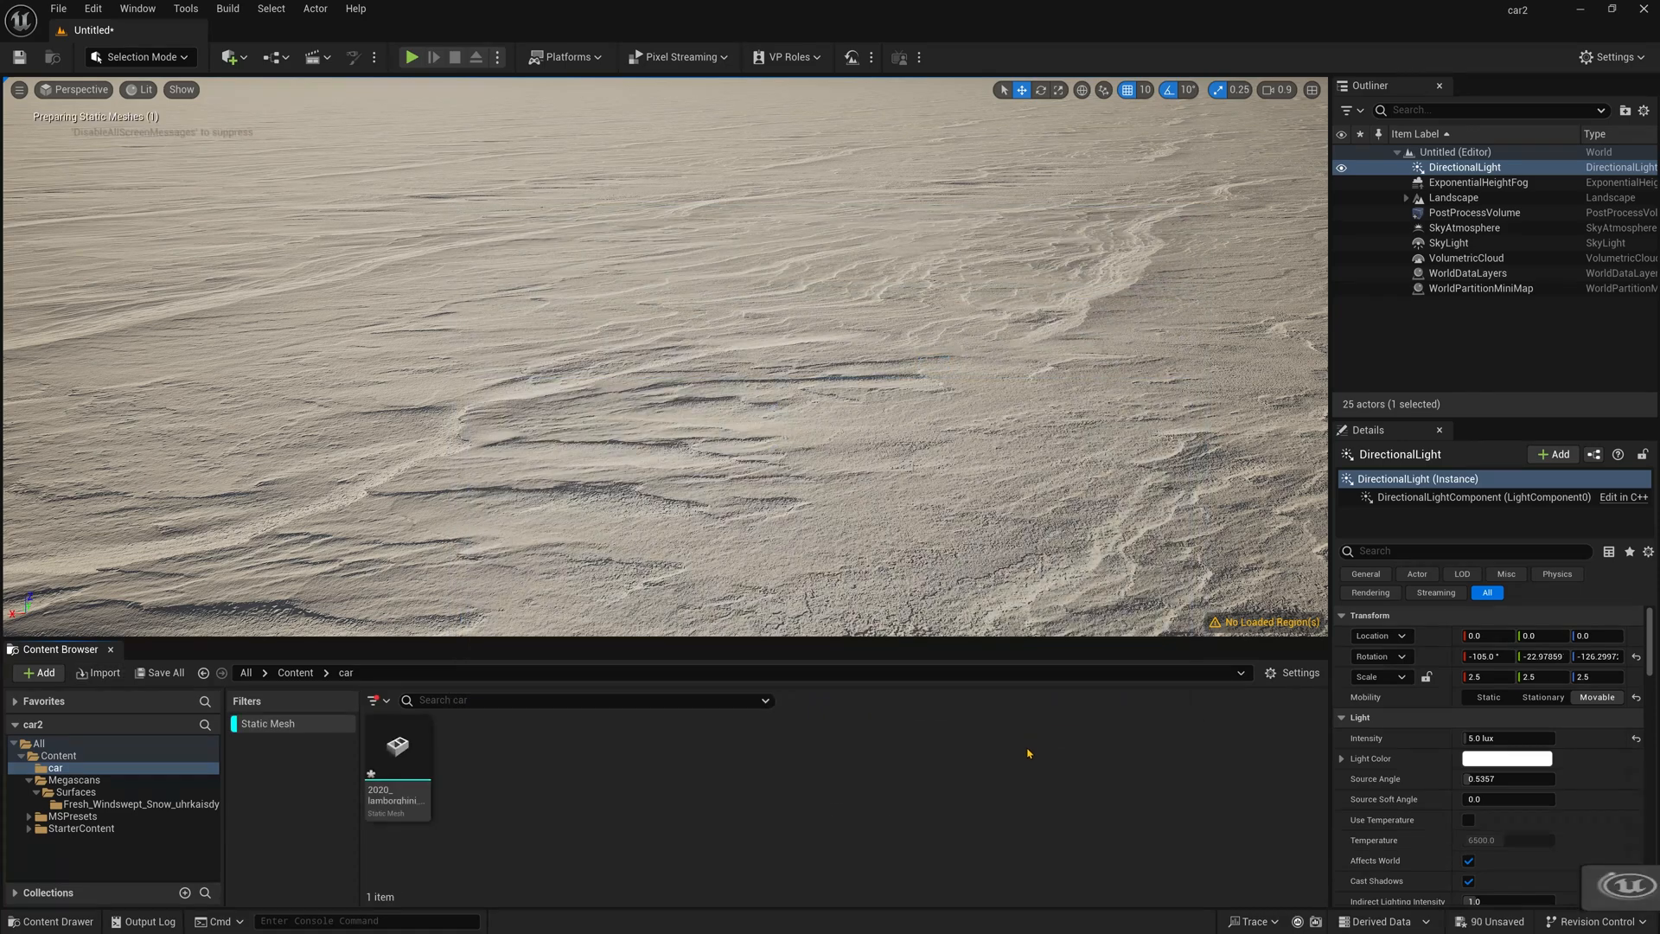
drag(398, 744, 757, 487)
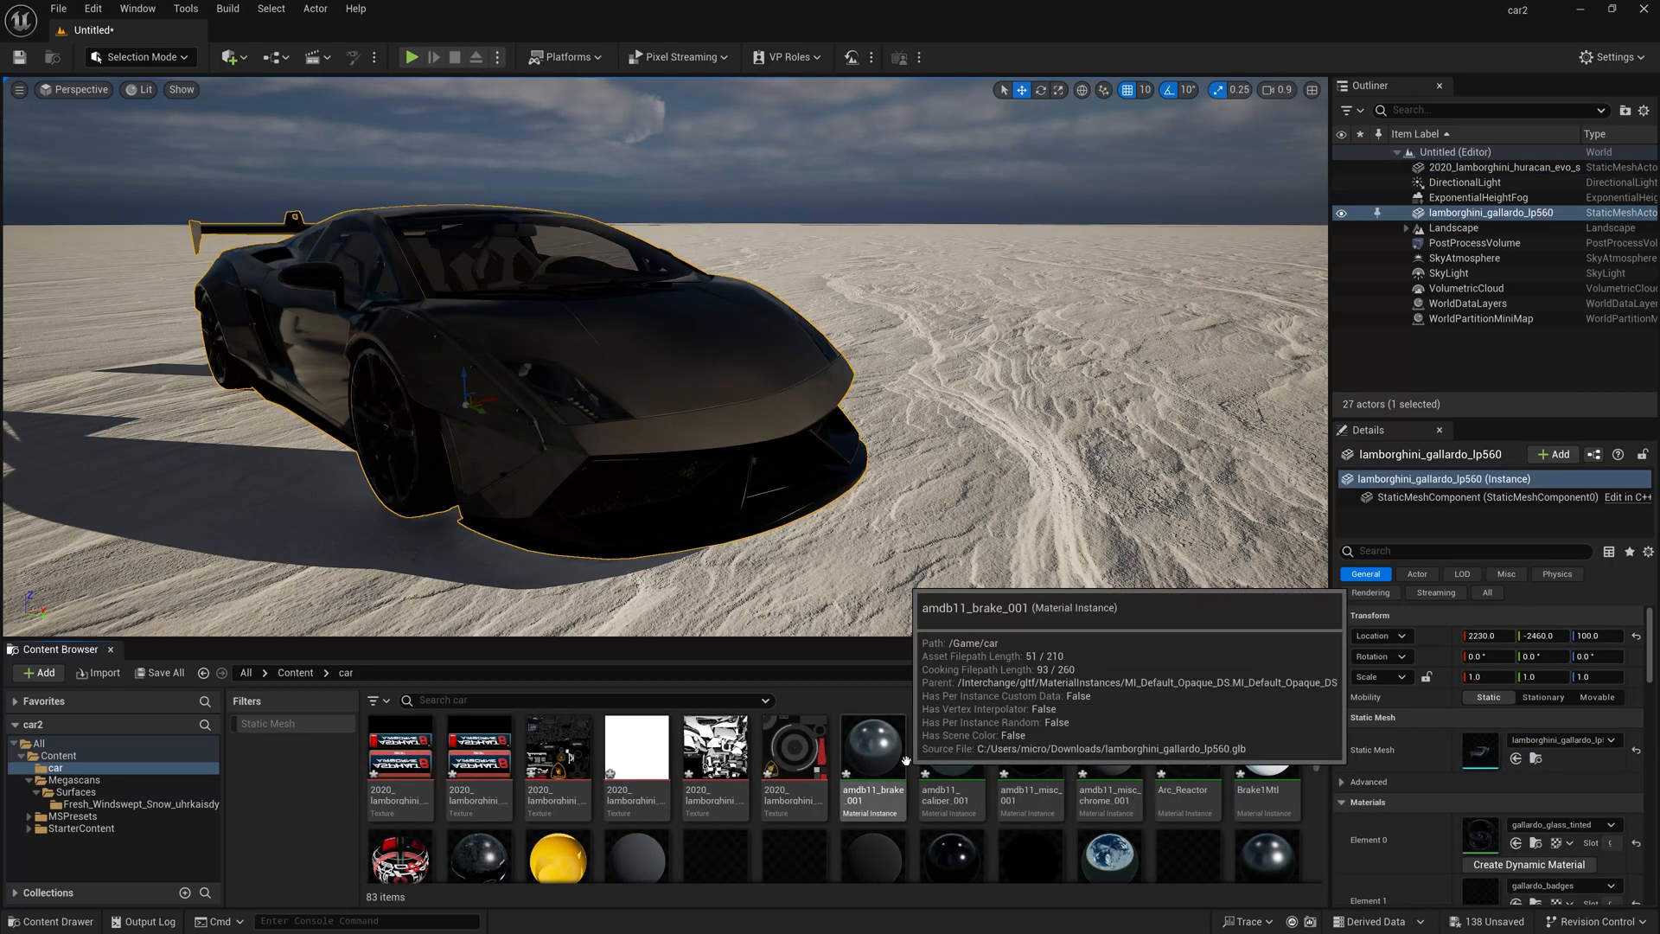
- Recolour the gallardo_paint material's BaseColorFactor to orange
double_click(872, 747)
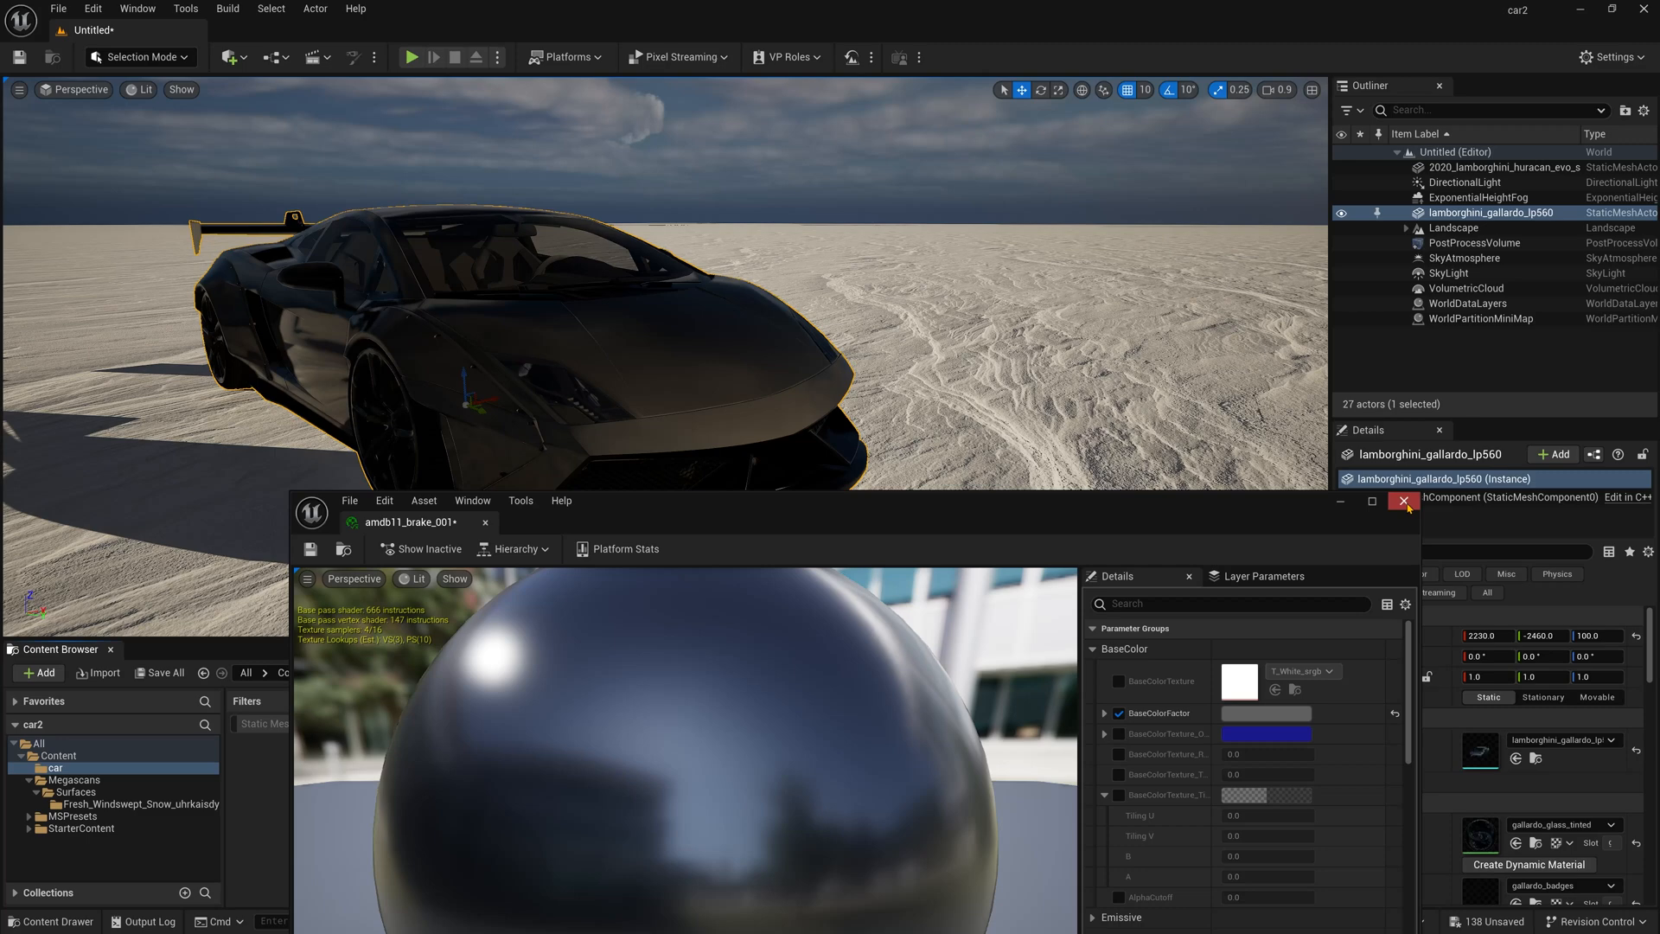
click(1402, 502)
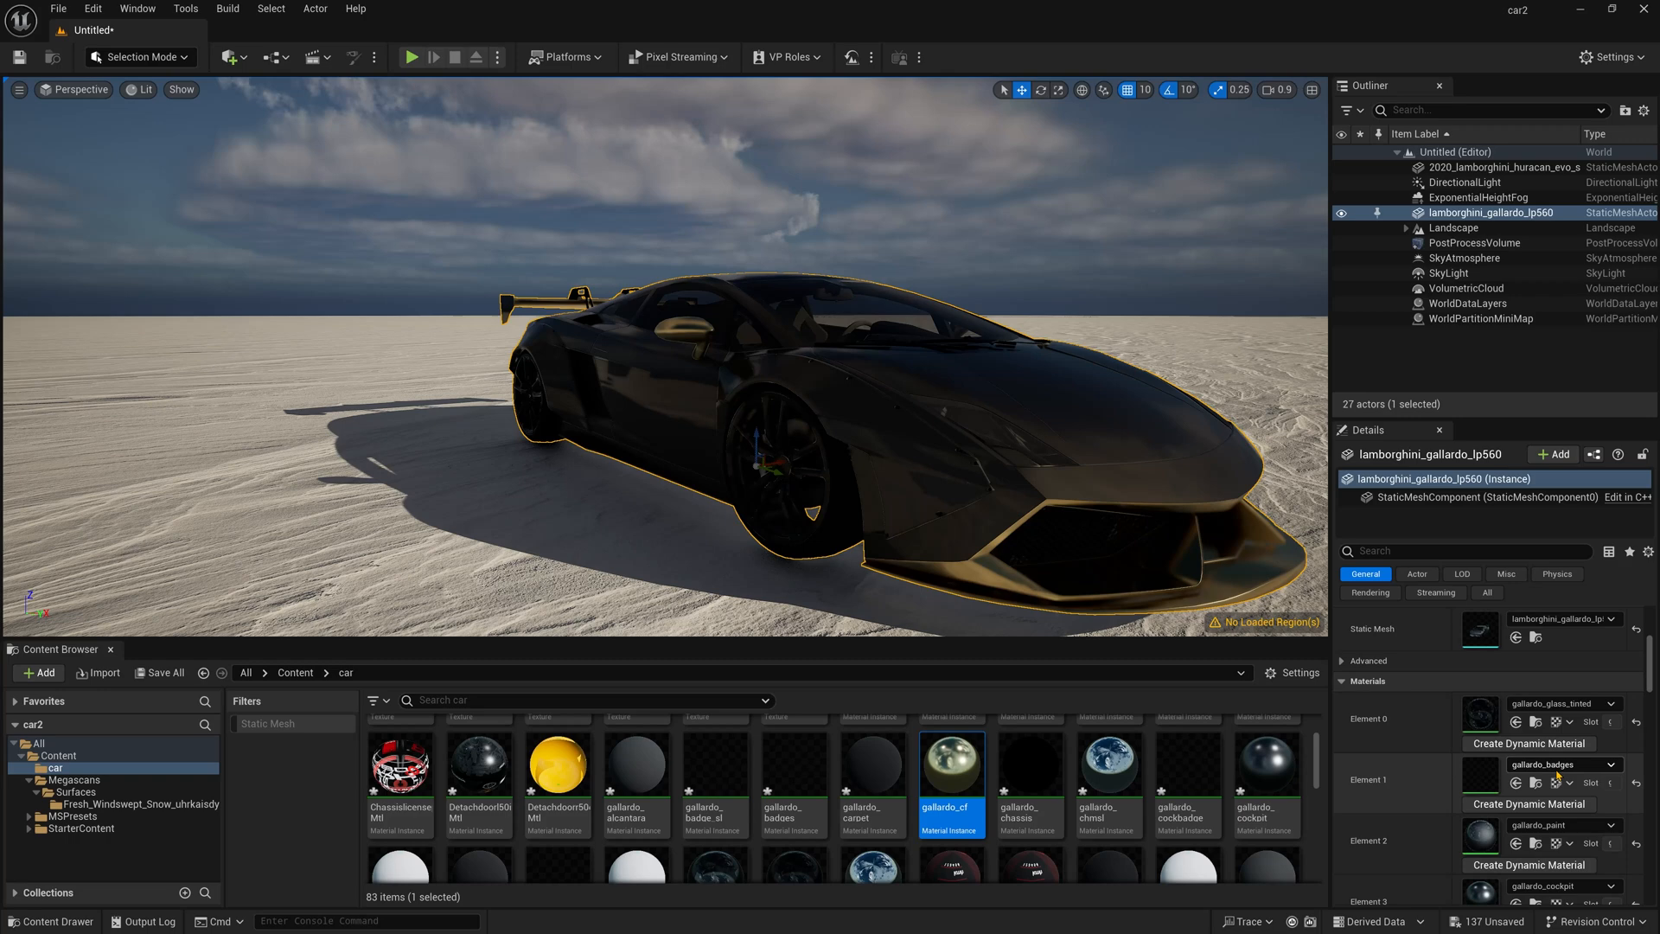
scroll(down, 3)
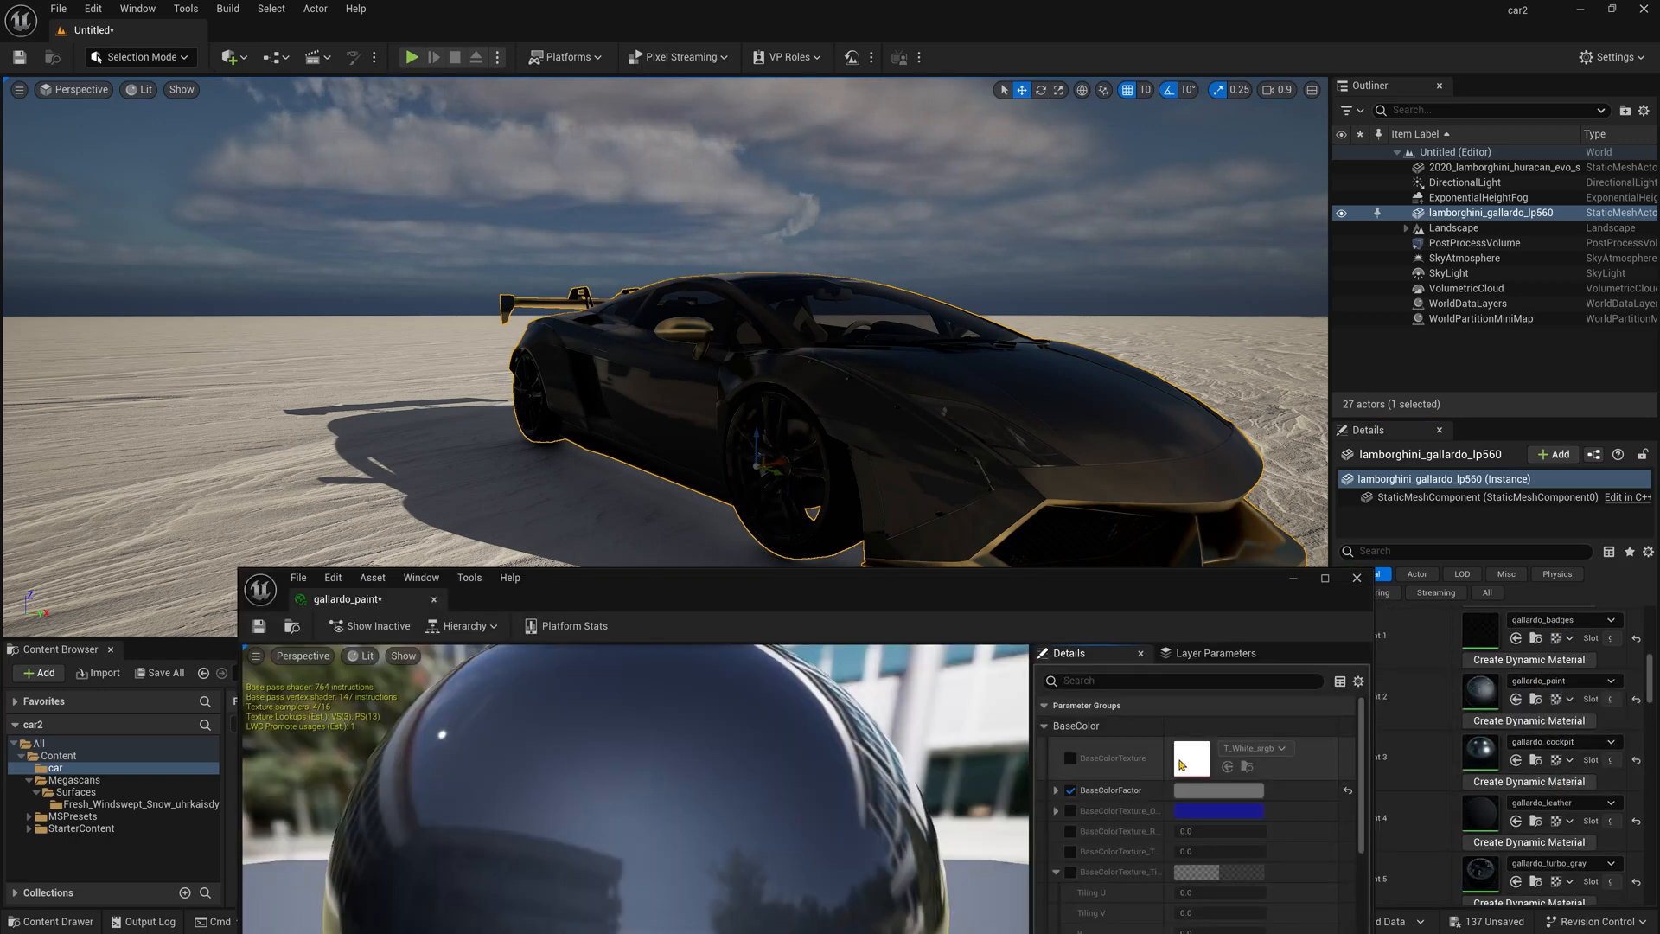
click(1070, 791)
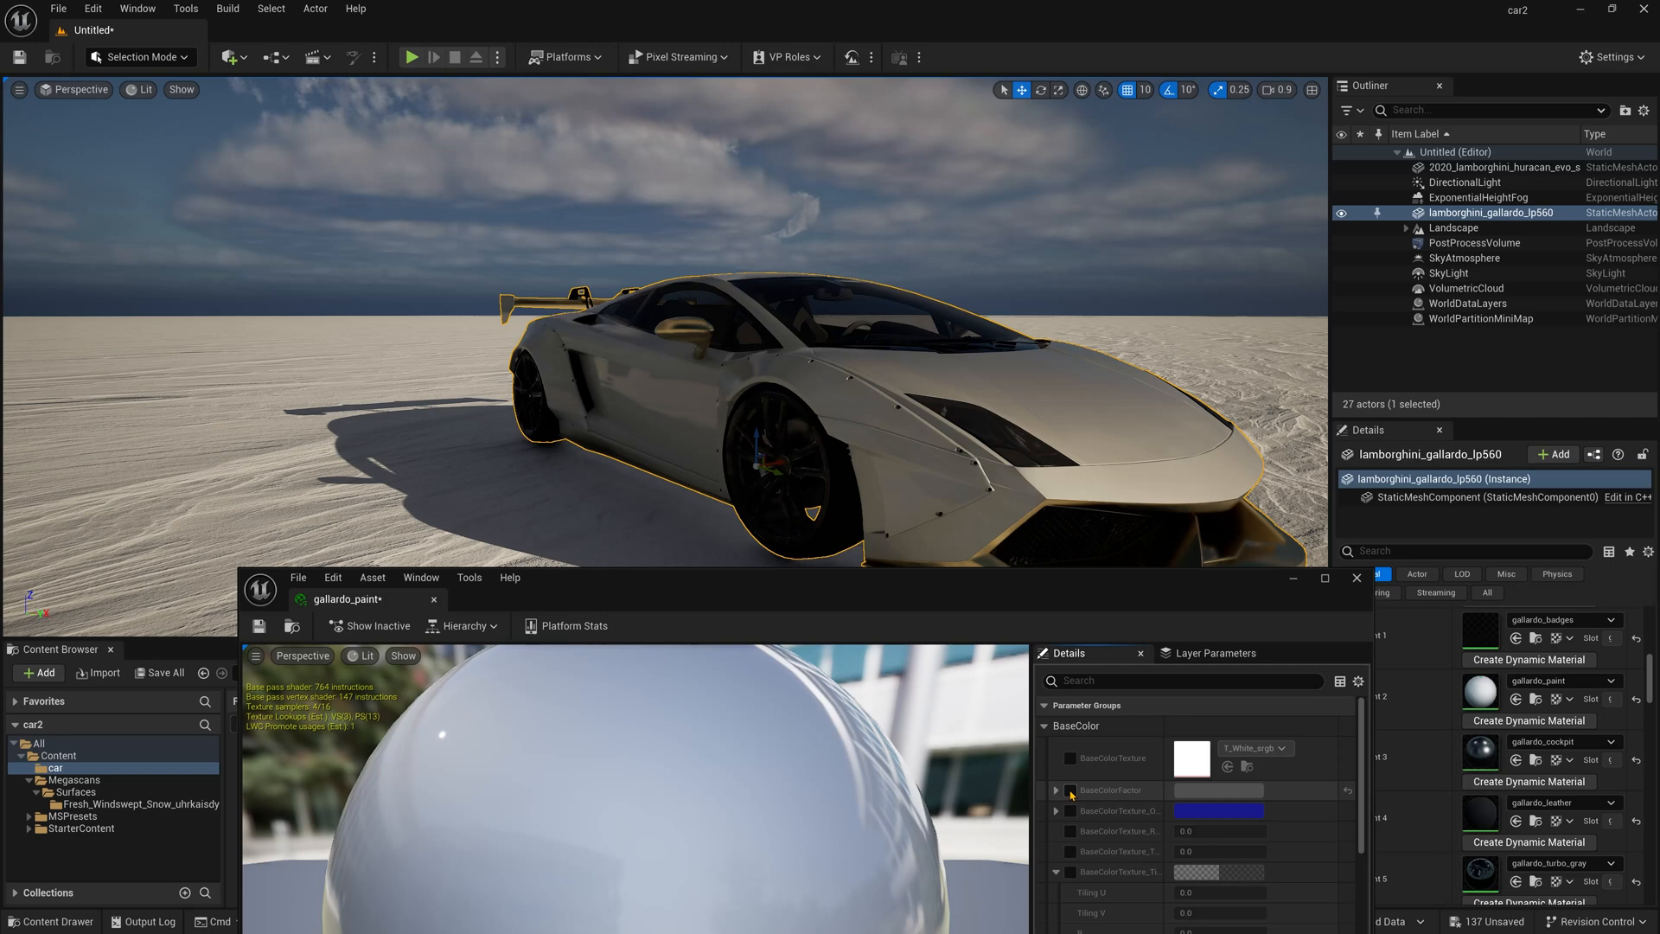
click(1069, 790)
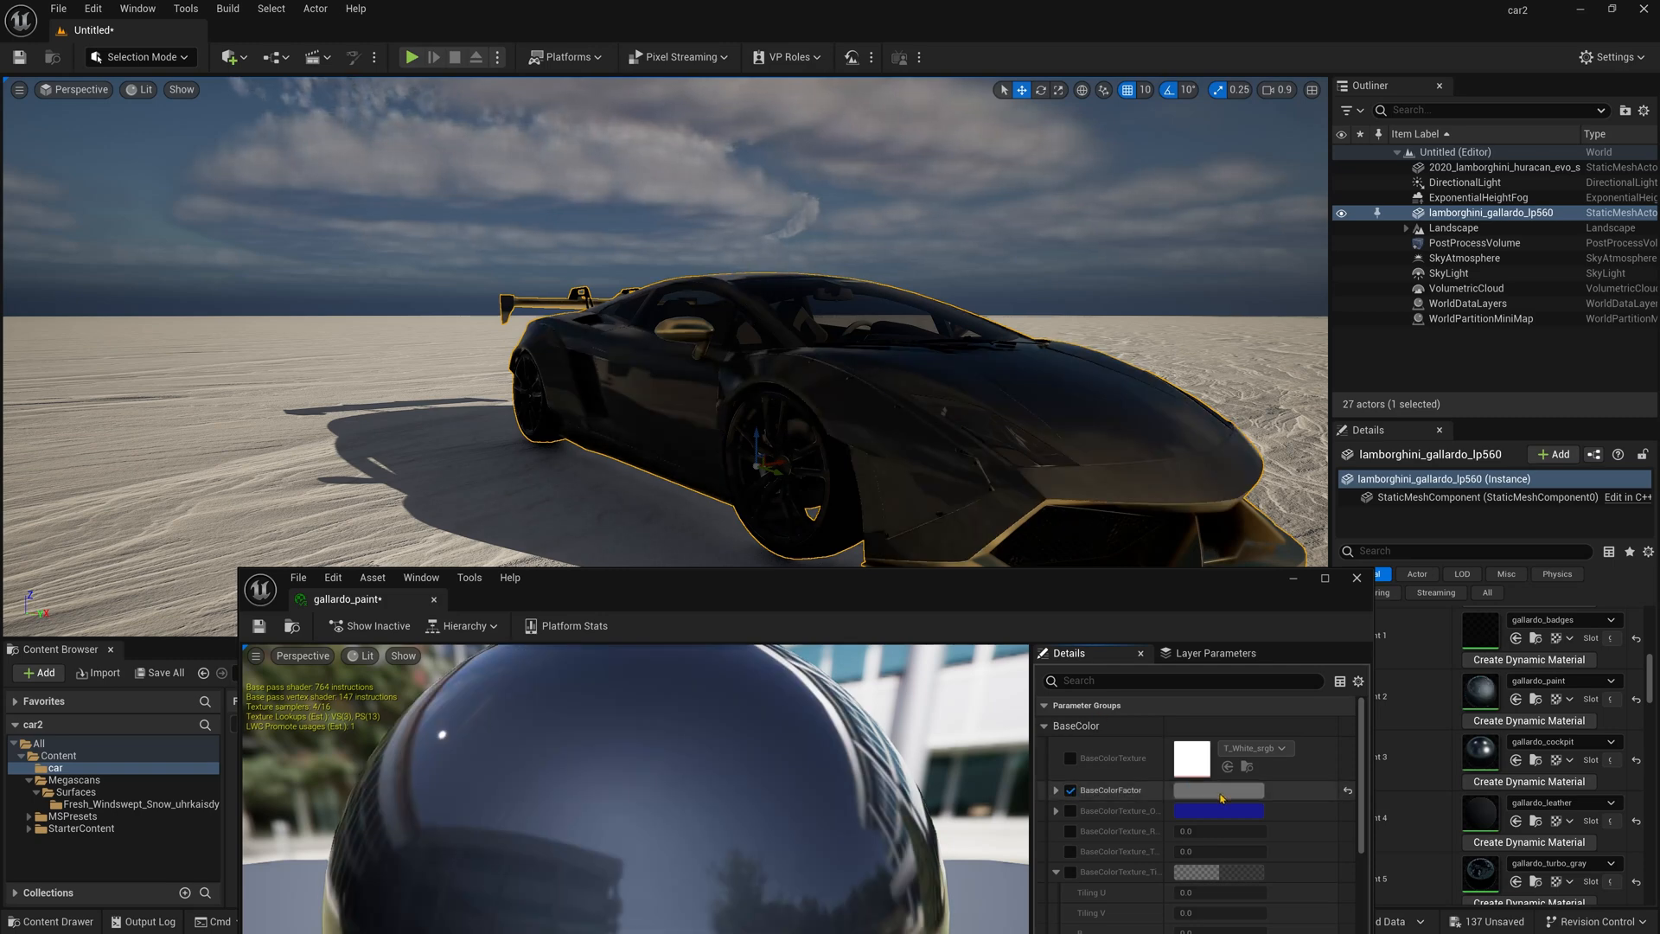
click(1216, 790)
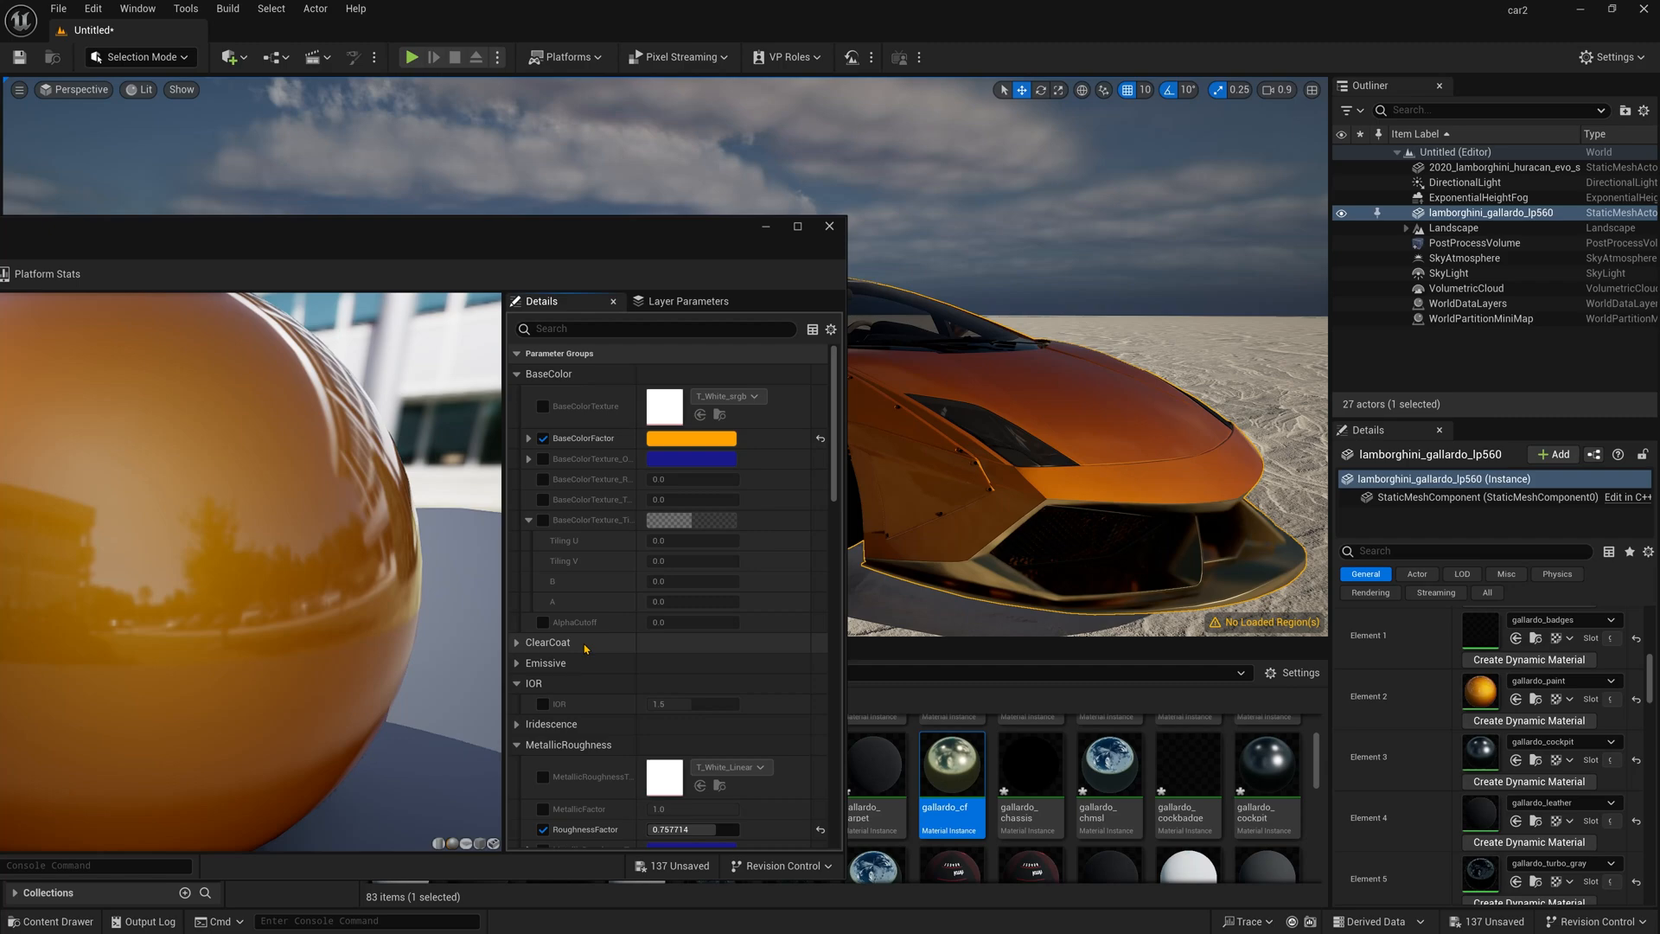
scroll(down, 3)
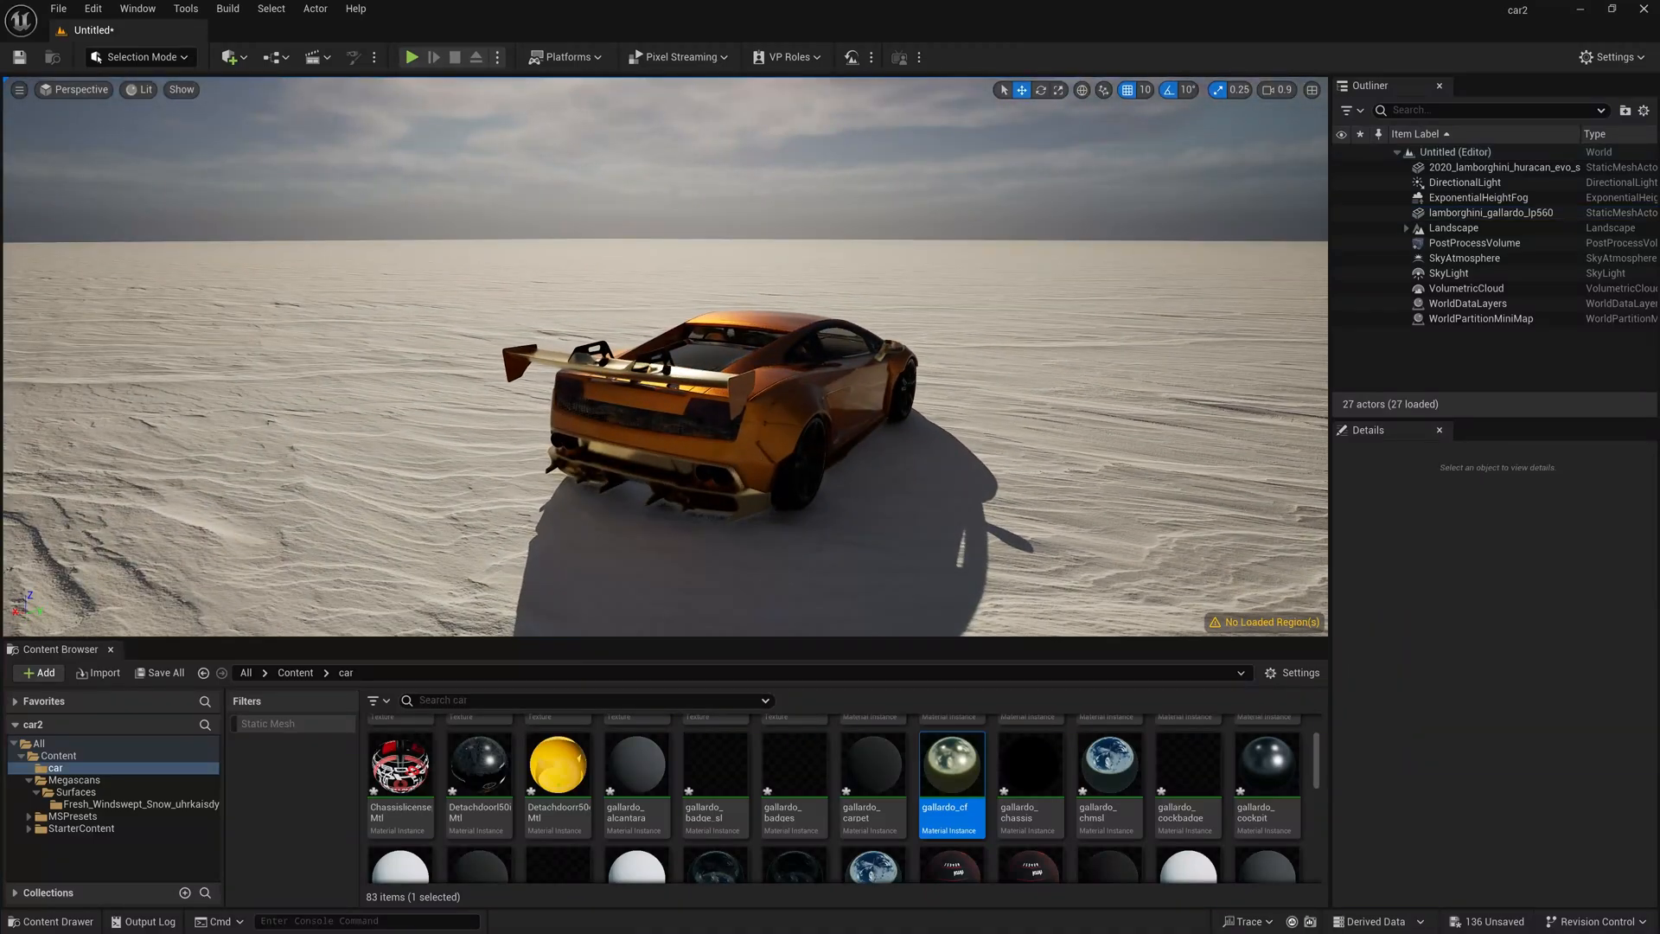
- Add an HDRI Backdrop and locate the winter_lake_01 4k cubemap for it
click(226, 57)
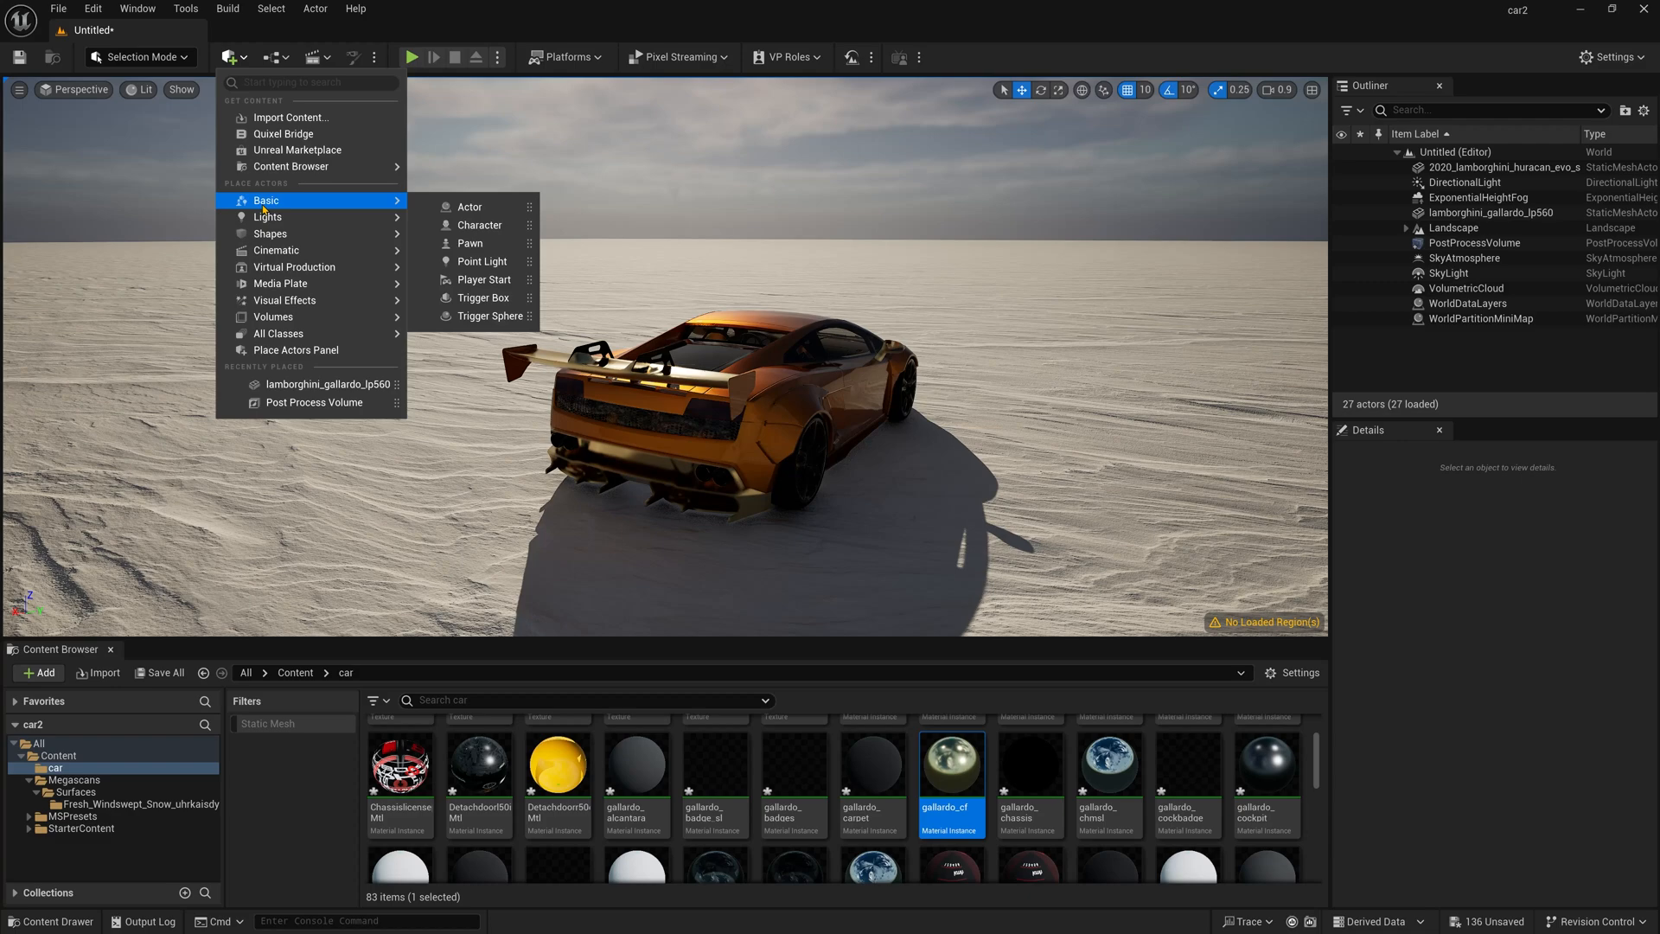
mouse_move(268, 216)
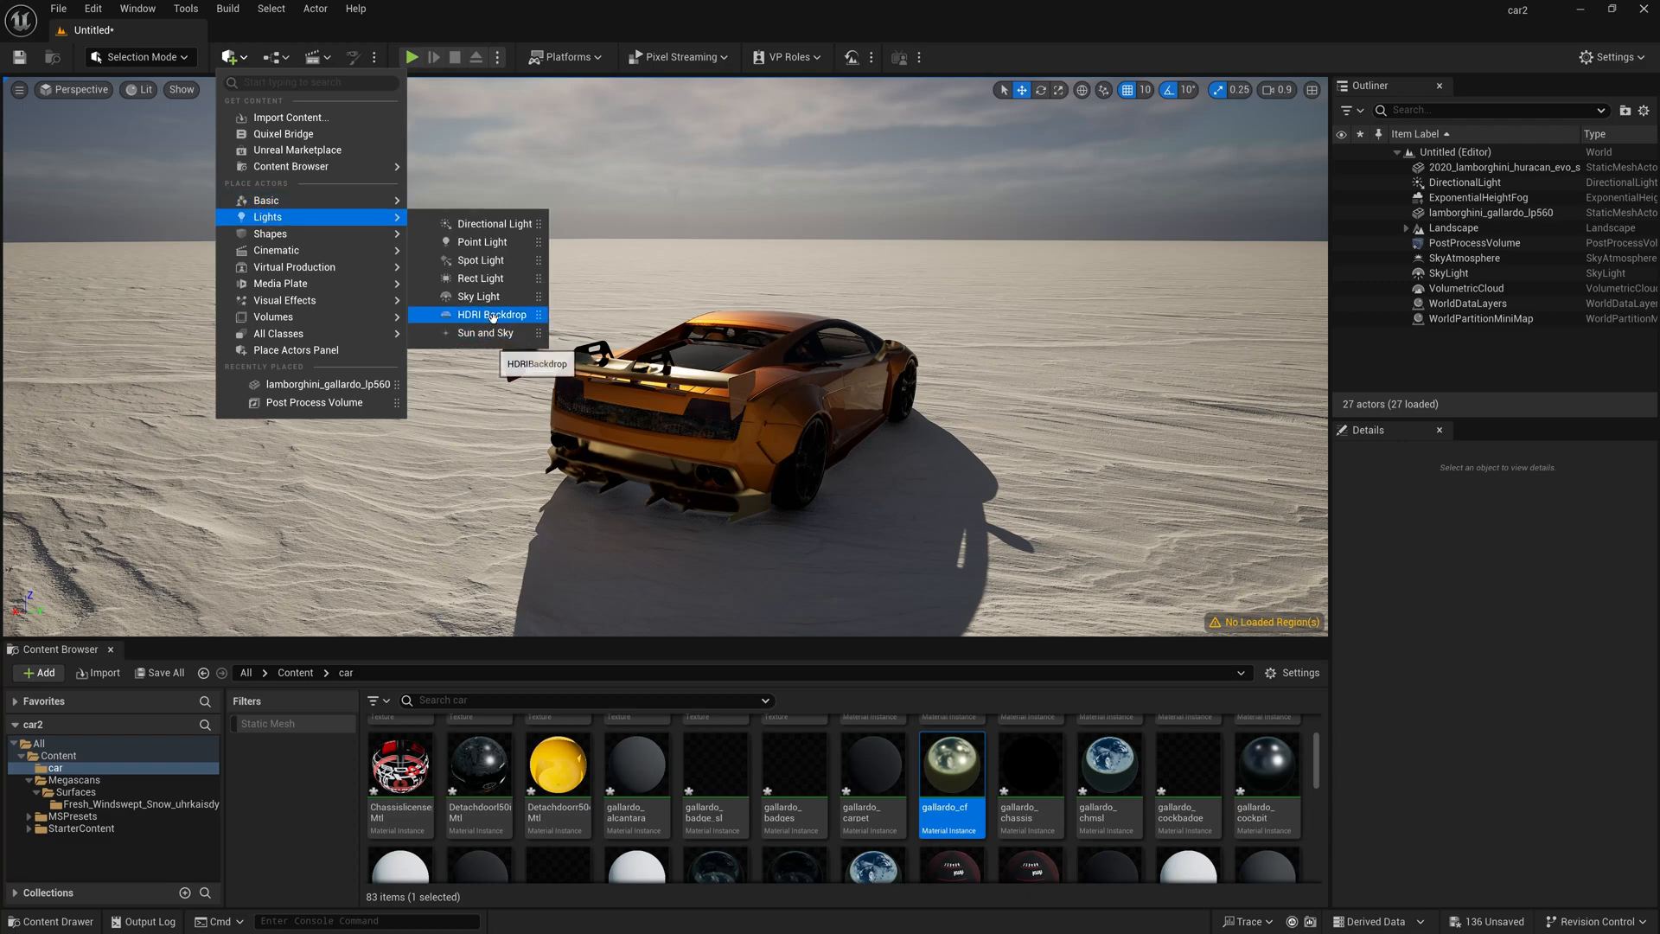
click(493, 315)
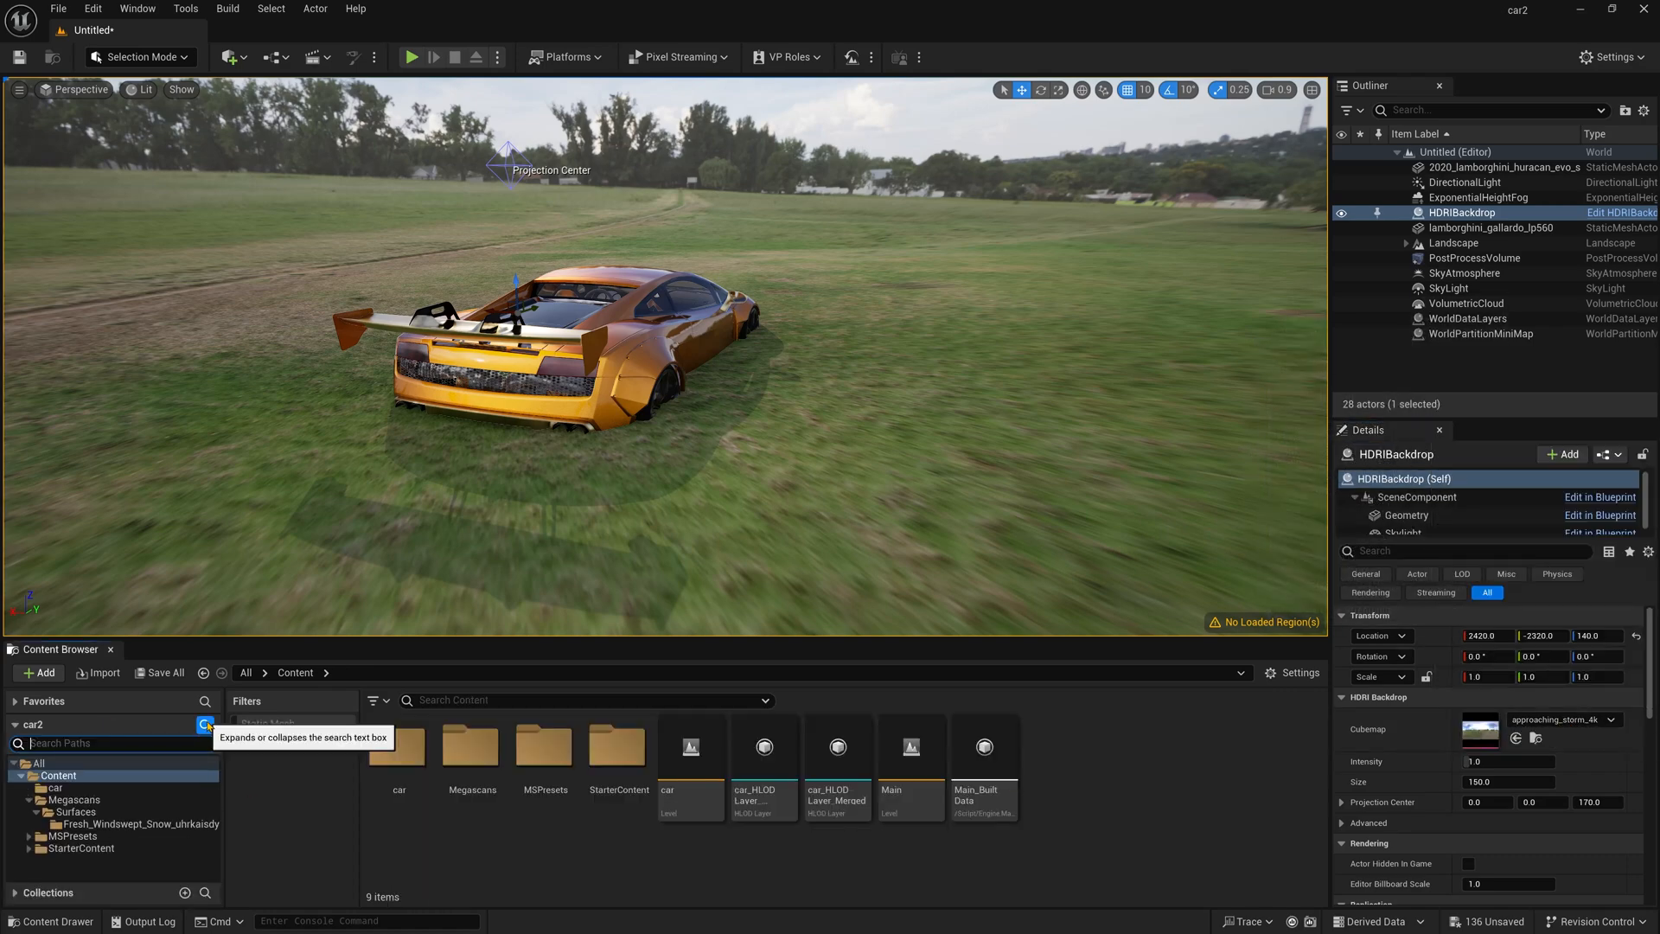
text(hdri)
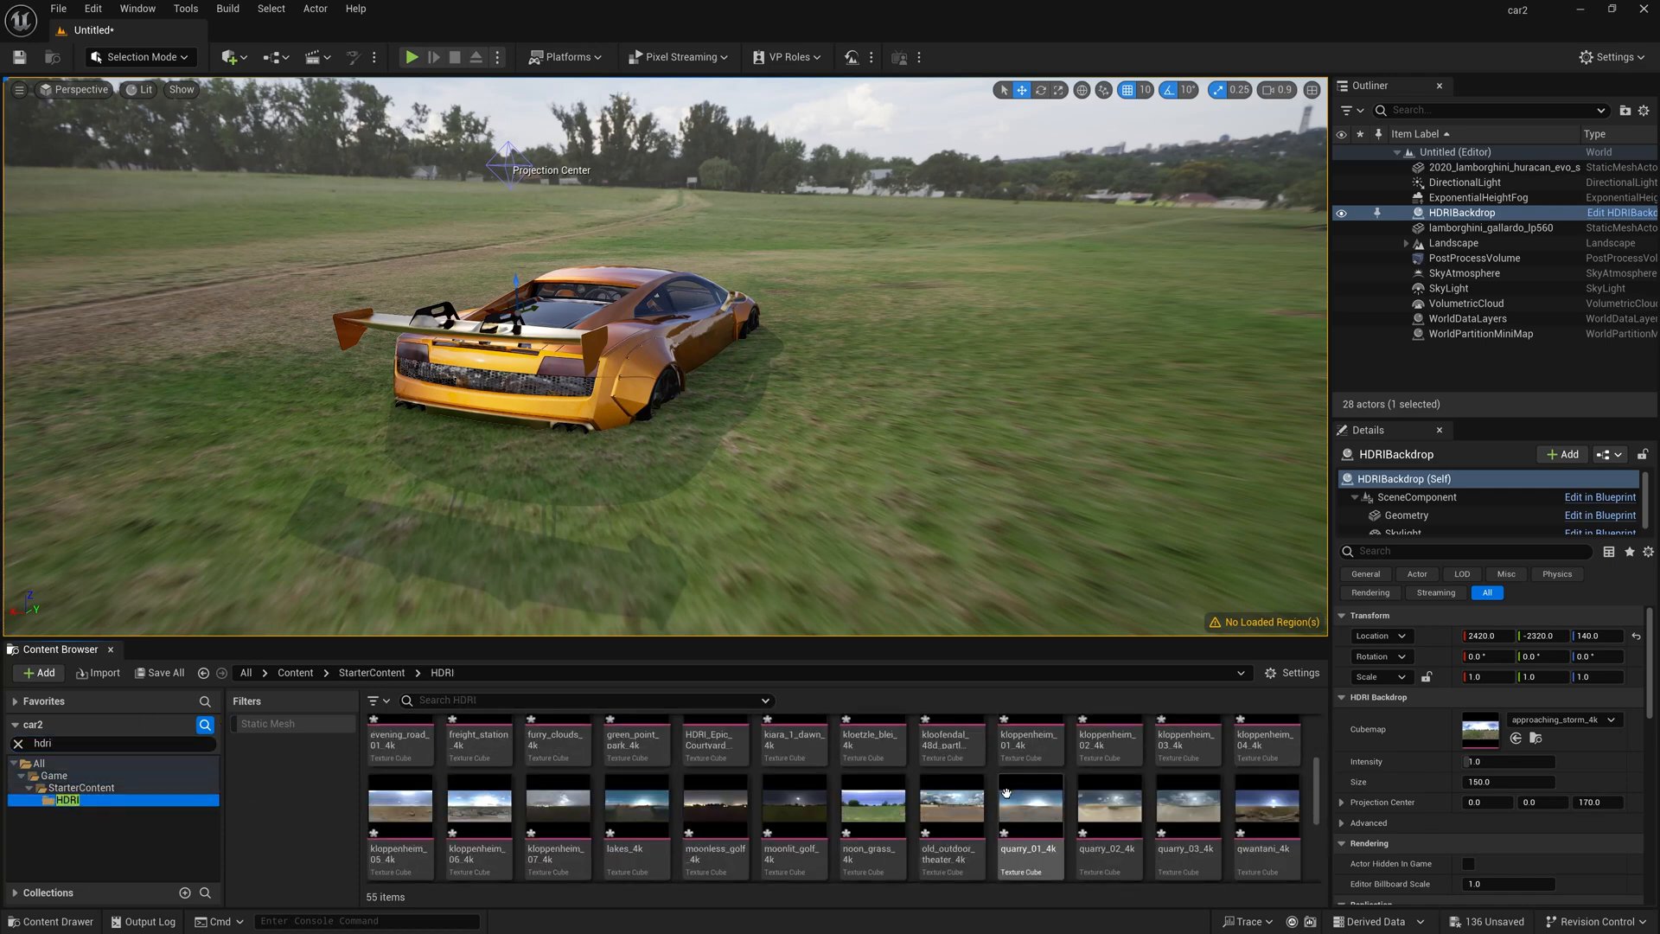
scroll(down, 3)
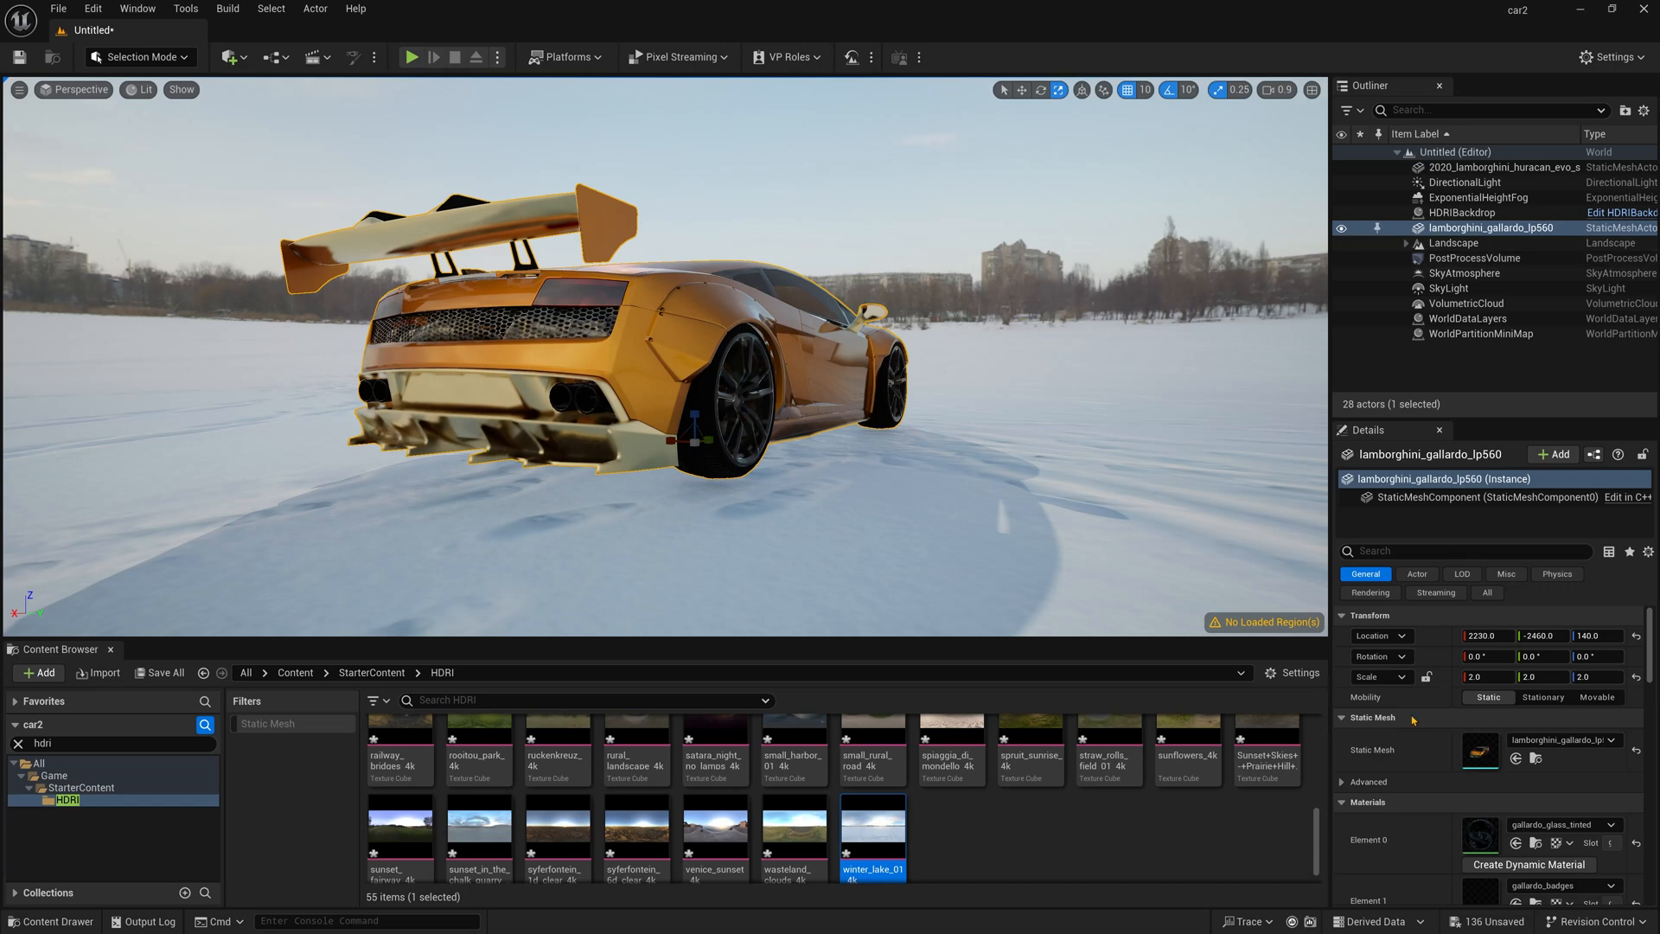
mouse_move(1413, 719)
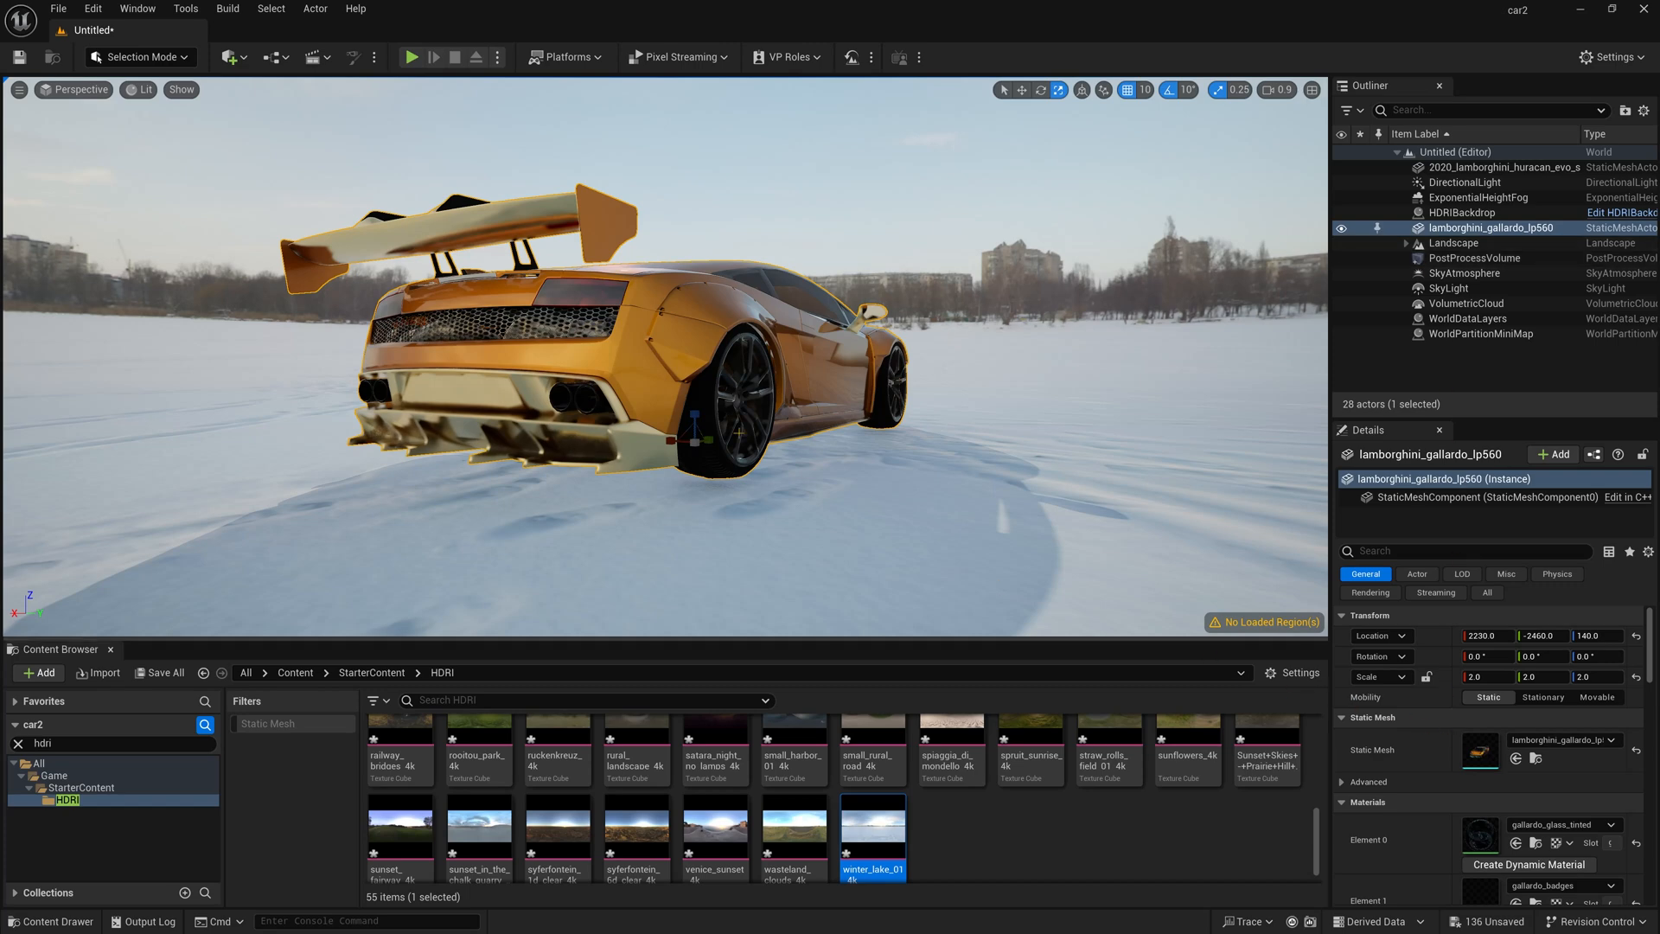
- Create a level sequence with 3 shots, keeping the default 5.0 s shot duration
click(329, 57)
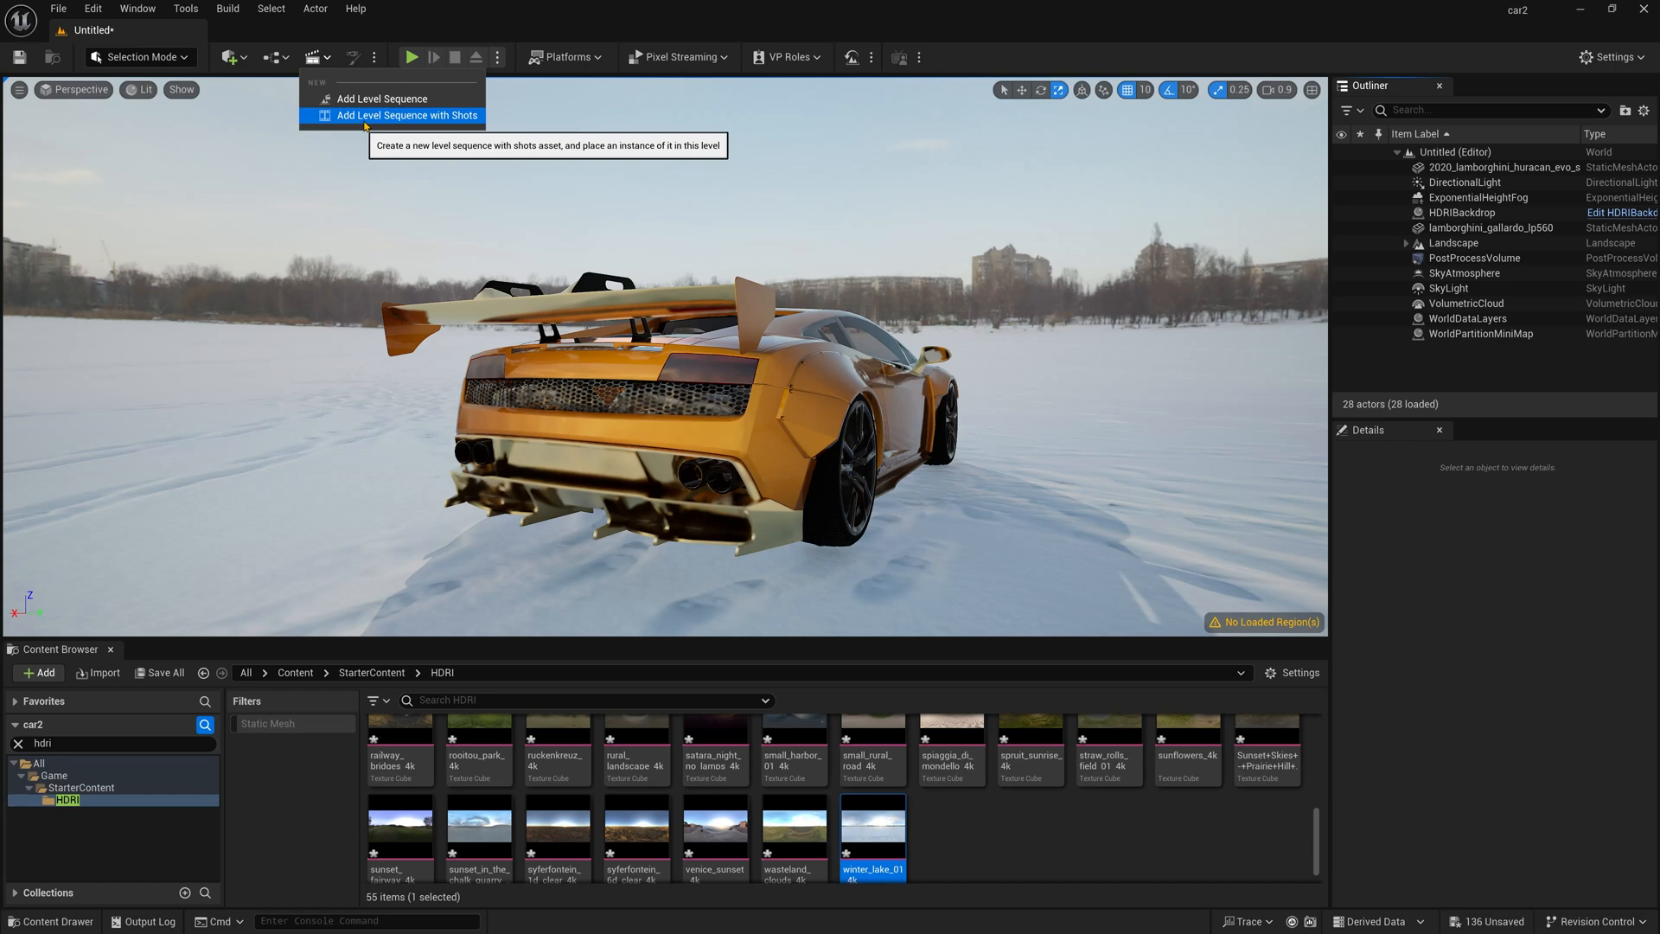
click(404, 115)
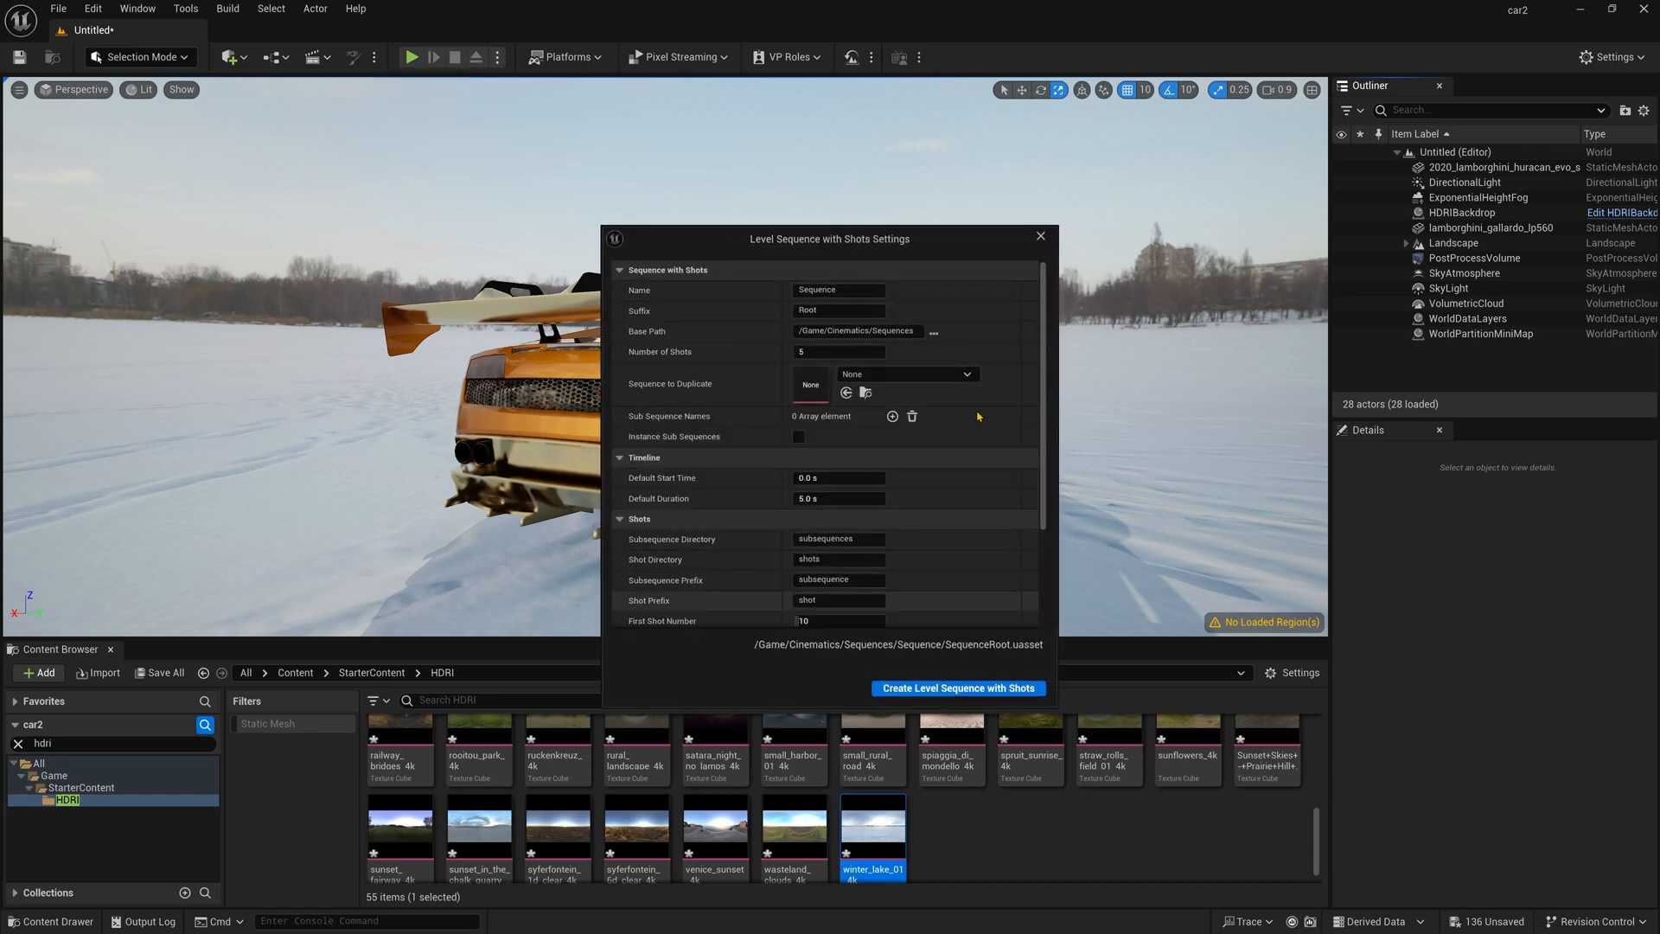
mouse_move(748, 362)
text(3)
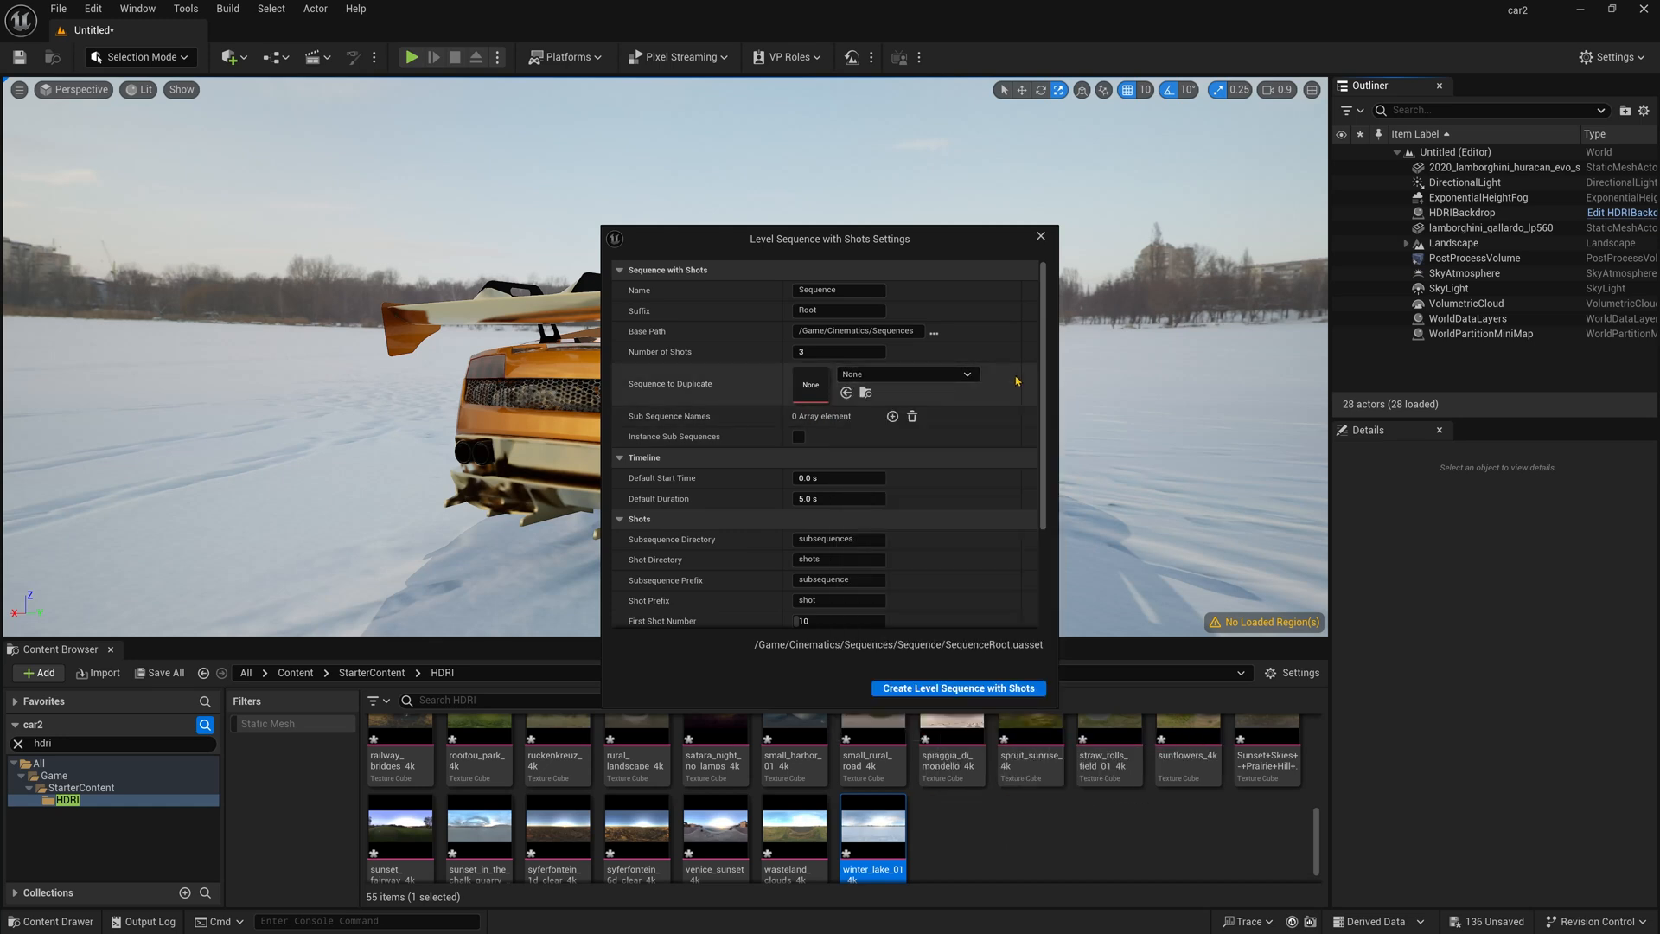
mouse_move(618, 463)
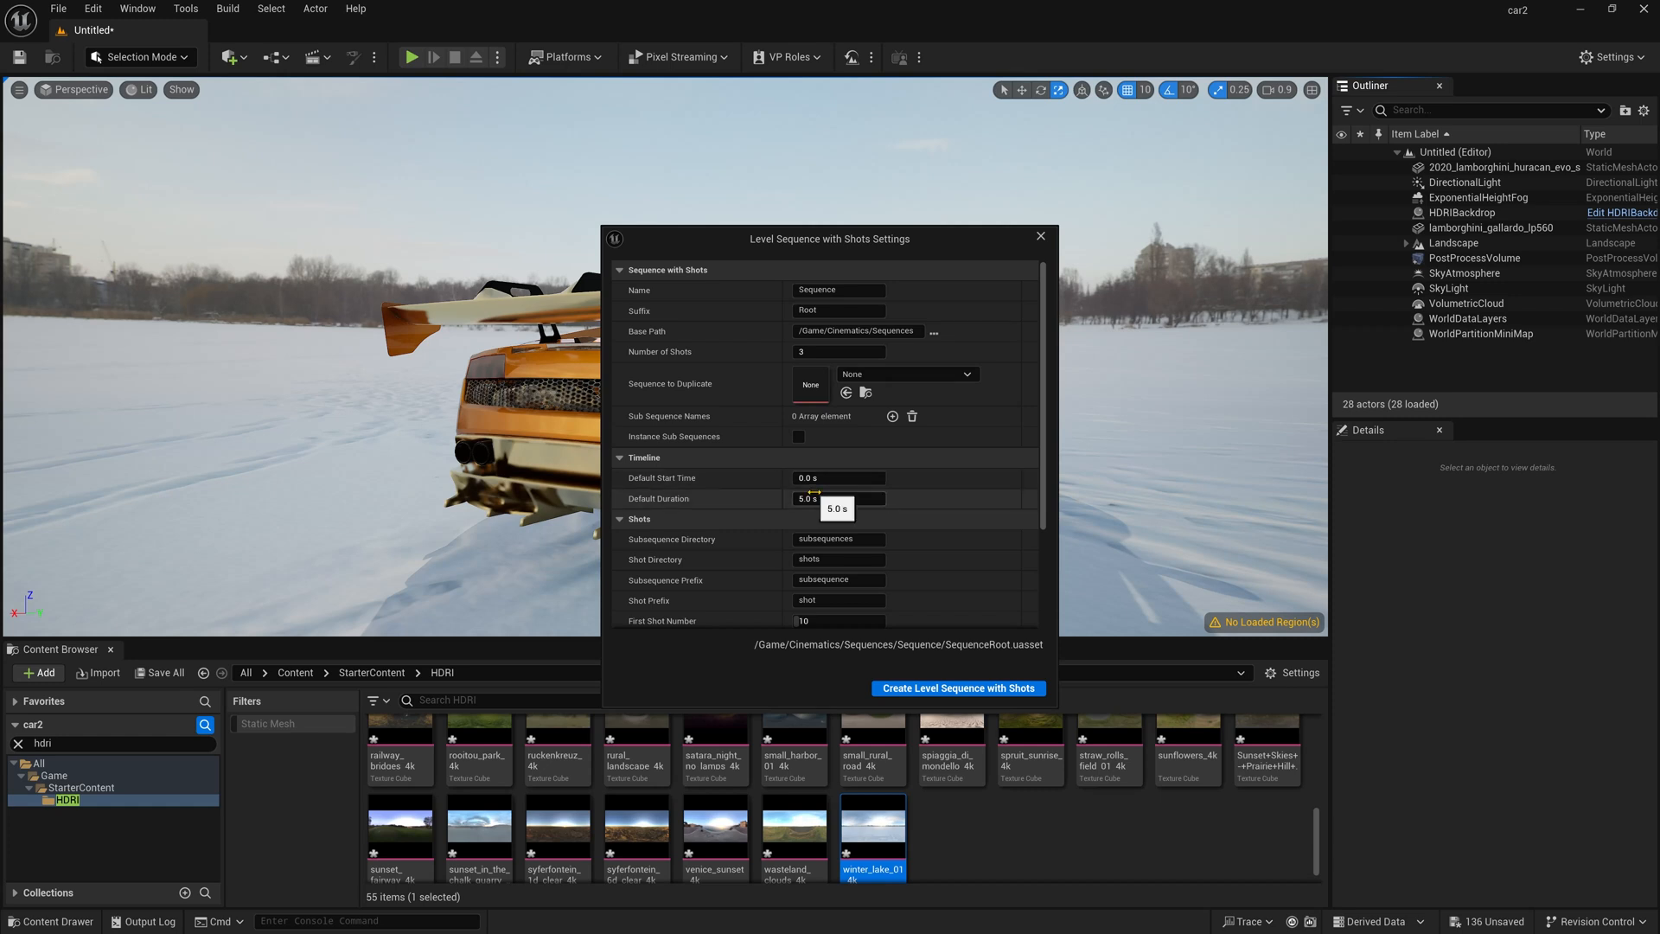
click(837, 498)
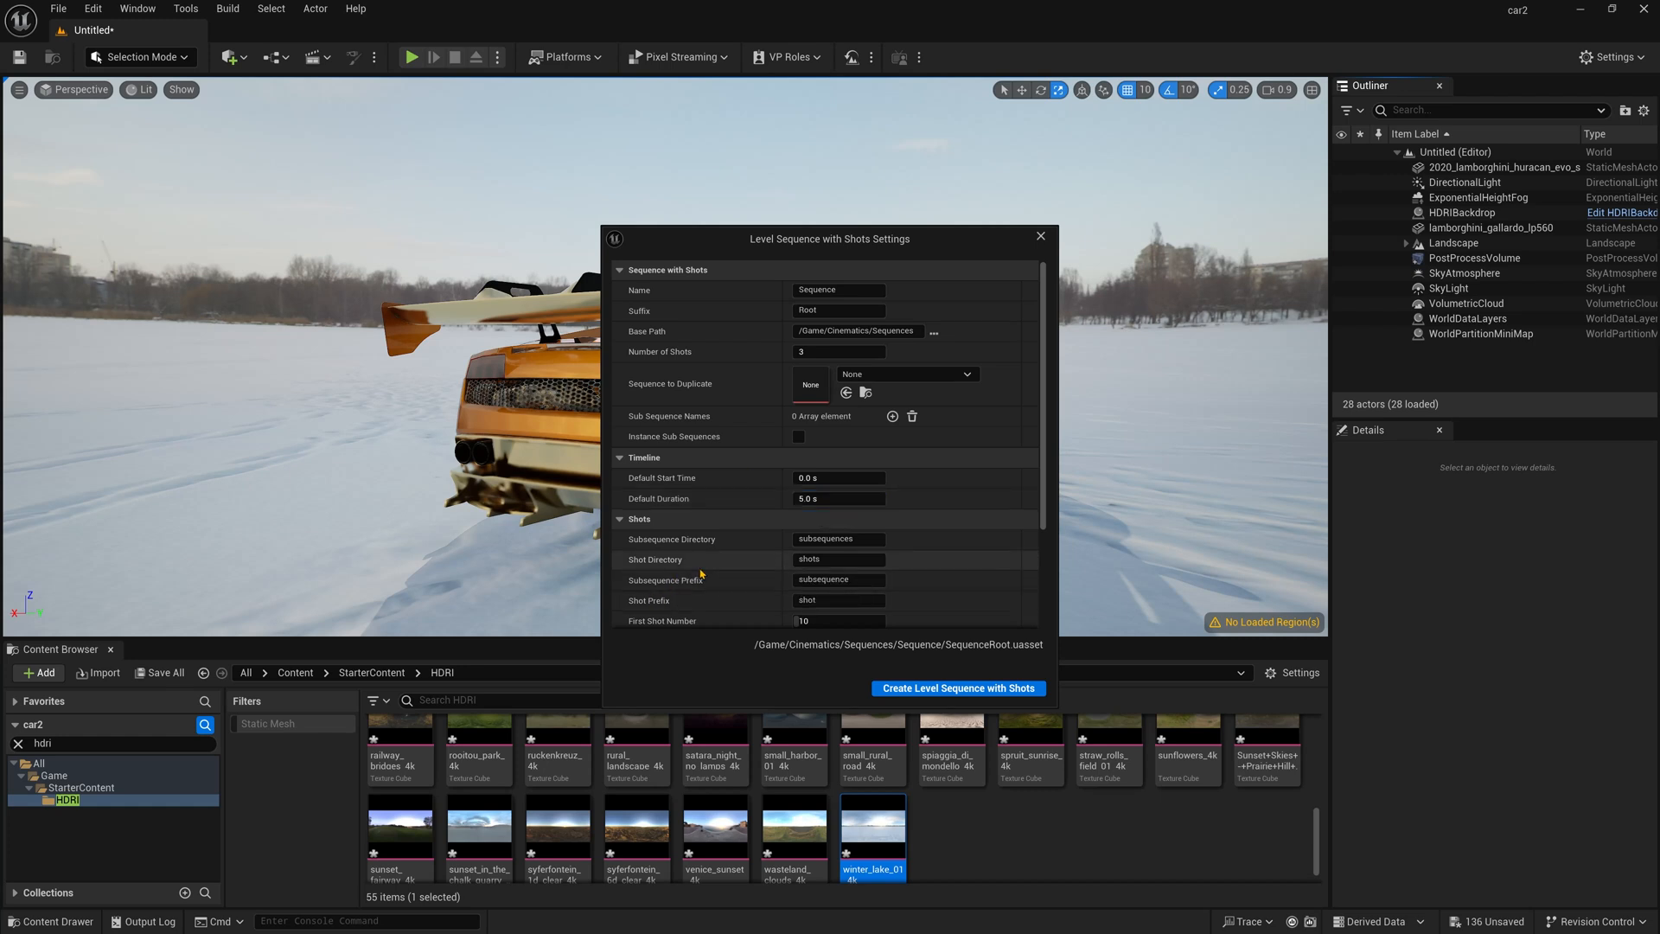
scroll(down, 3)
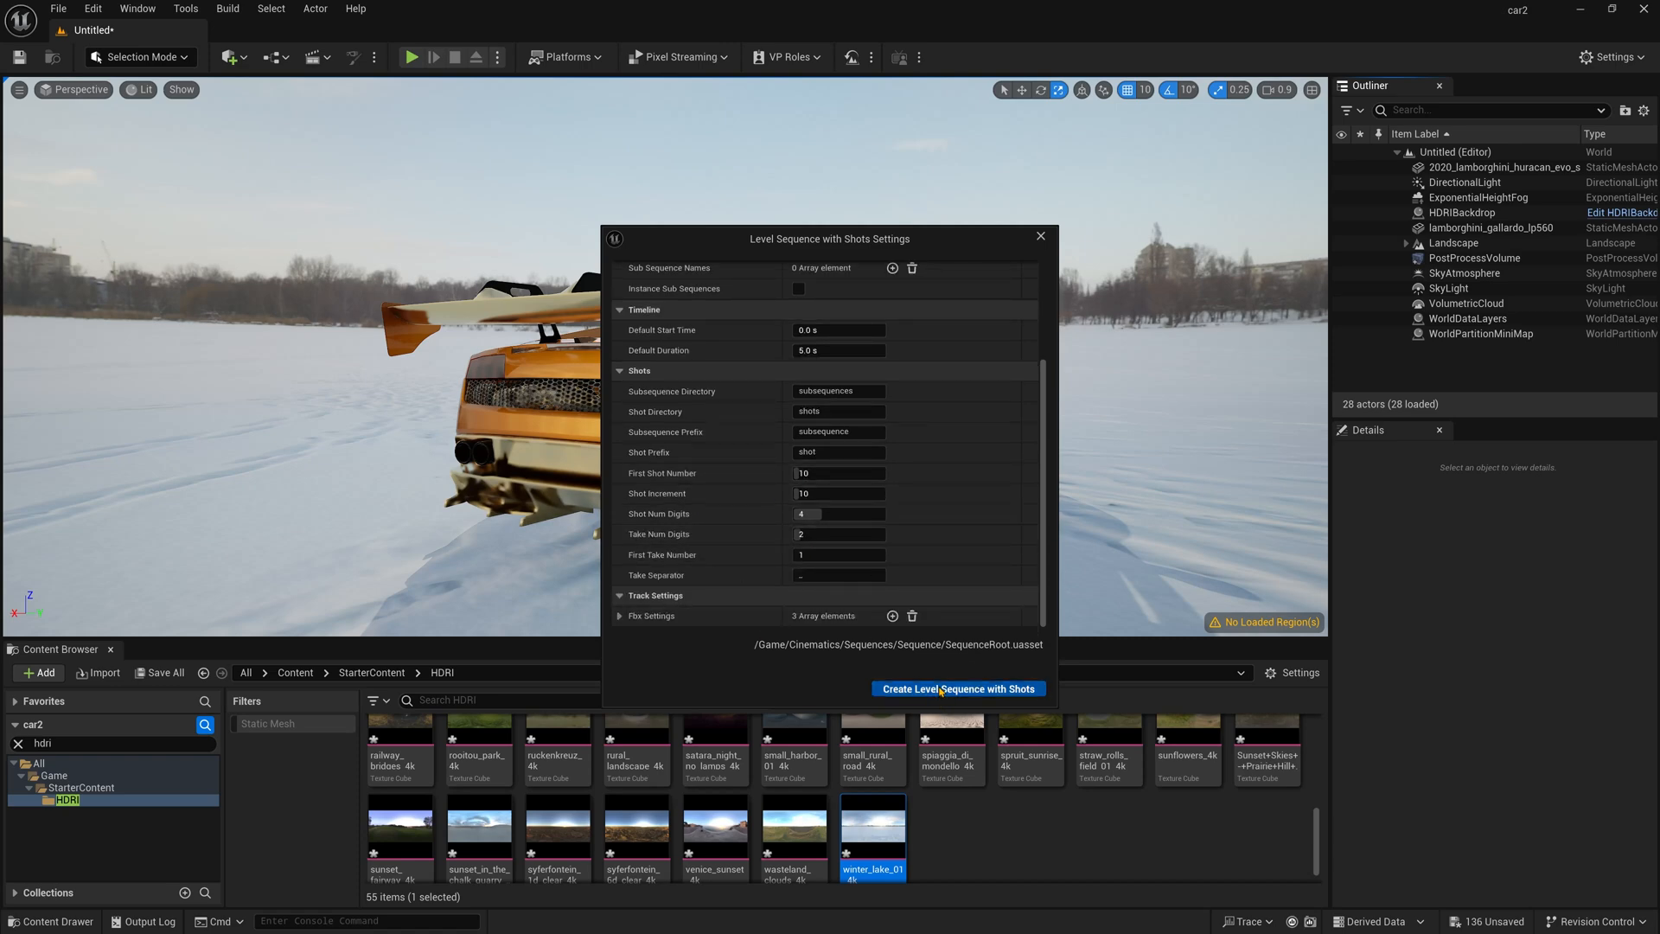
click(956, 688)
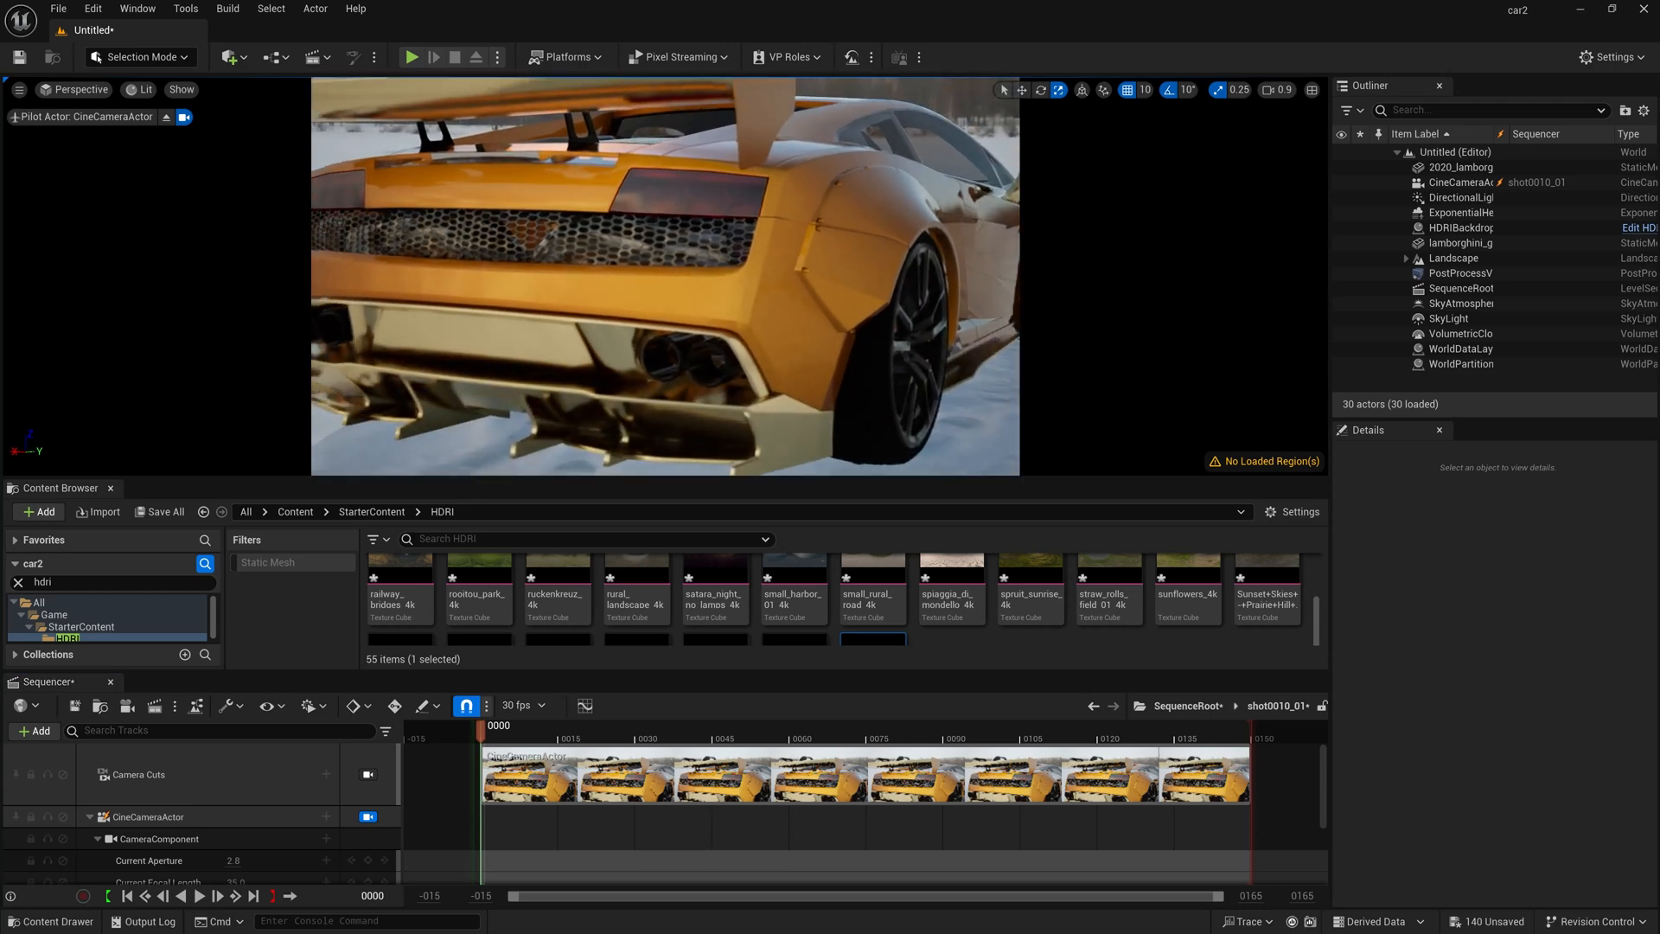
mouse_move(111, 488)
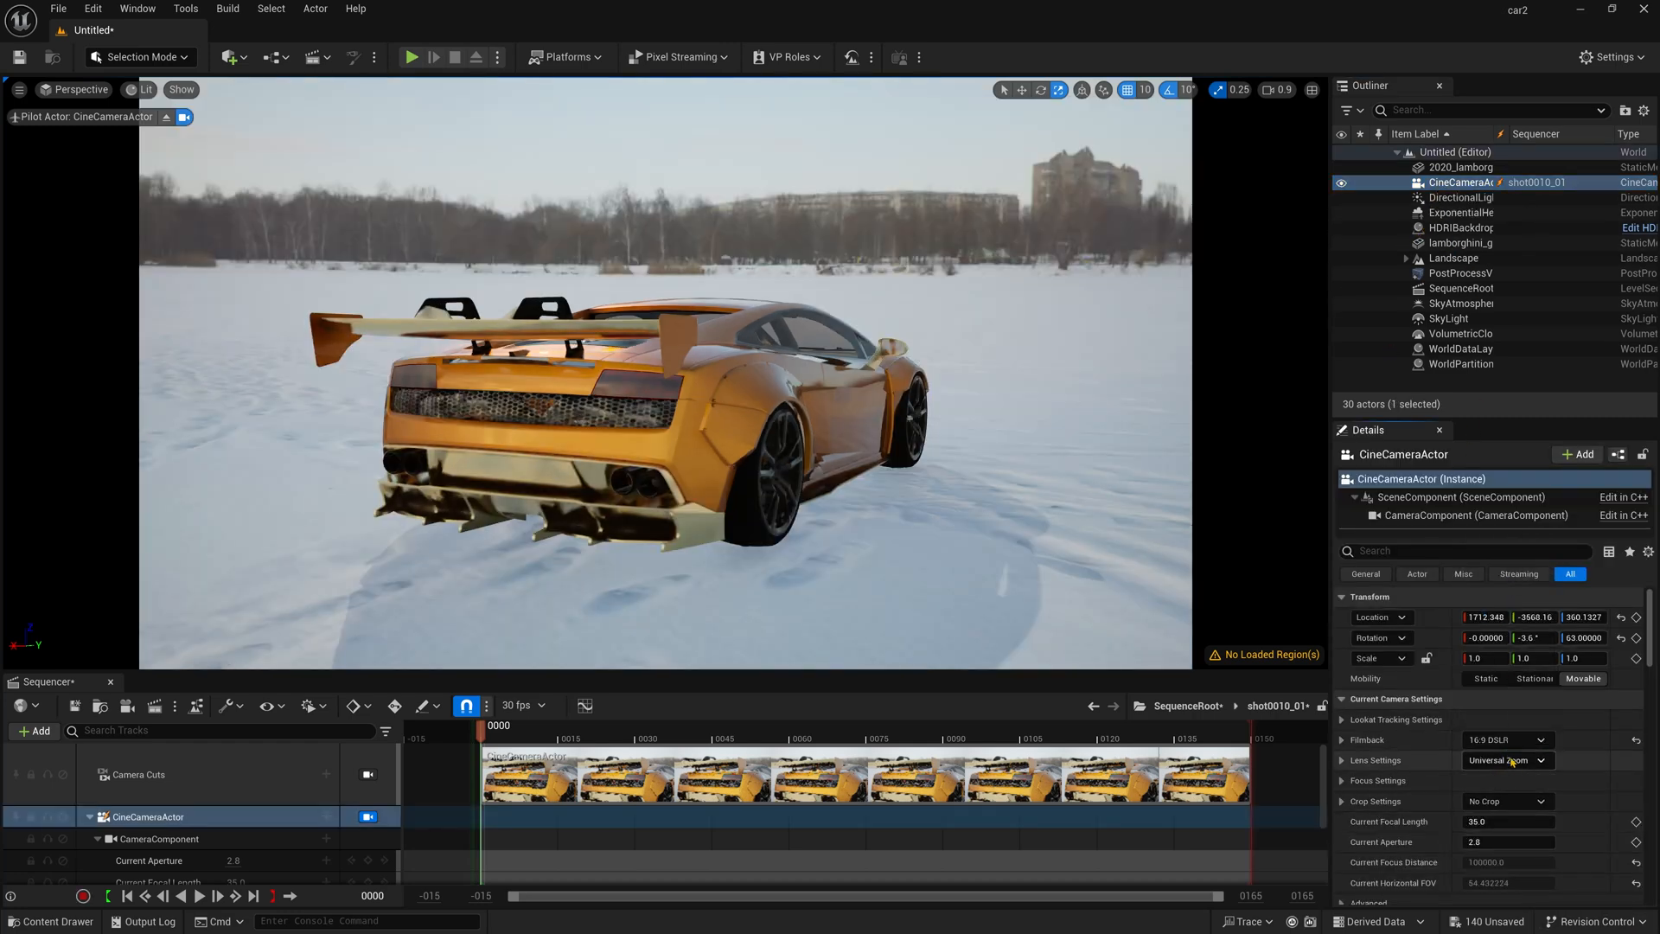
- Give shot one's cine camera a 30mm prime lens, aperture 1.4 and a crop aspect preset
click(1503, 761)
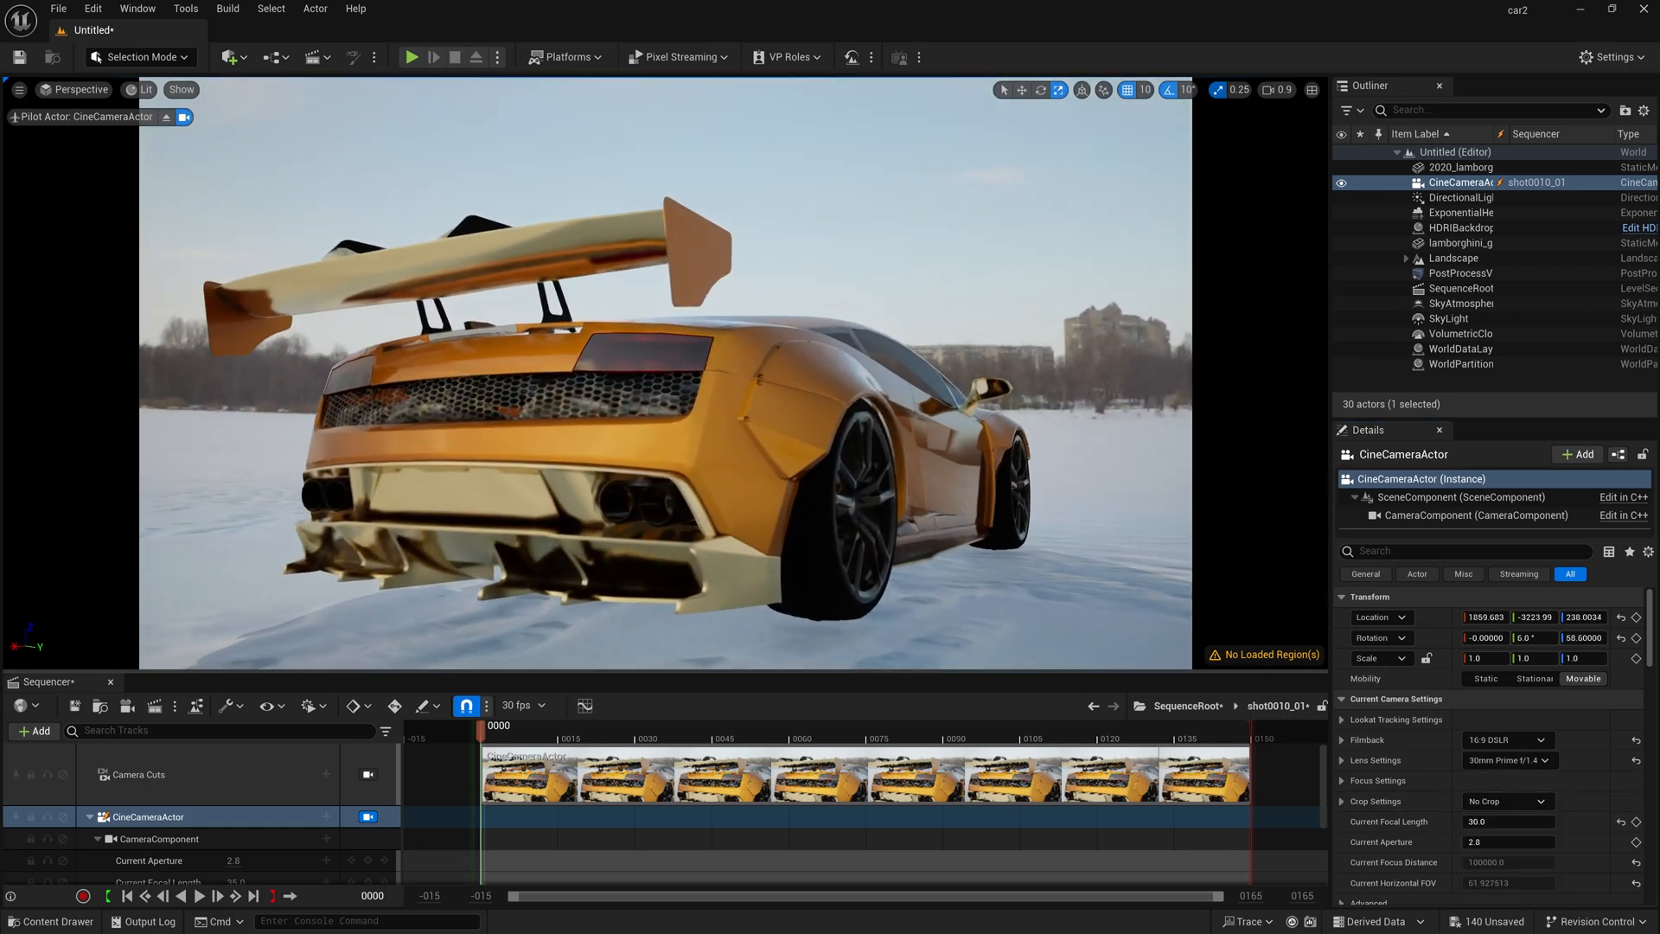
text(1.4)
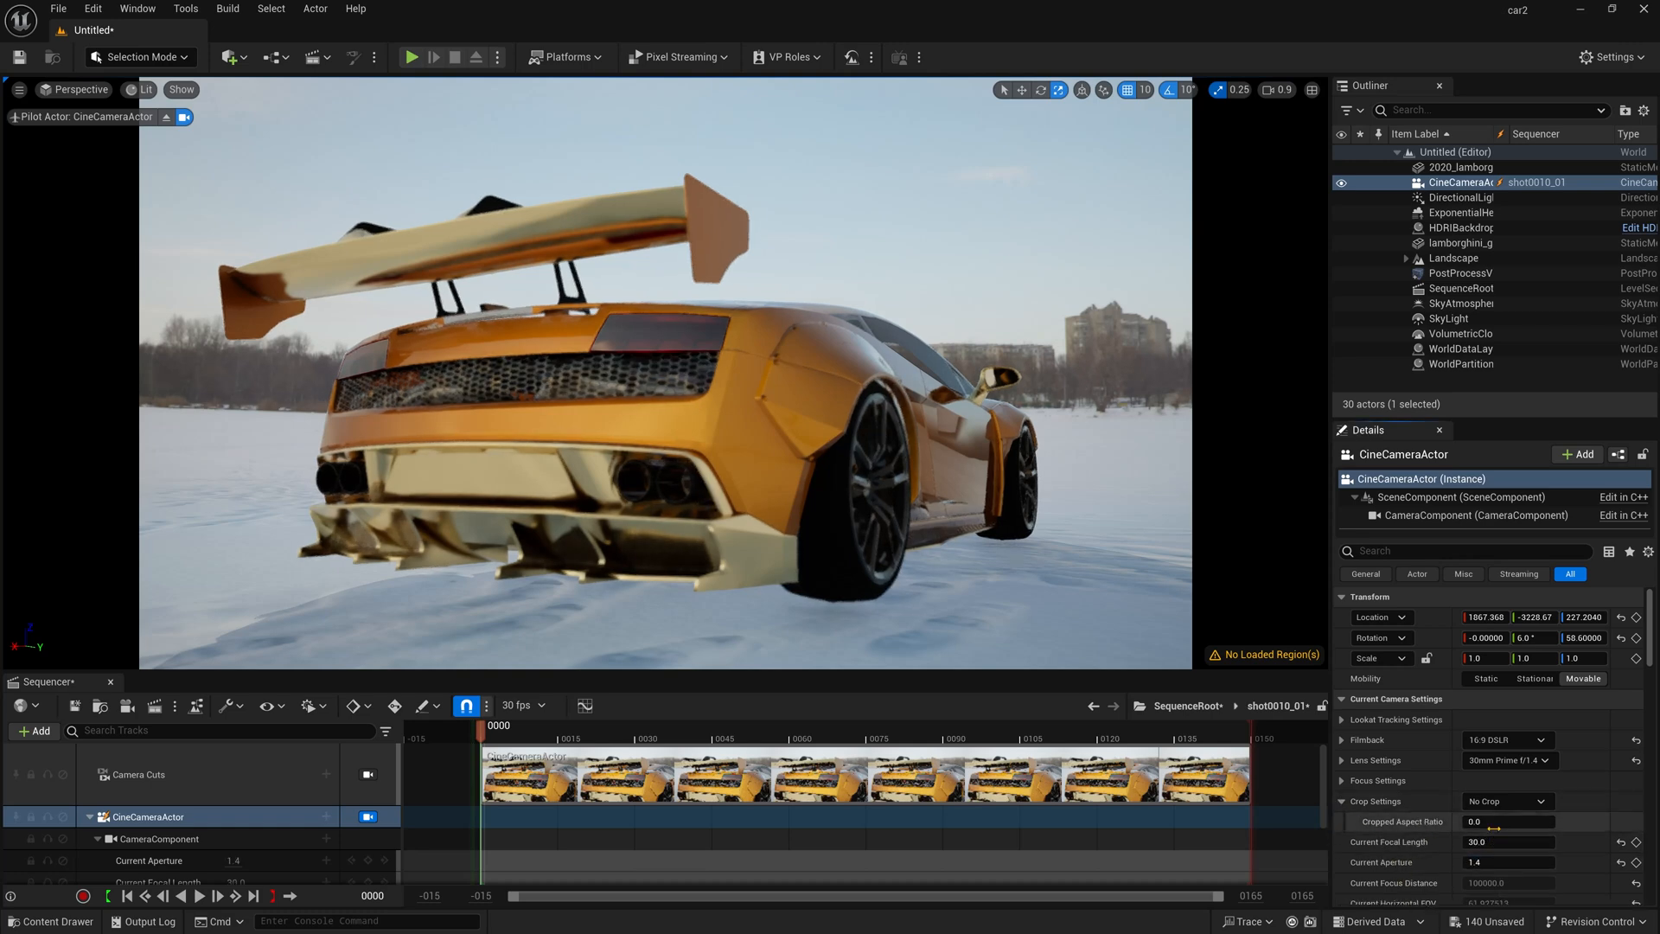
click(1503, 801)
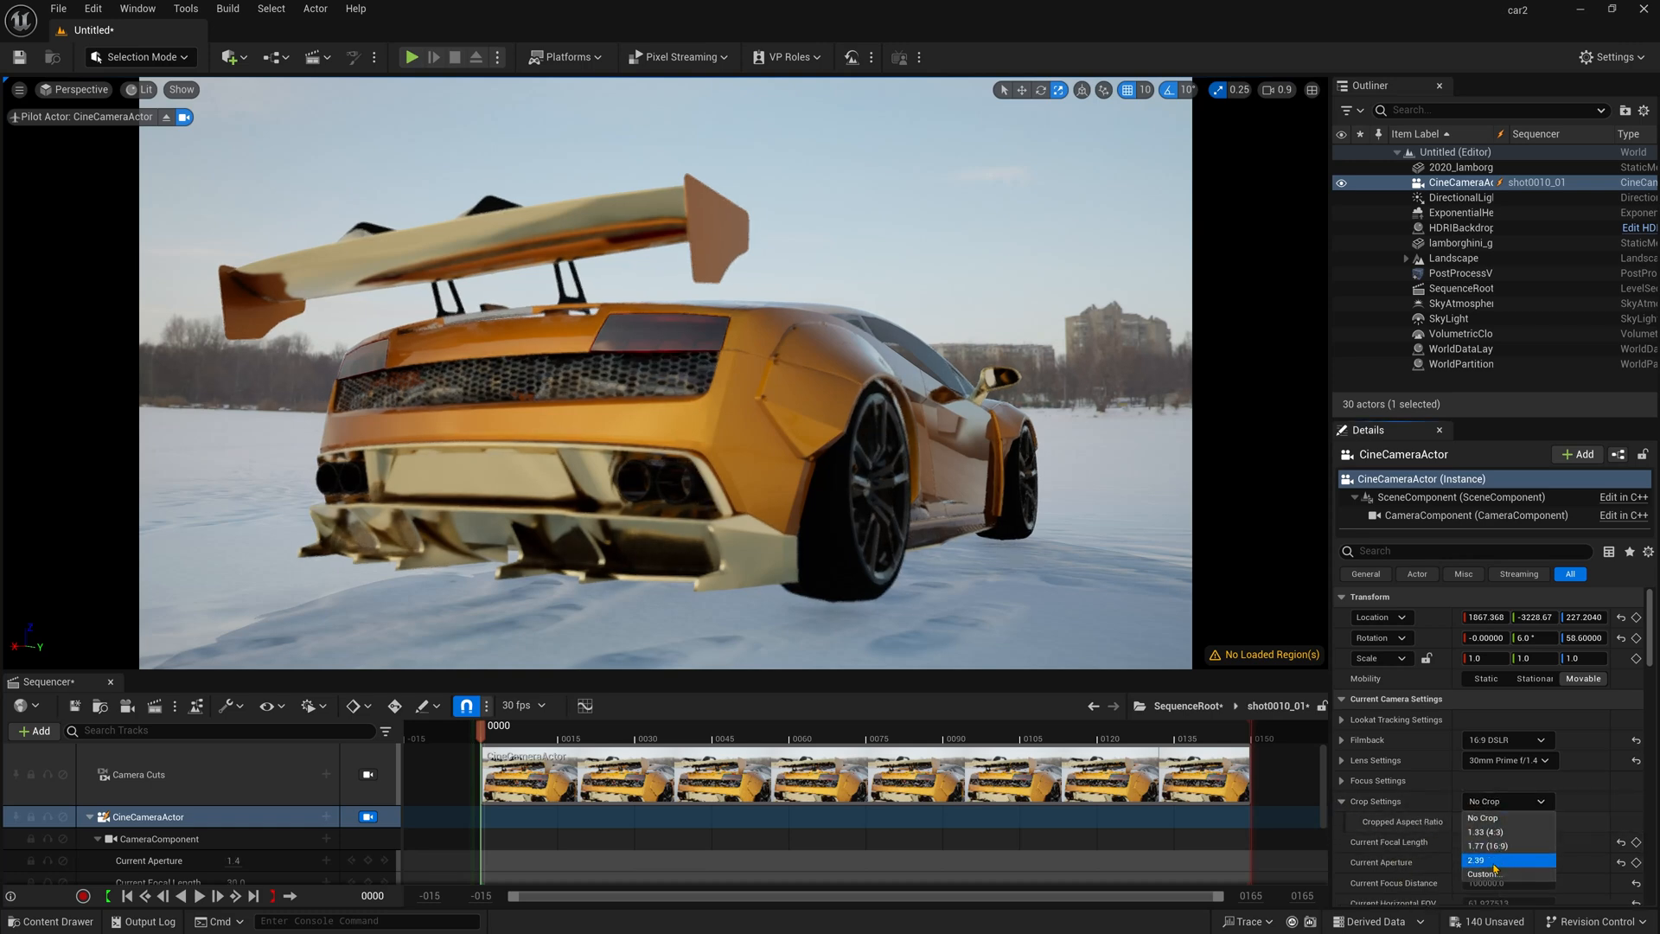
click(1492, 860)
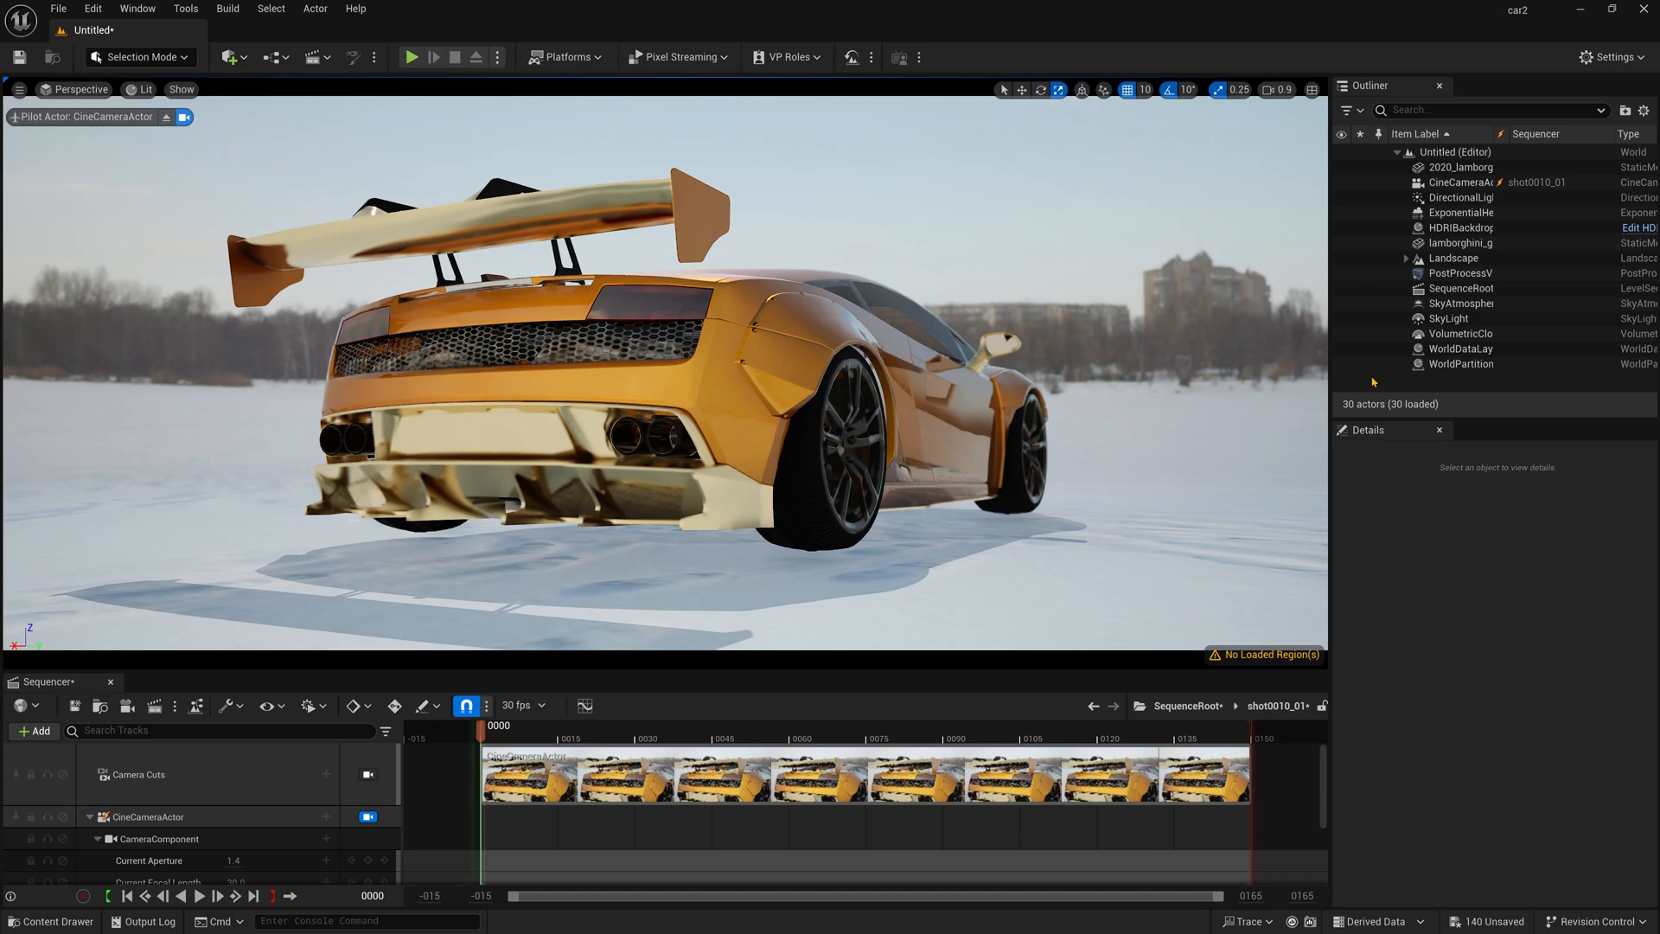
mouse_move(1370, 394)
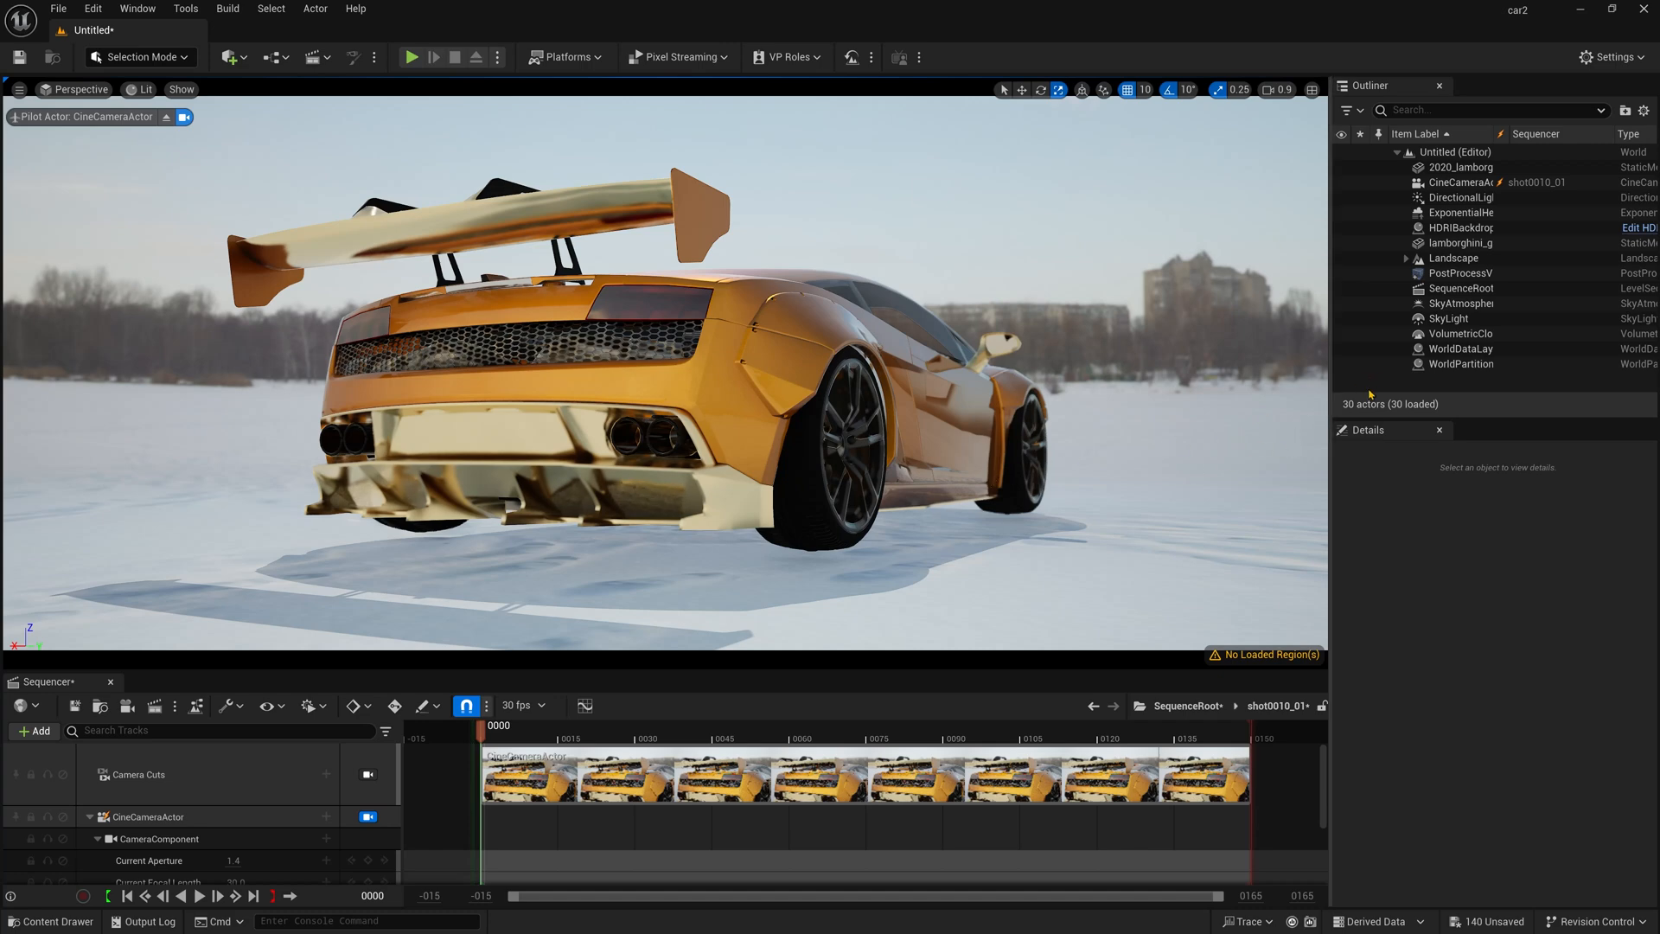
- Swap the HDRI Backdrop to the sunset cubemap on the inverse-normals sphere mesh
click(1463, 226)
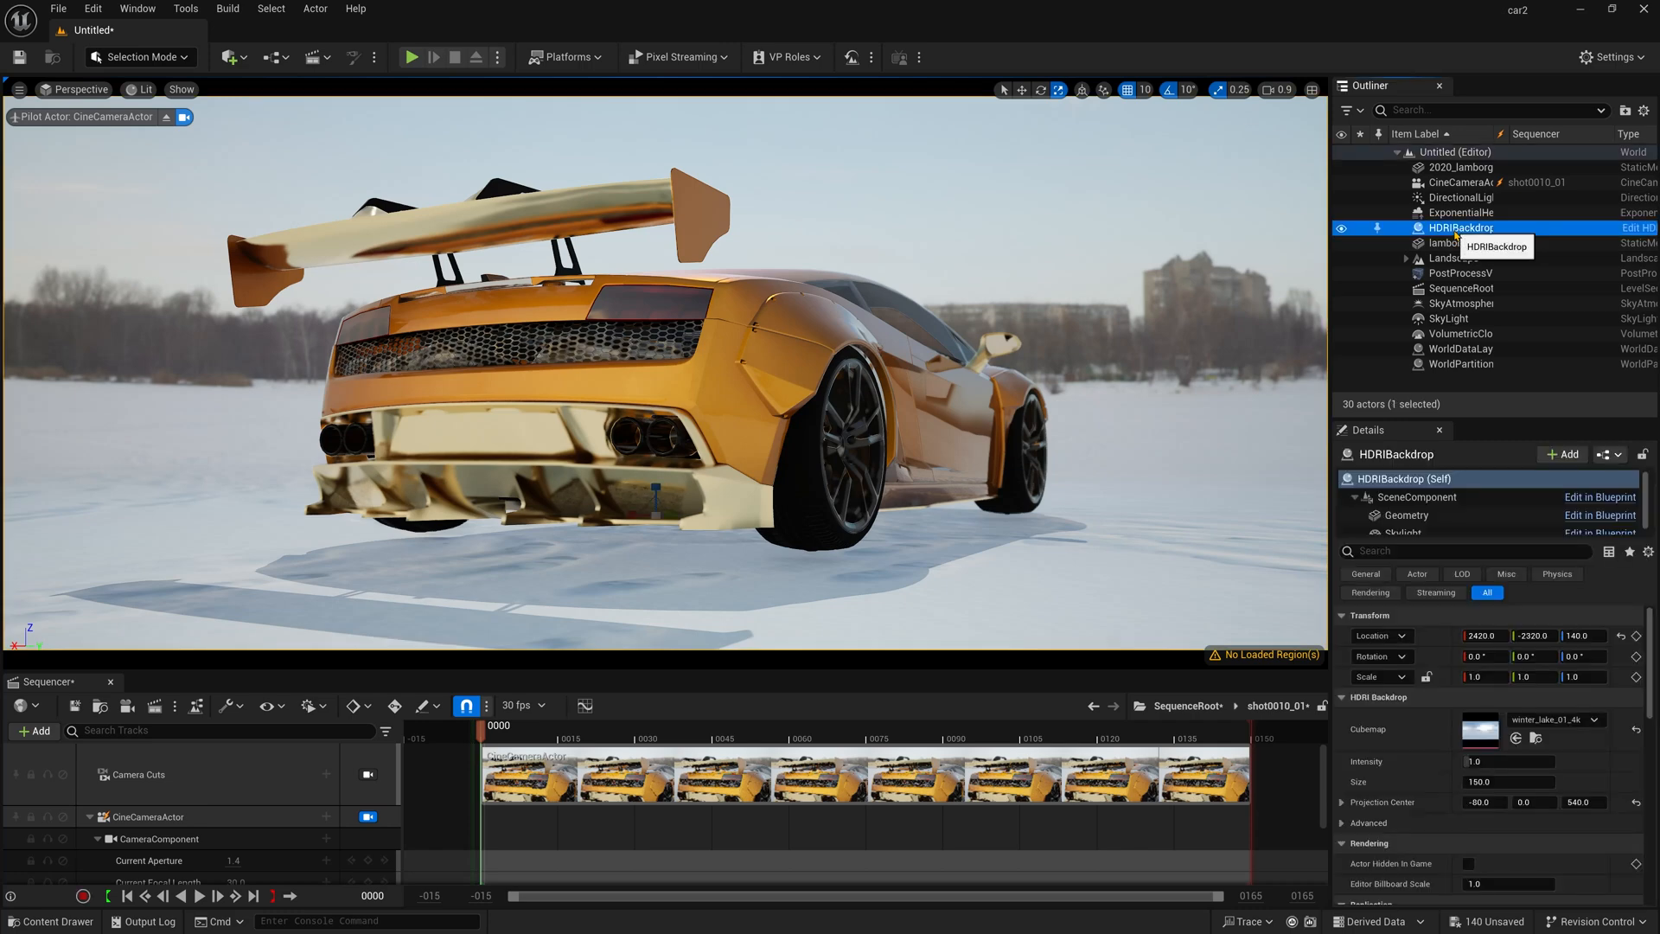
scroll(down, 3)
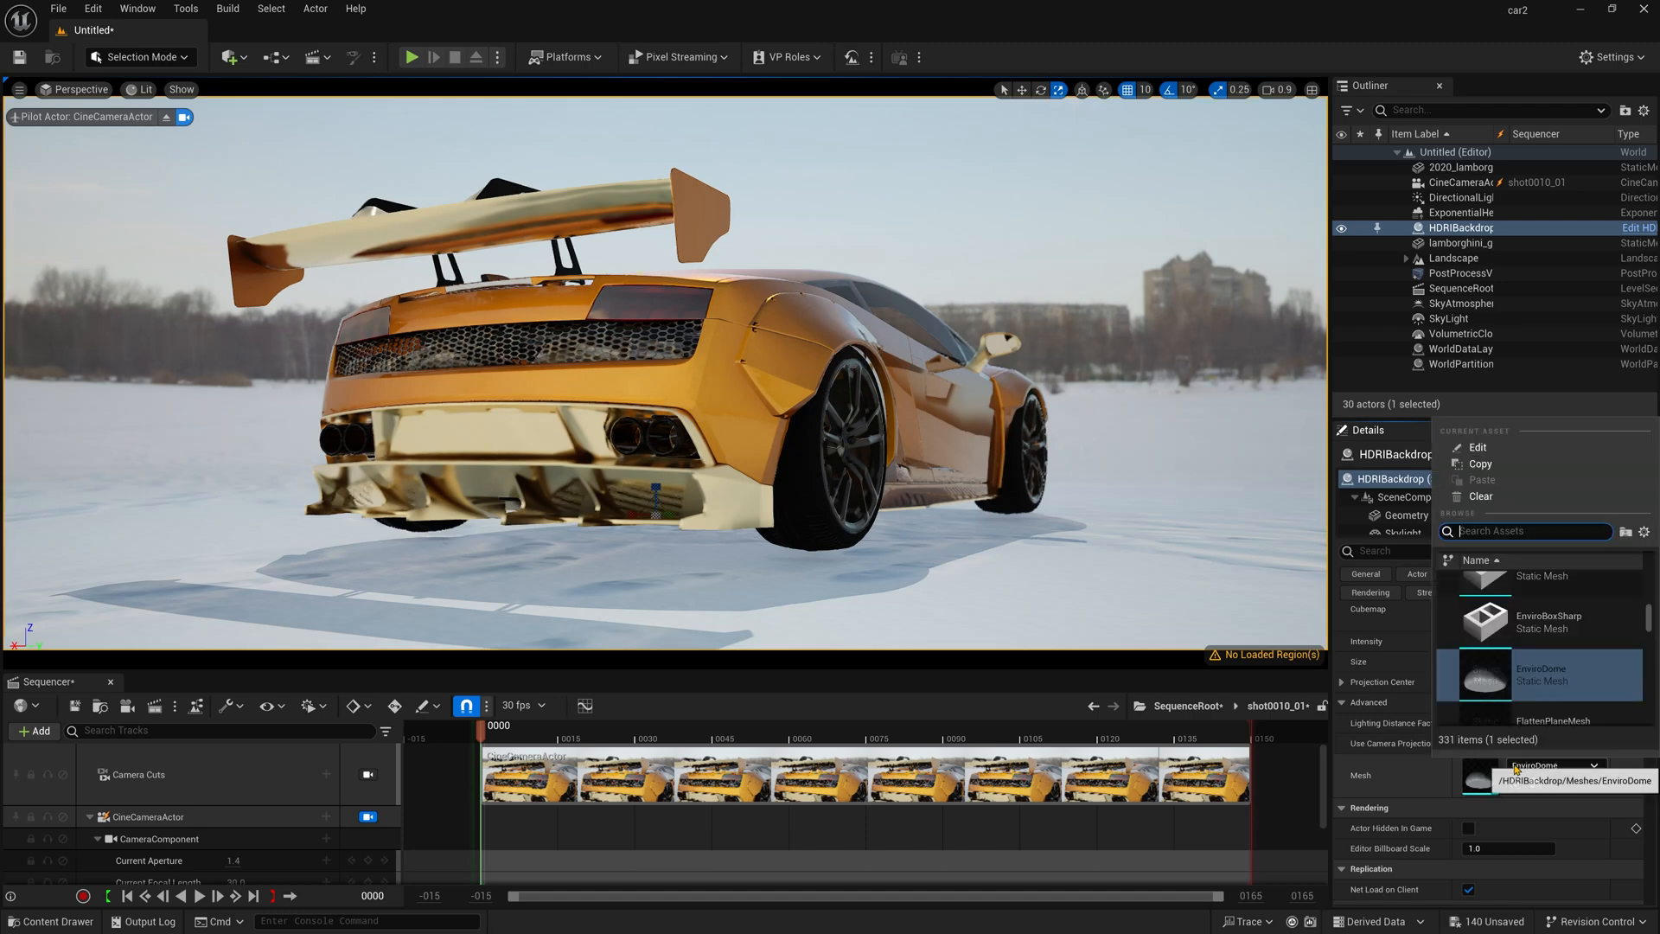
text(sp)
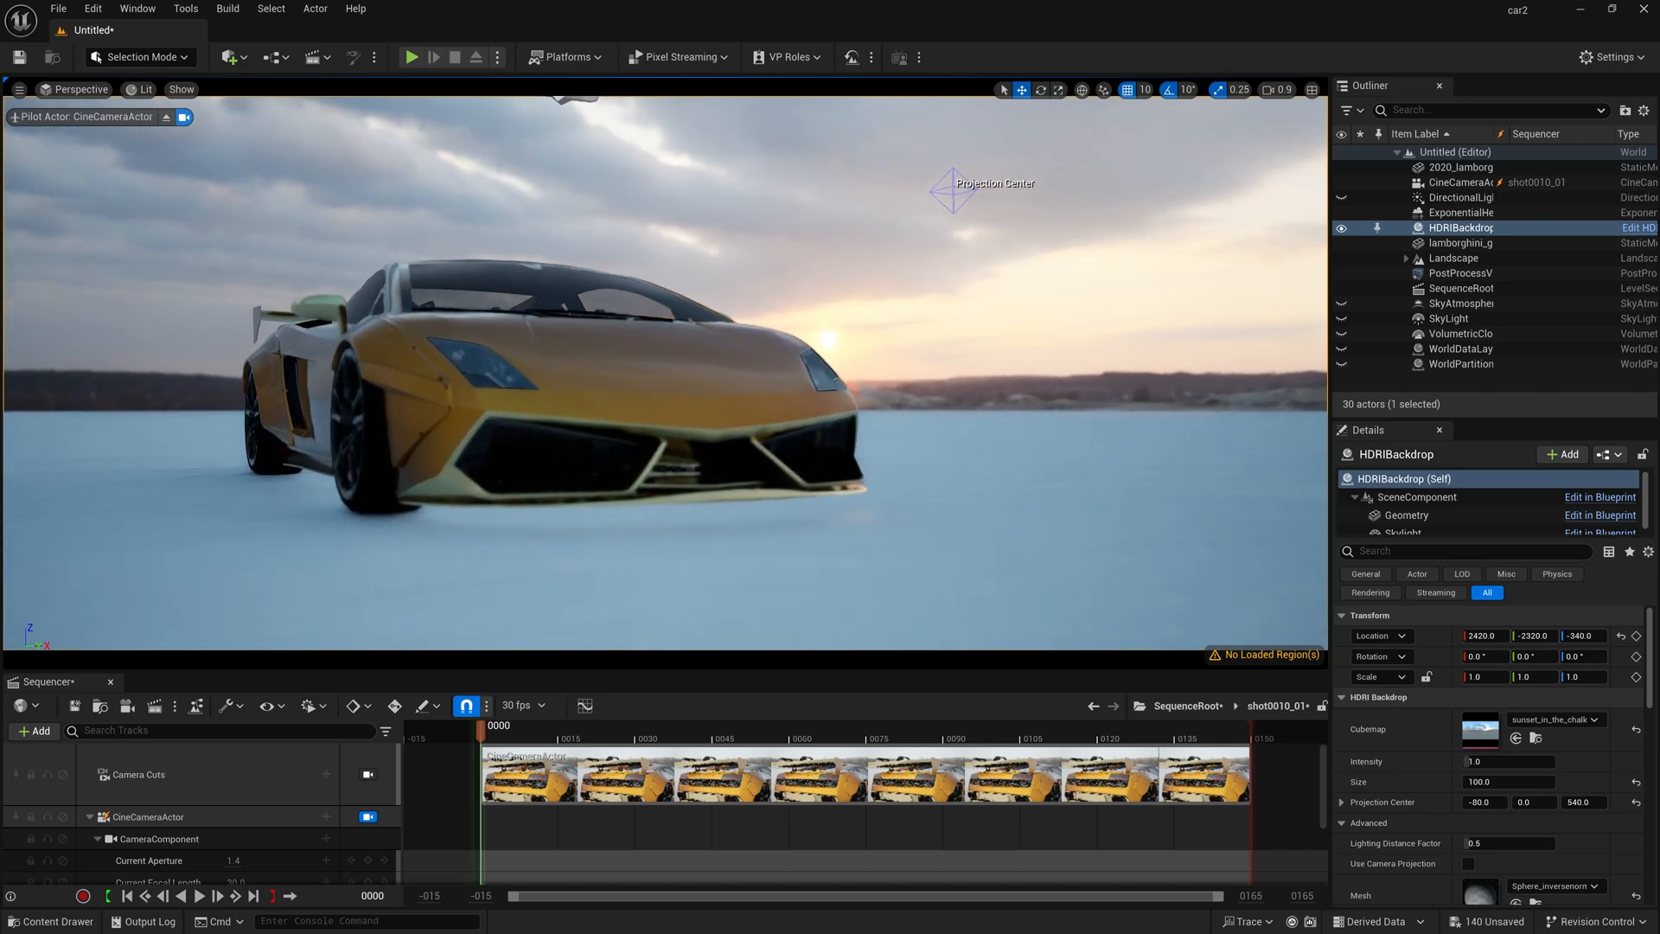
- Expand the shot camera's Post Process Lens Bloom settings for bokeh flares
click(1466, 182)
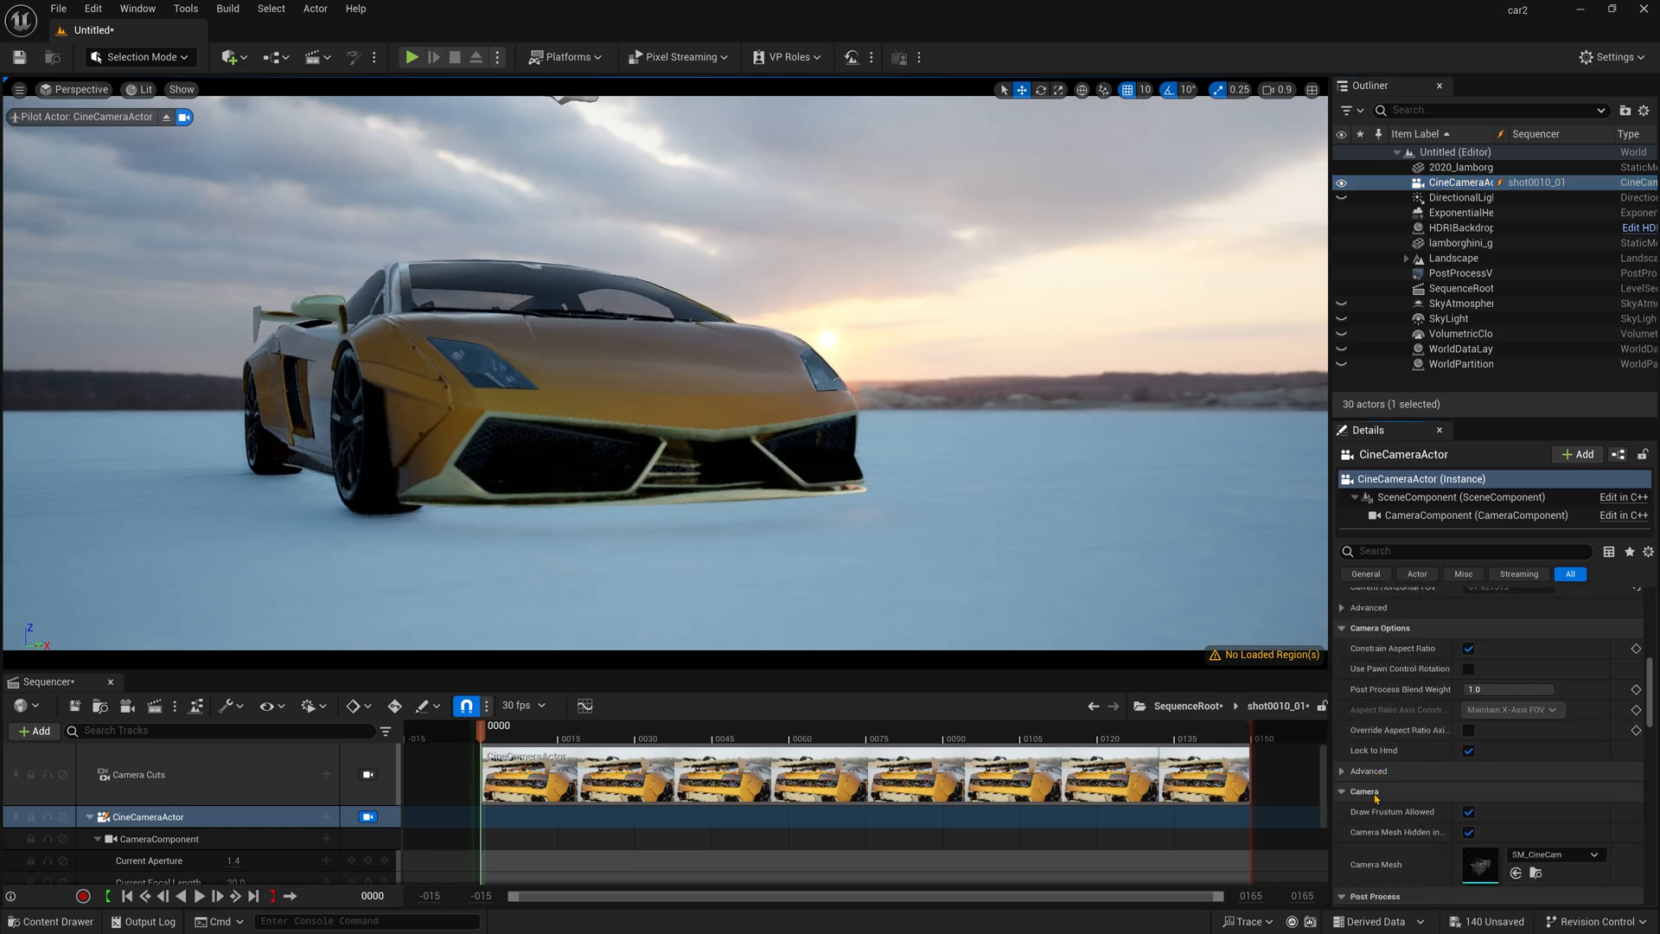
scroll(down, 3)
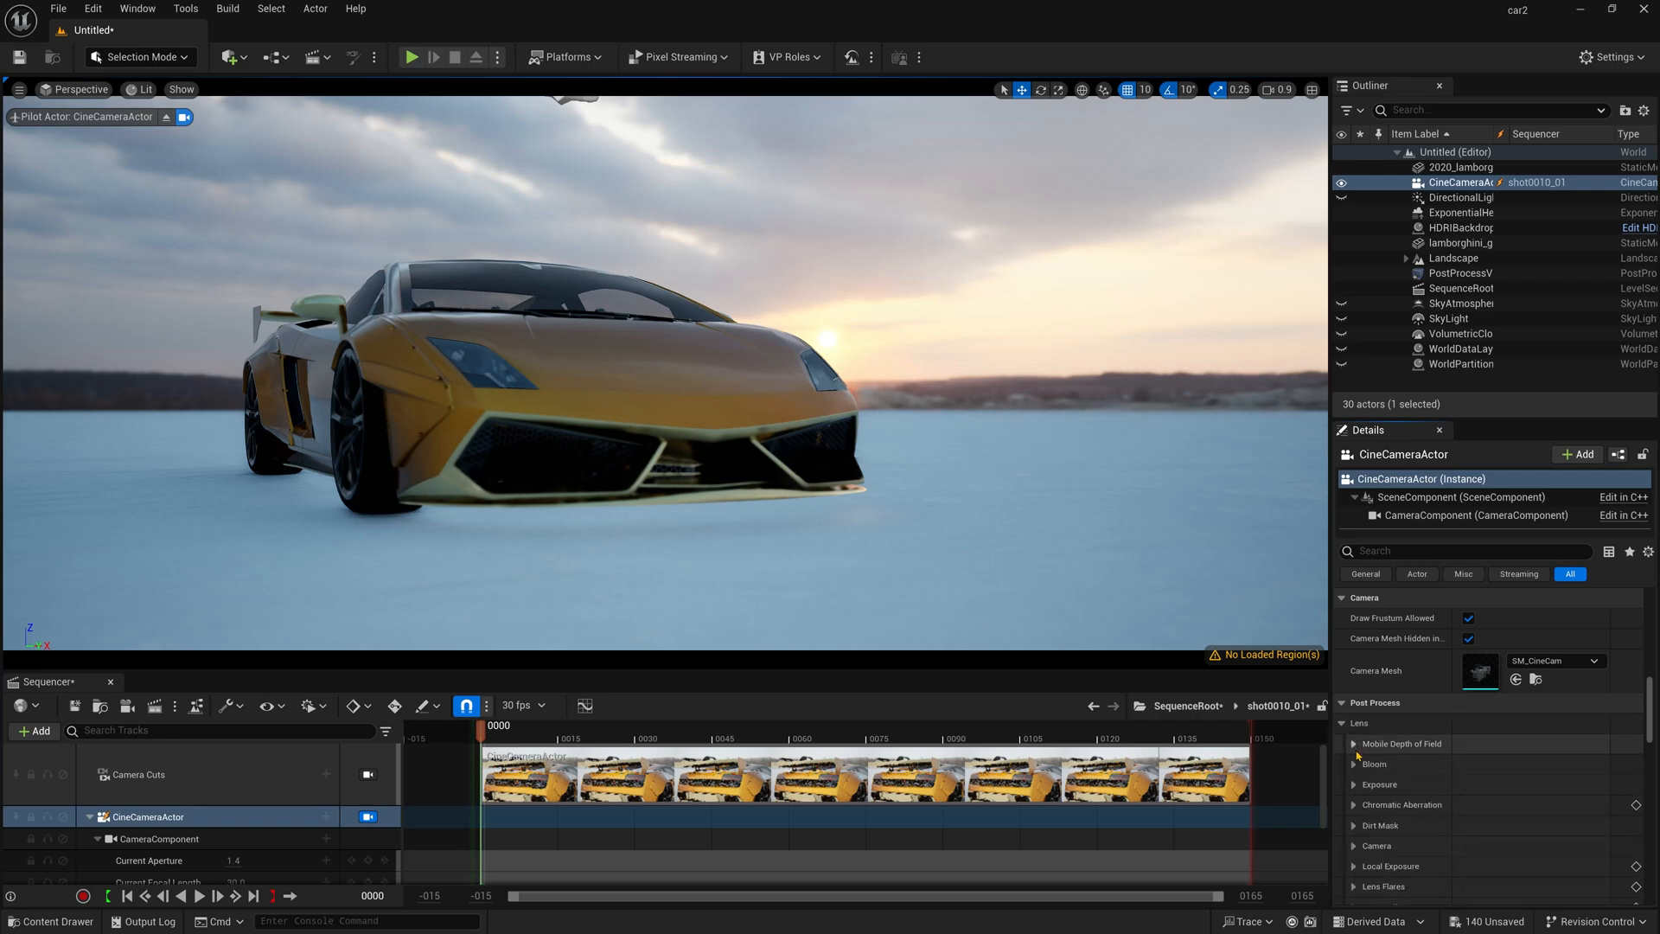
click(1356, 763)
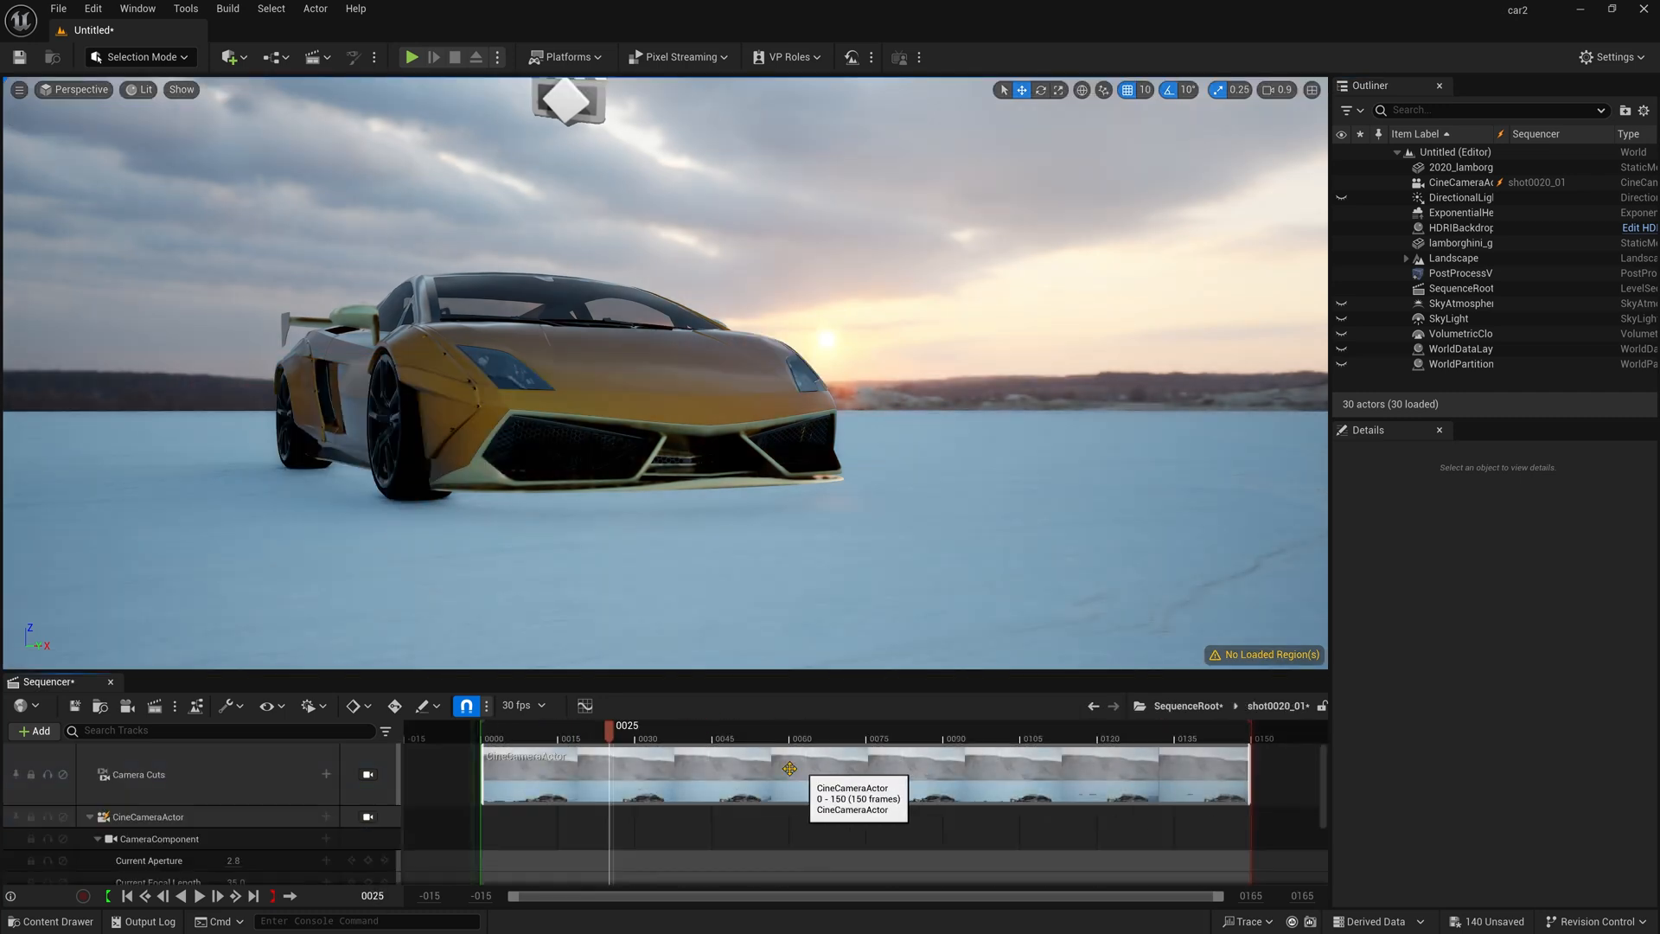
- Select the second shot's camera and lock the viewport to it
click(145, 816)
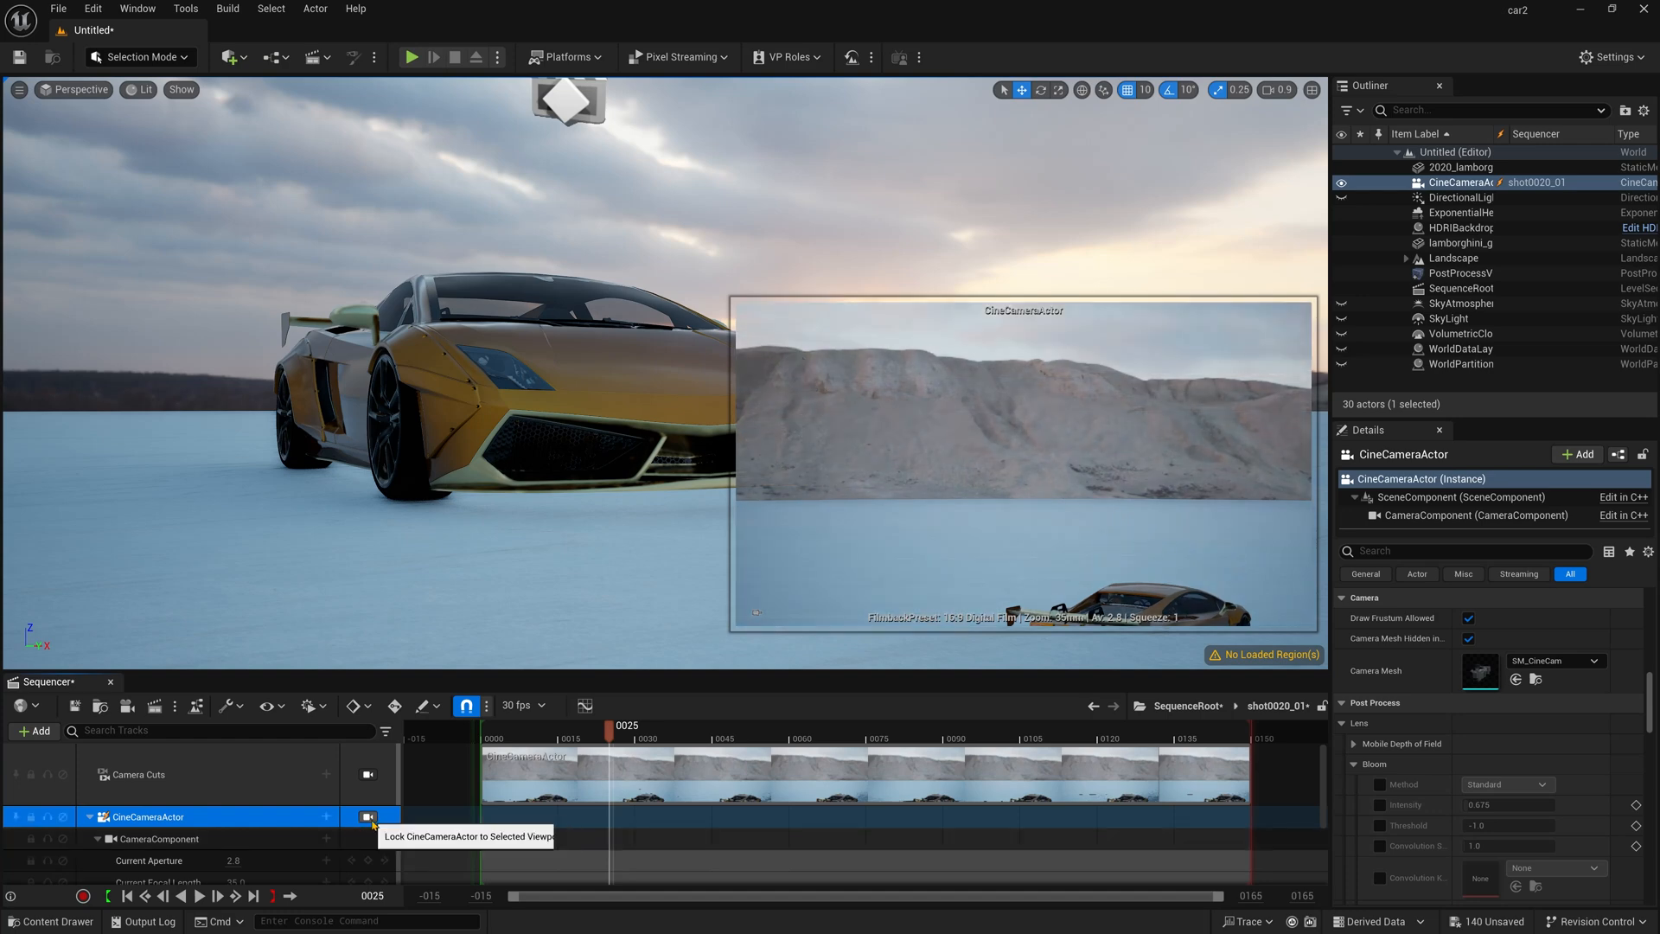
click(366, 816)
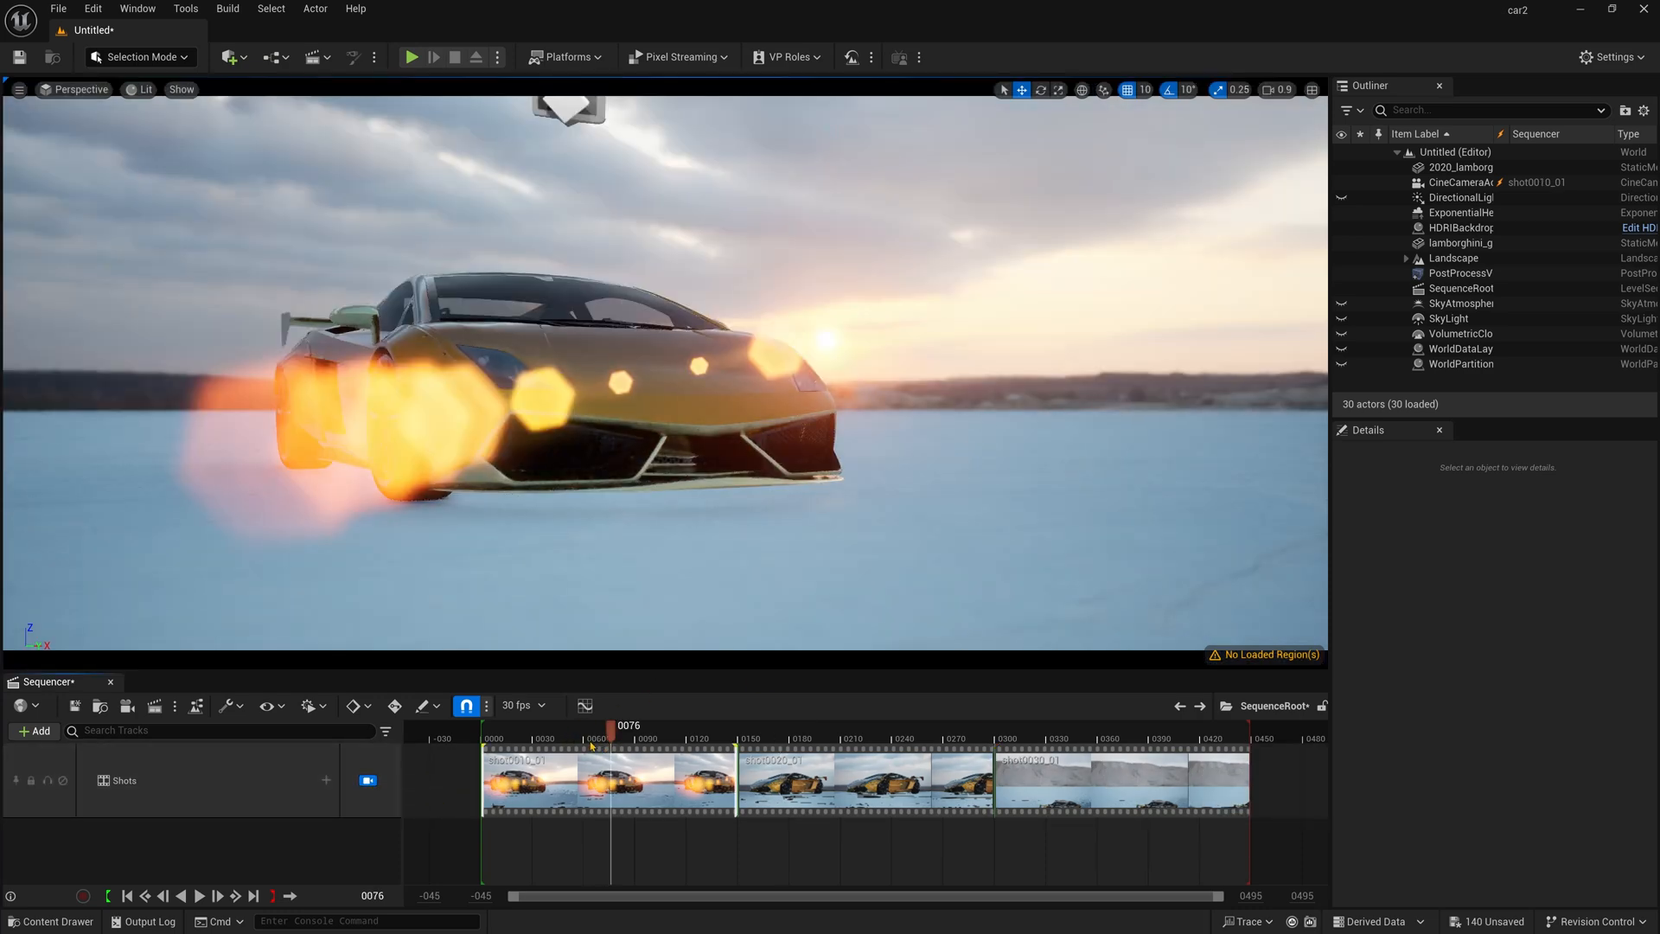
- Scrub the playhead to frame 101 and launch the Movie Render Queue for SequenceRoot
drag(610, 717, 788, 717)
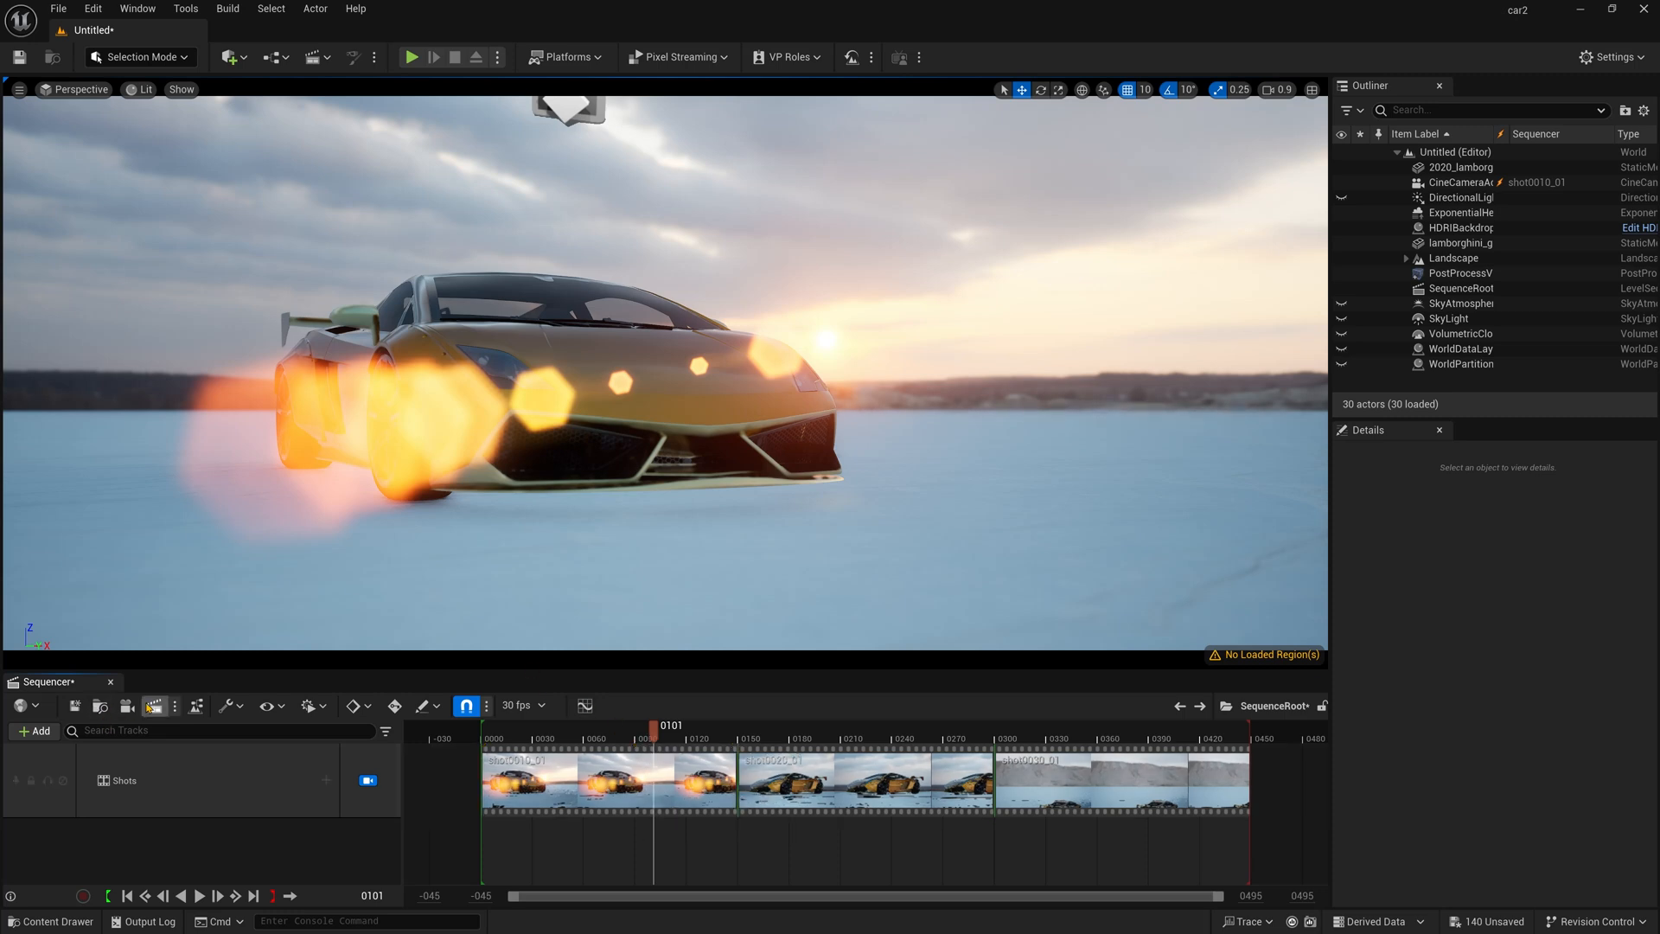
click(196, 705)
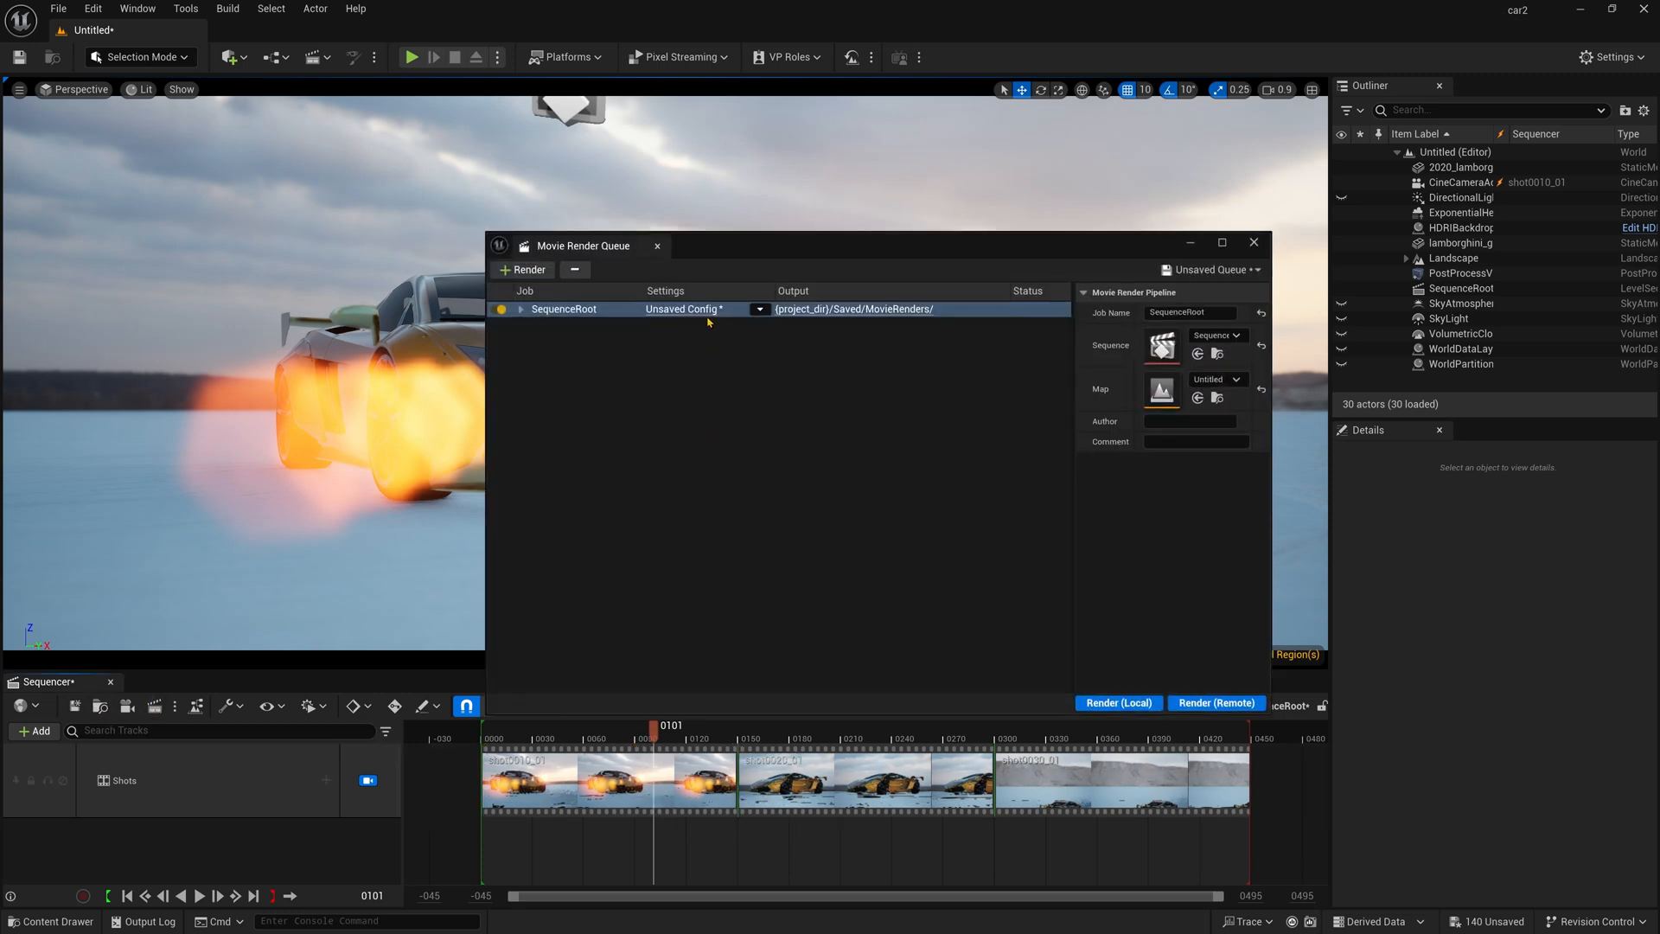
- Add anti-aliasing with 26 samples, Render All Cameras, and a 16-bit EXR sequence export to the job config
click(684, 308)
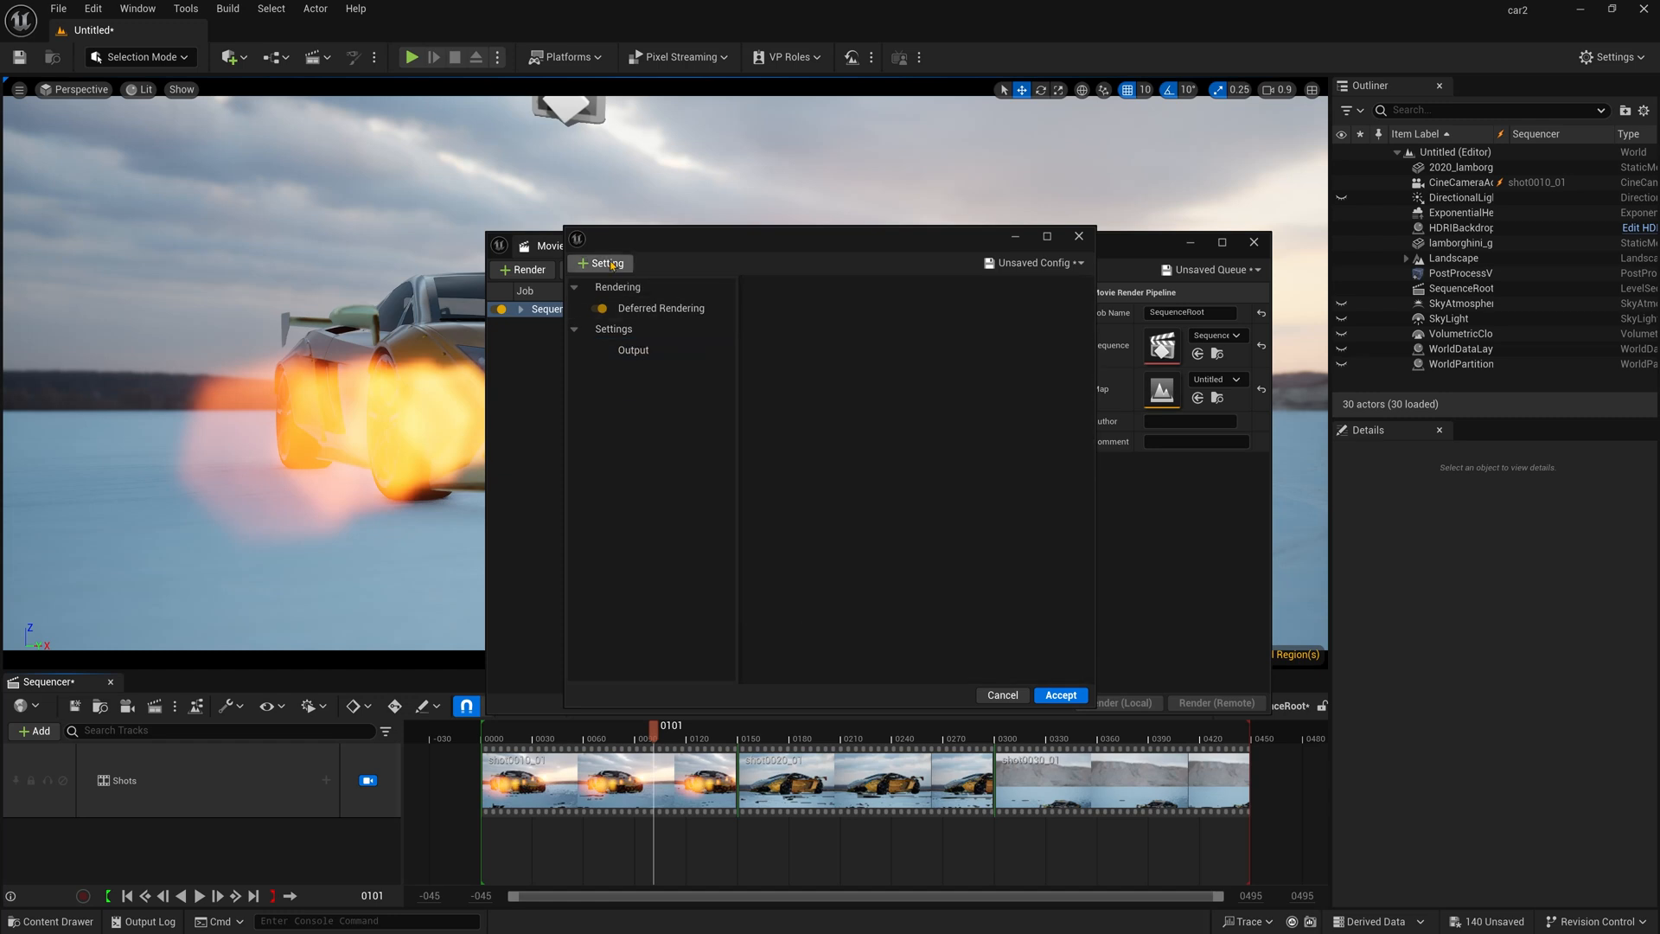
click(640, 351)
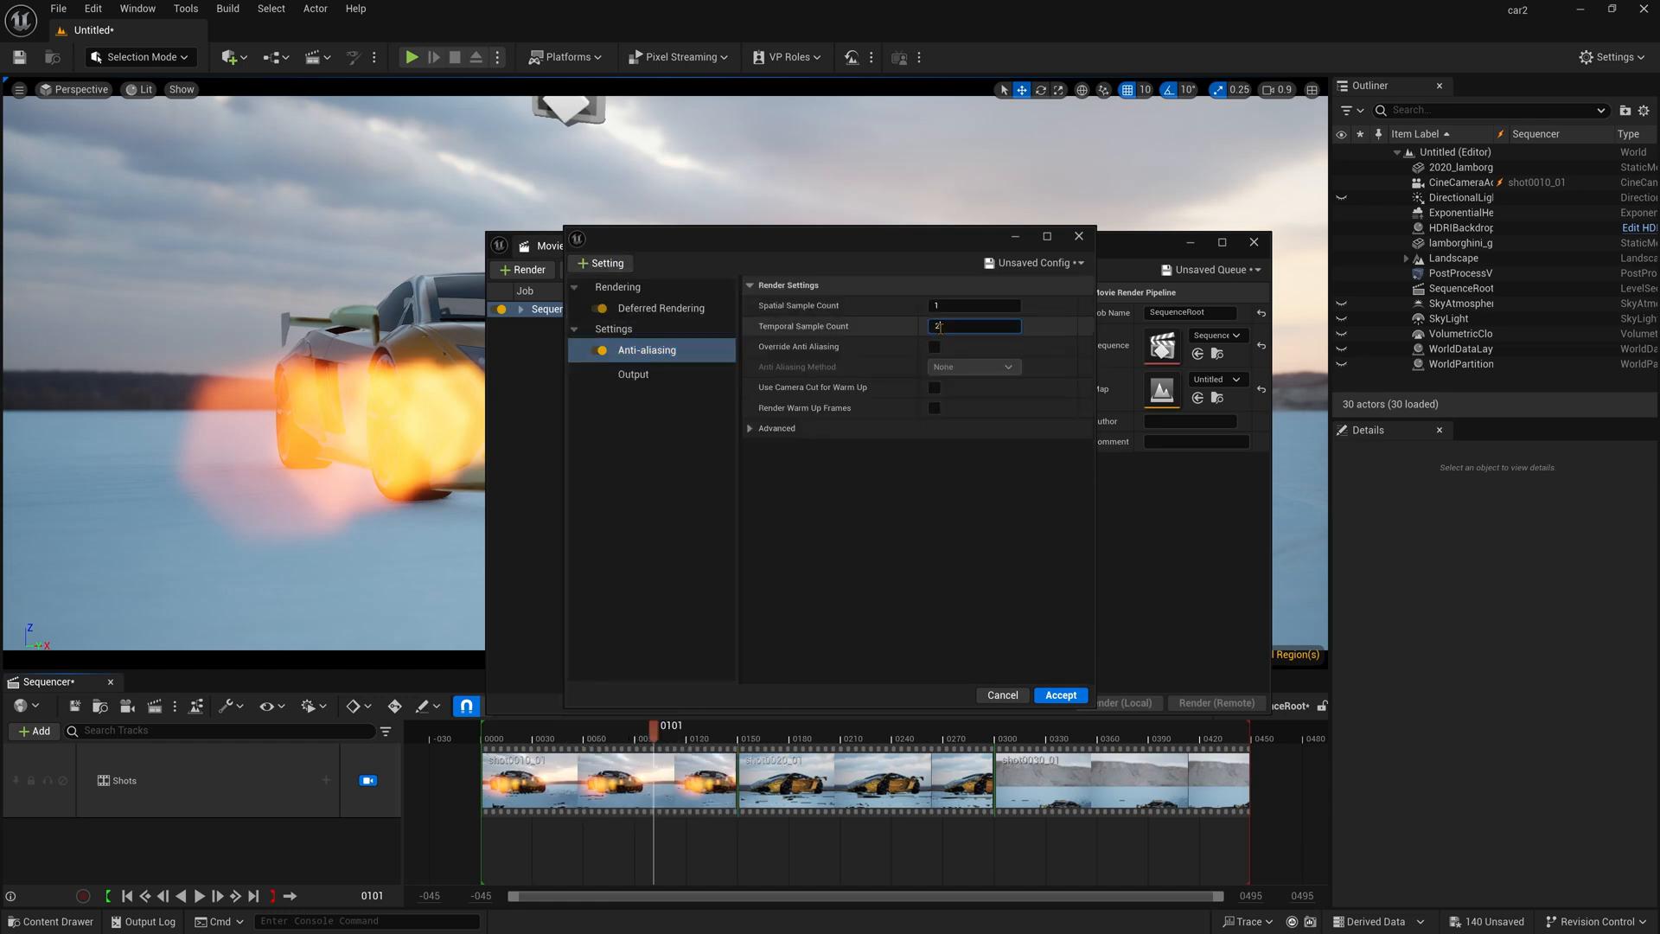
text(26)
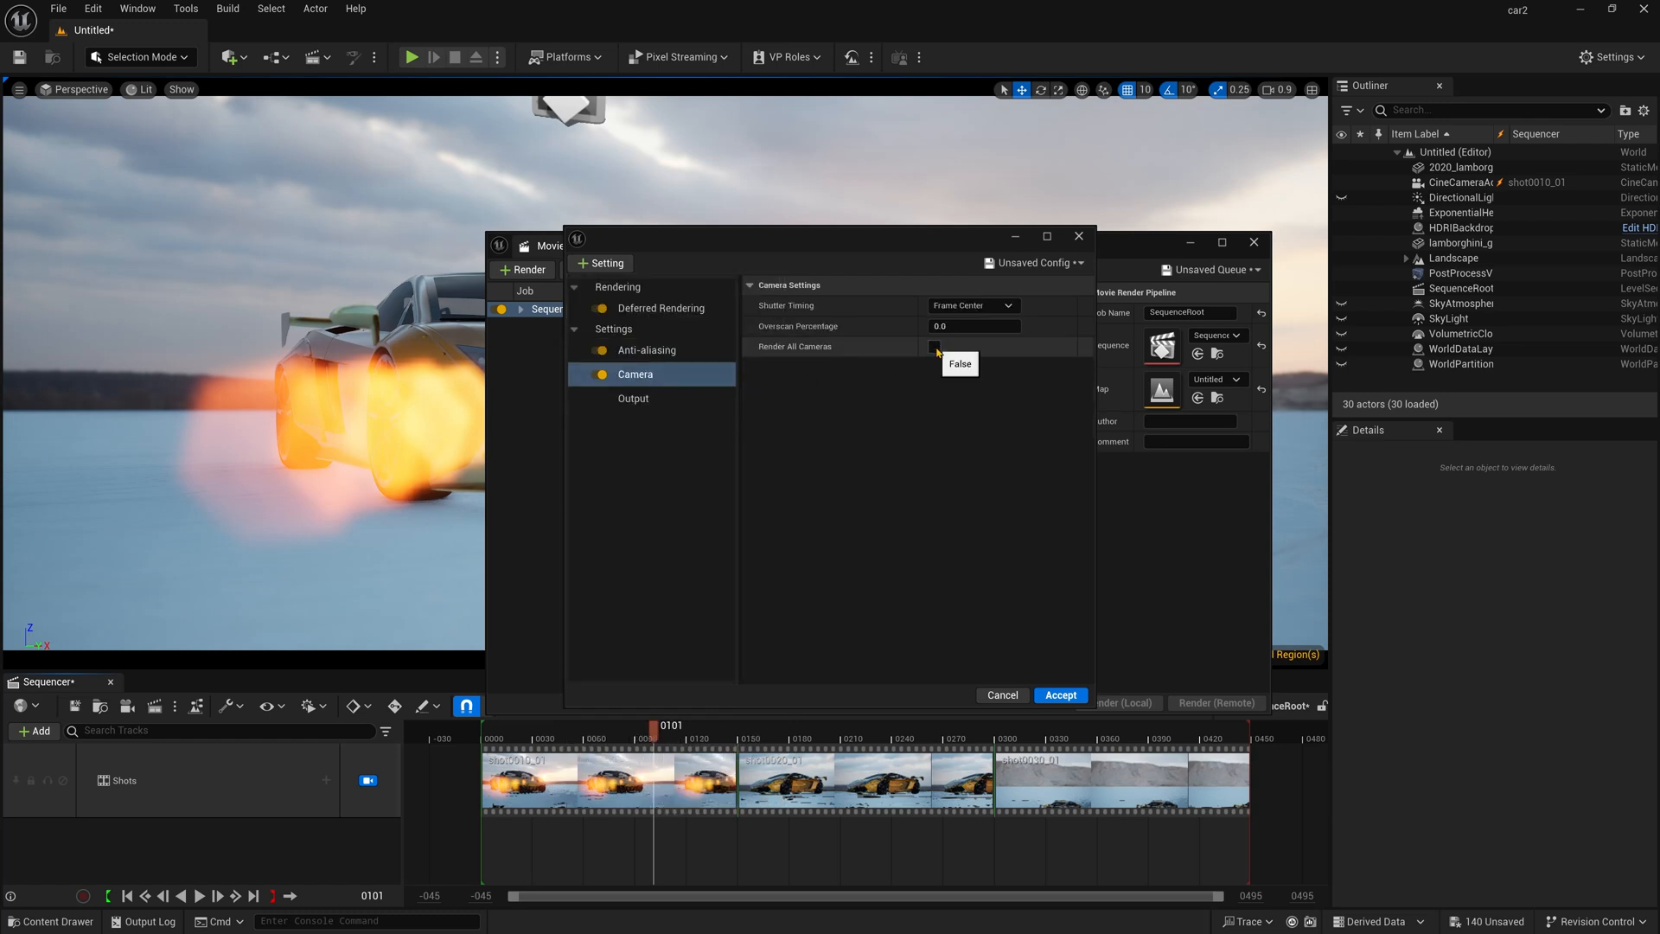
click(968, 305)
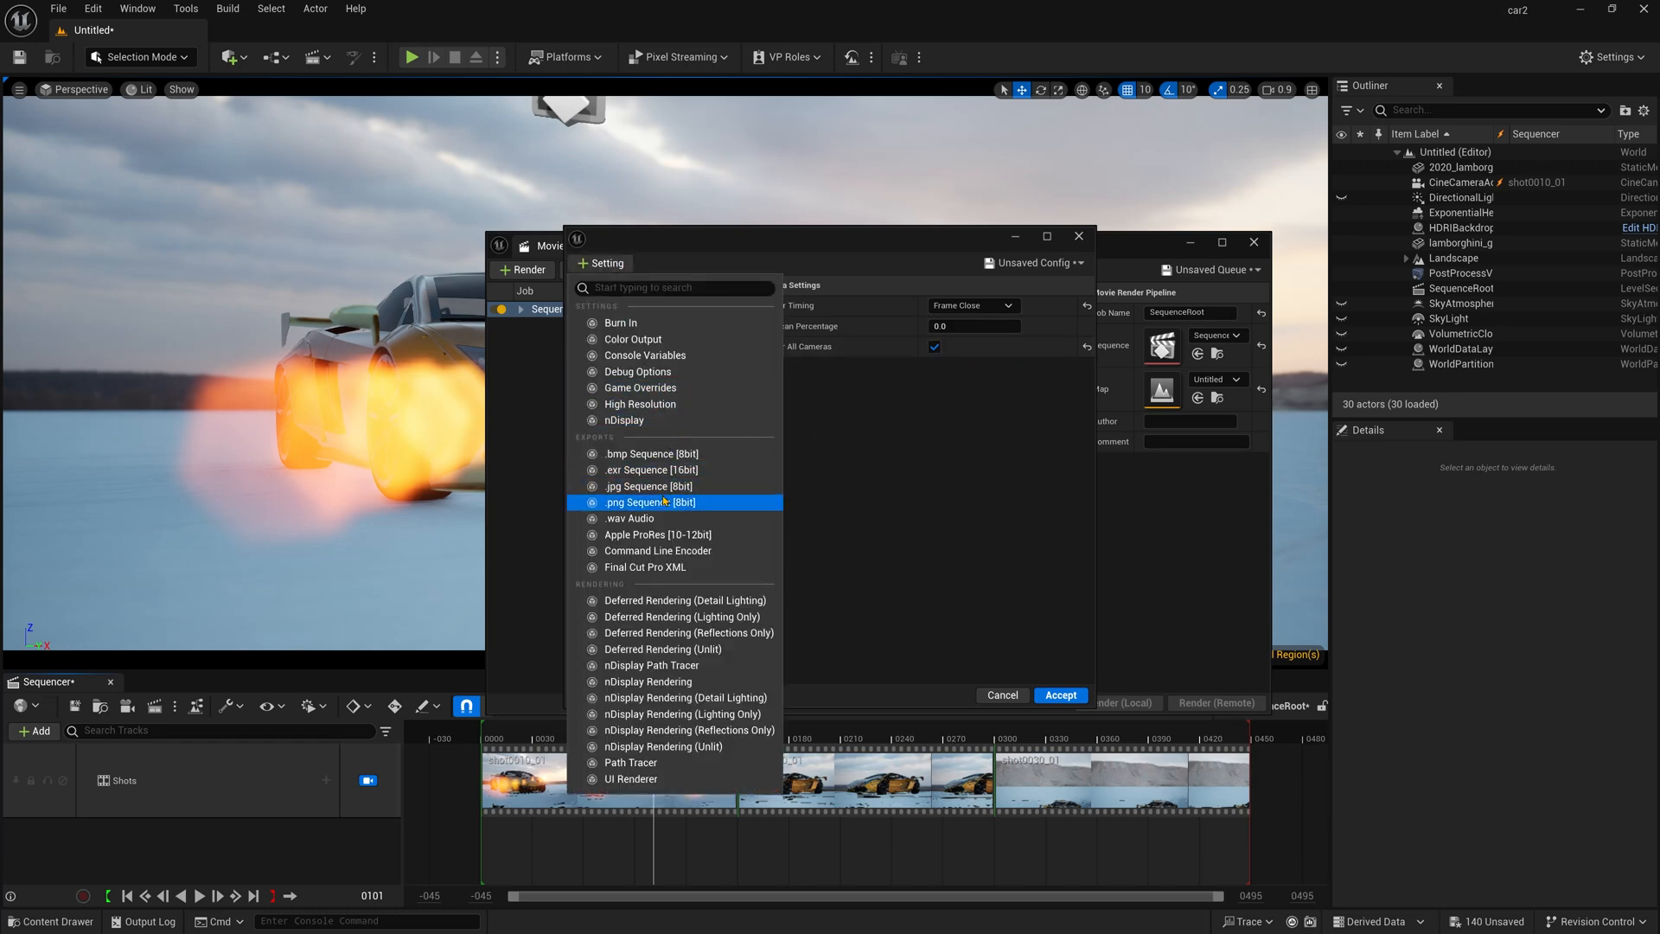
click(652, 468)
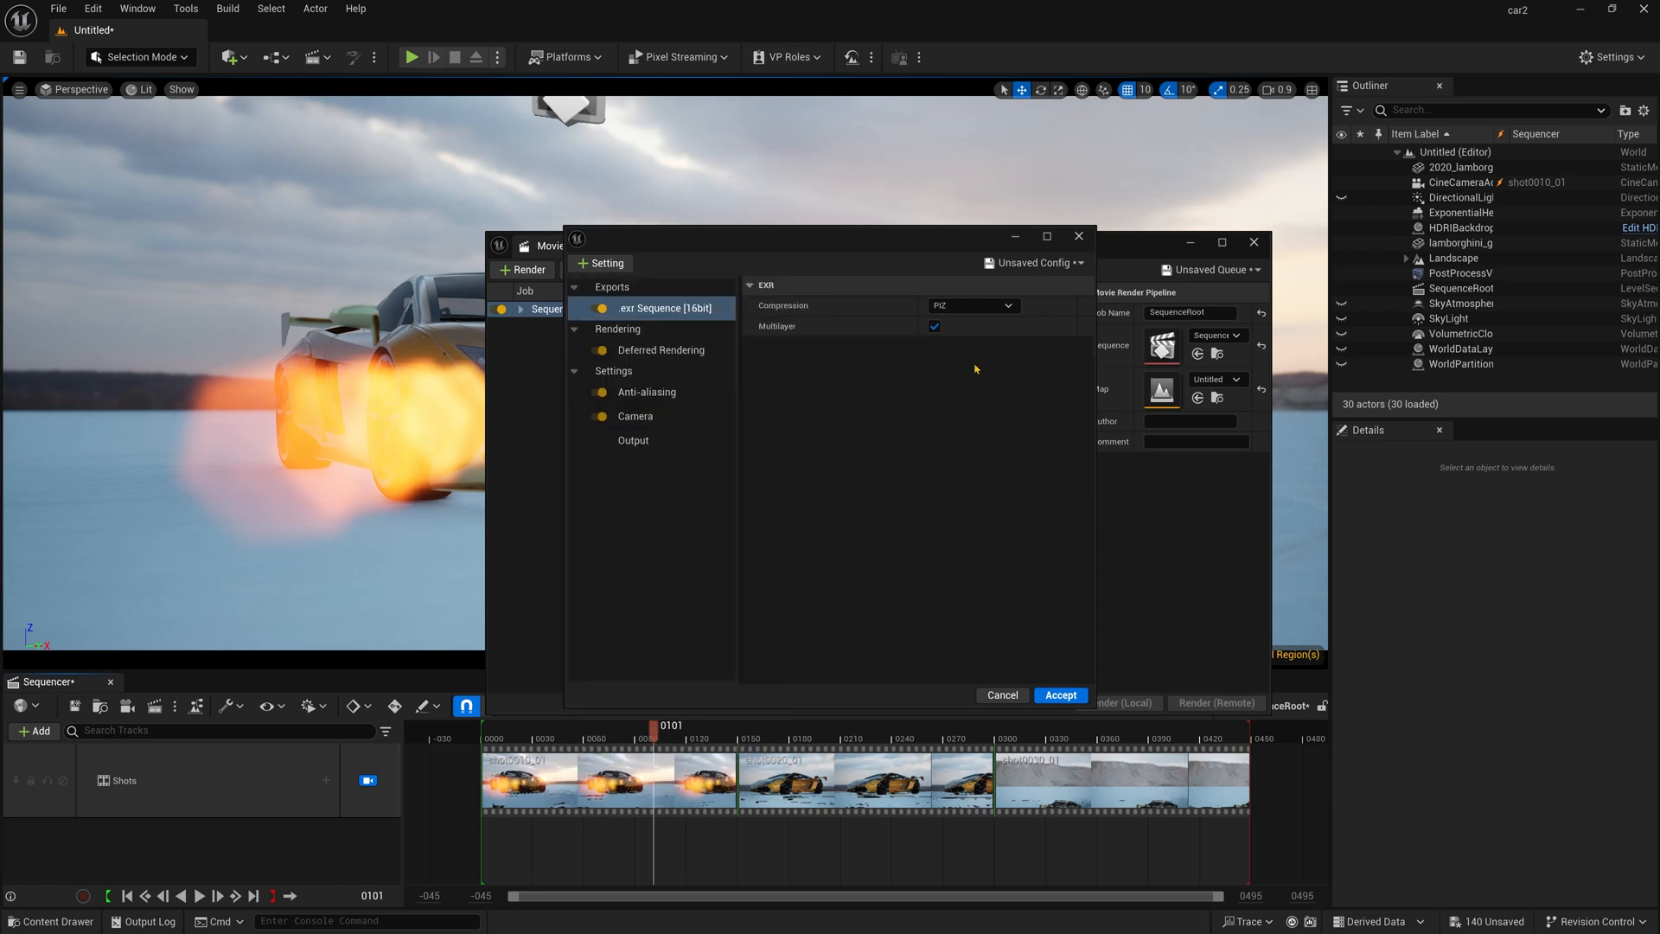
mouse_move(959, 359)
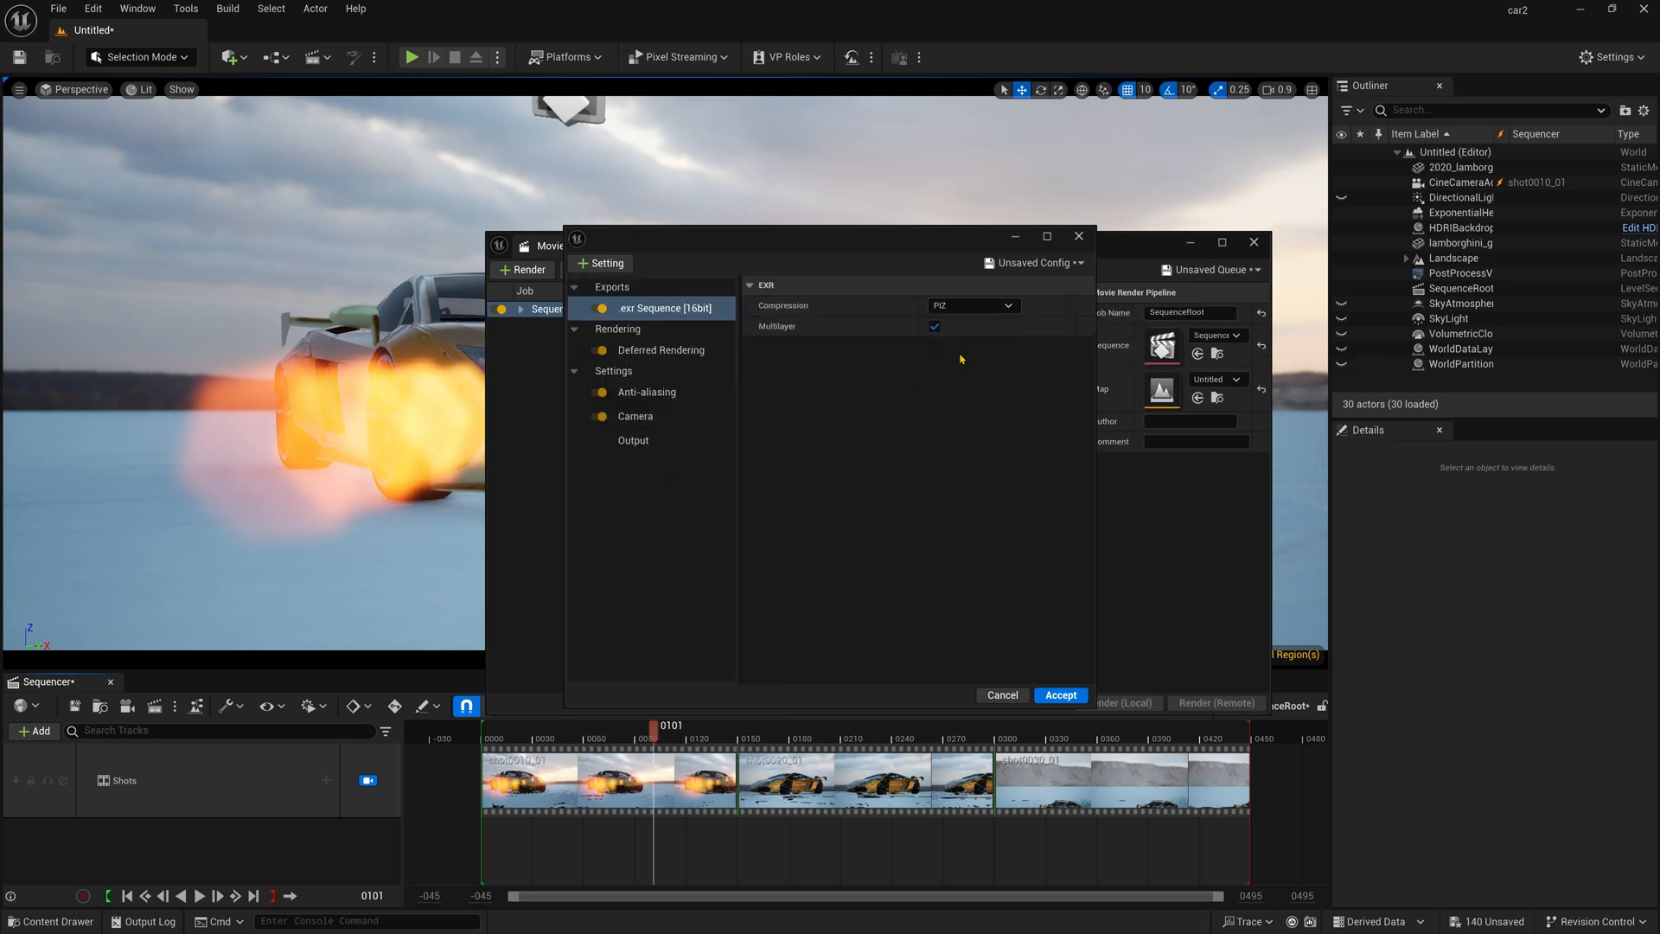